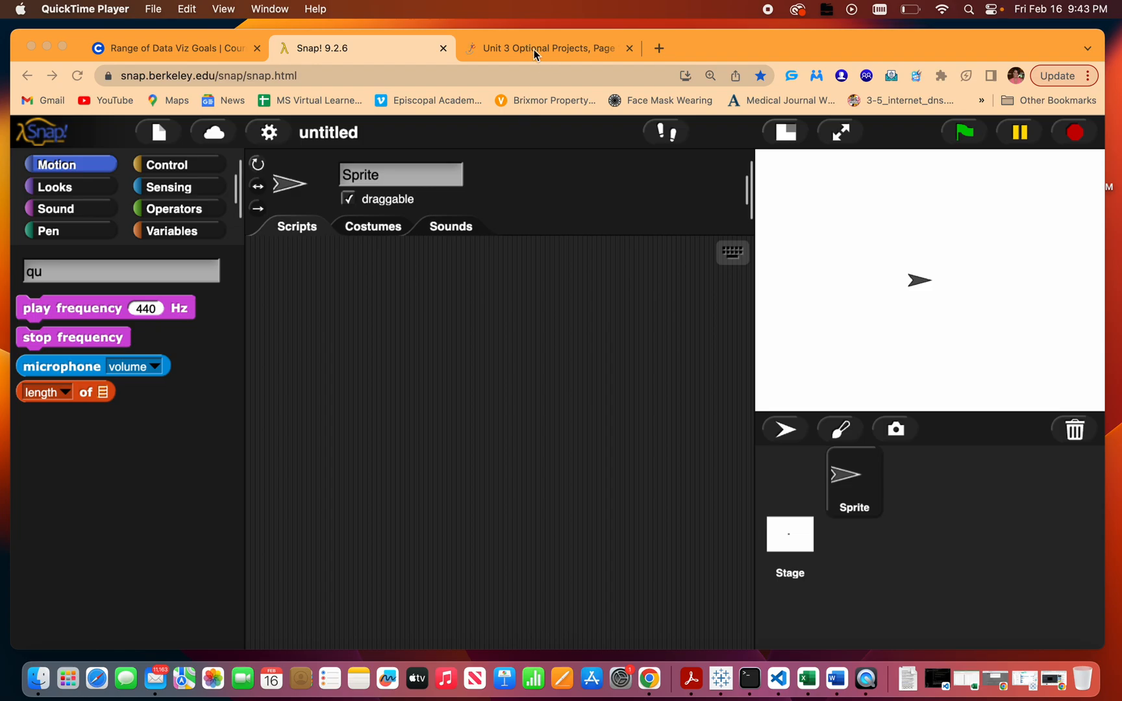
Bring up the BJC Curve Stitching project page in Chrome.
{"action": "left_click", "coordinate": [549, 48]}
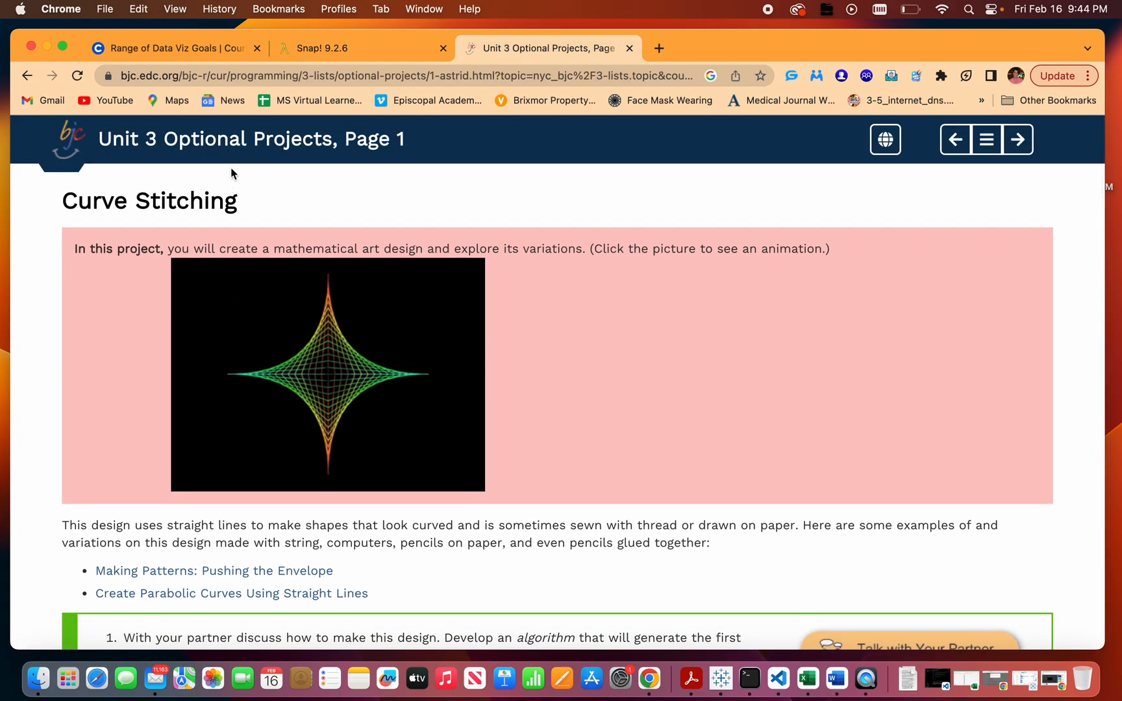
{"action": "mouse_move", "coordinate": [269, 174]}
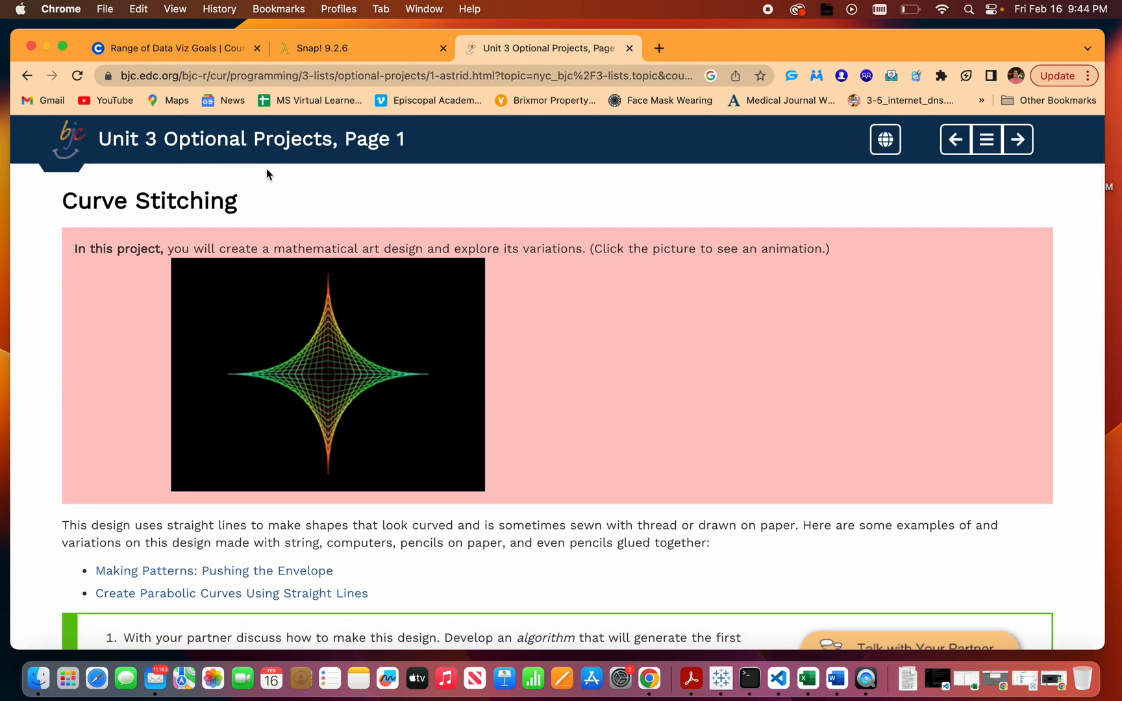
{"action": "mouse_move", "coordinate": [465, 136]}
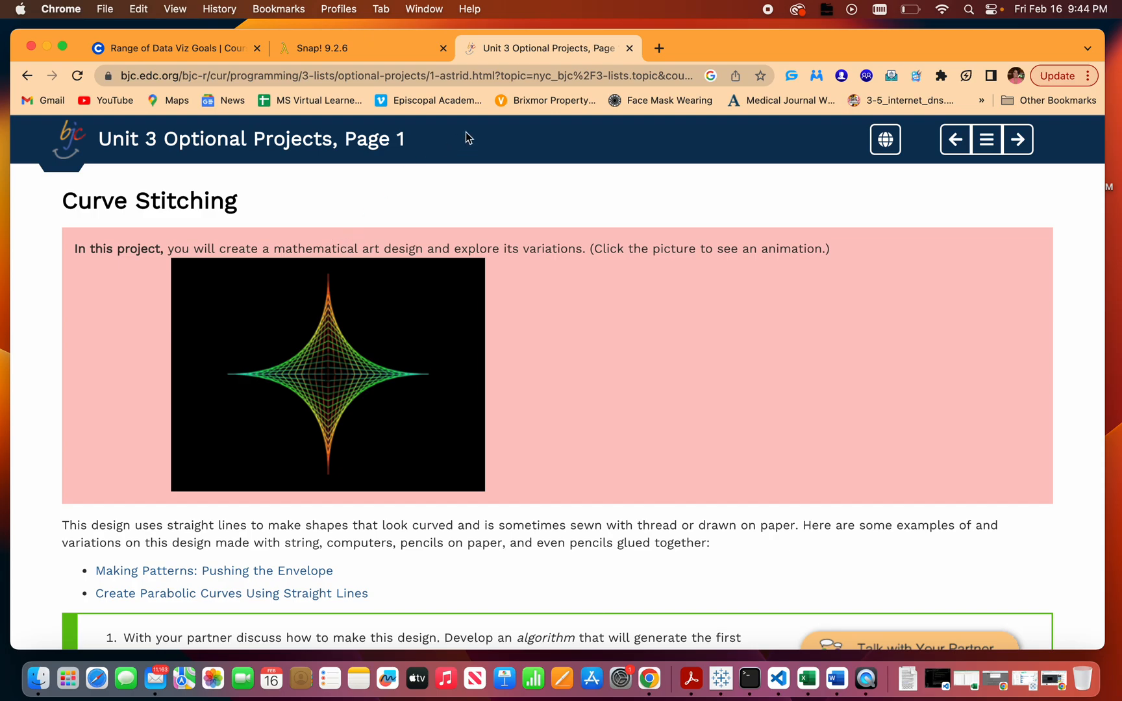
{"action": "left_click", "coordinate": [362, 48]}
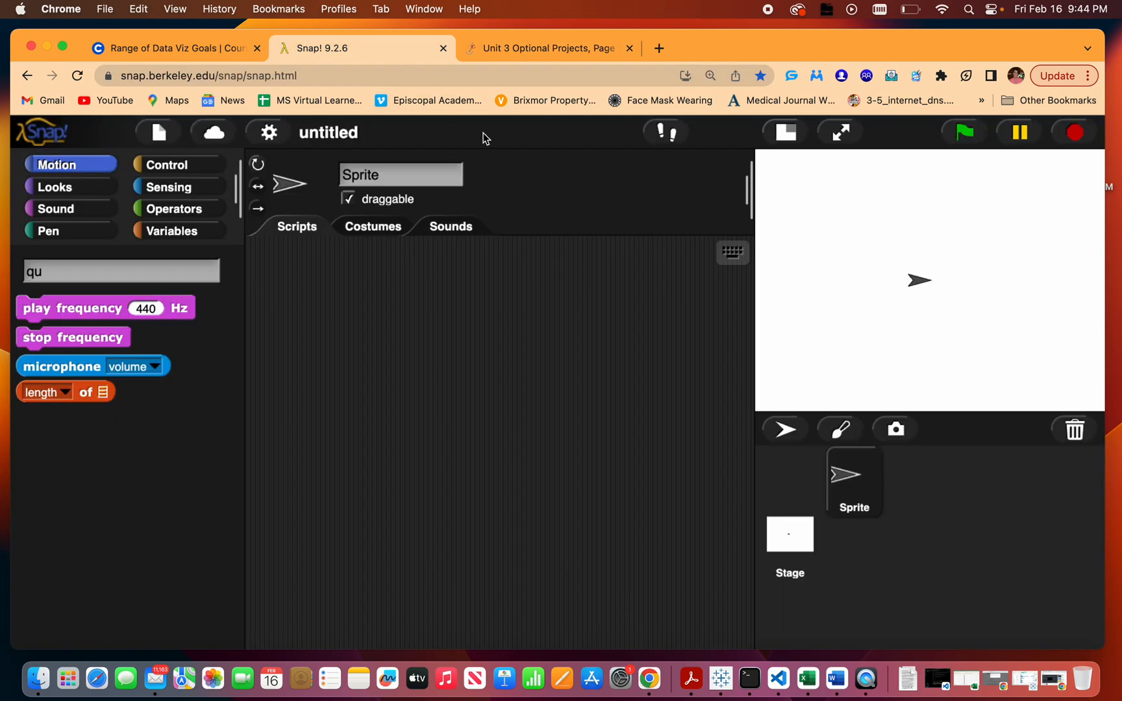
{"action": "left_click", "coordinate": [547, 49]}
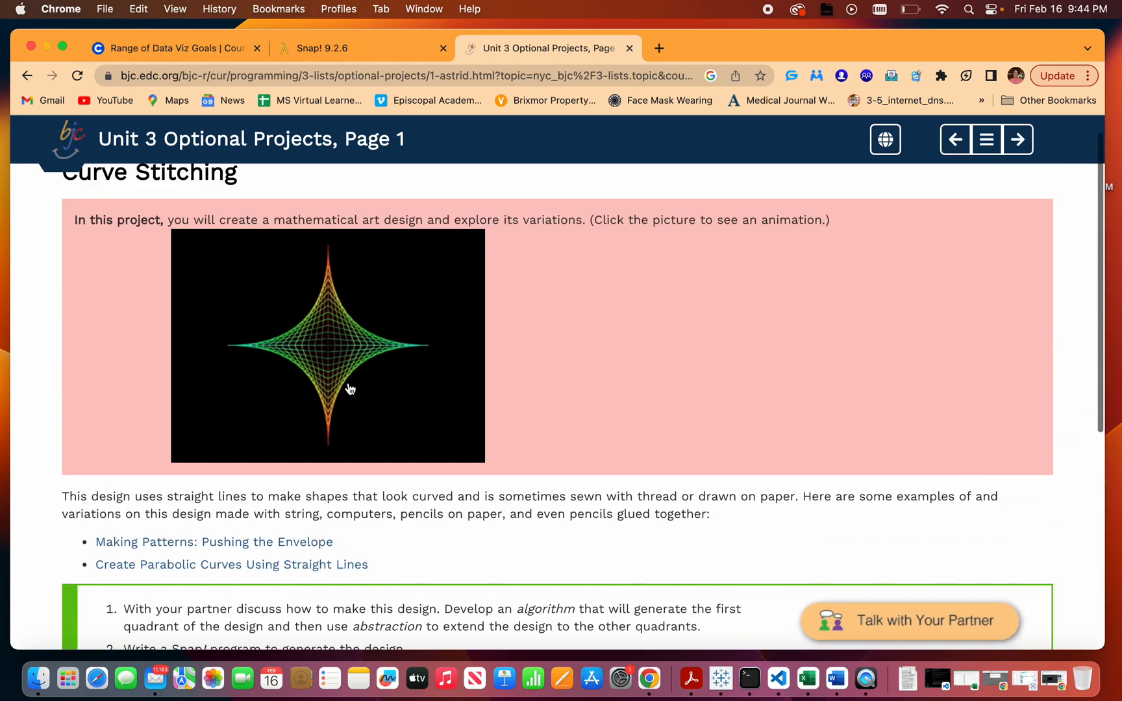
{"action": "mouse_move", "coordinate": [328, 351]}
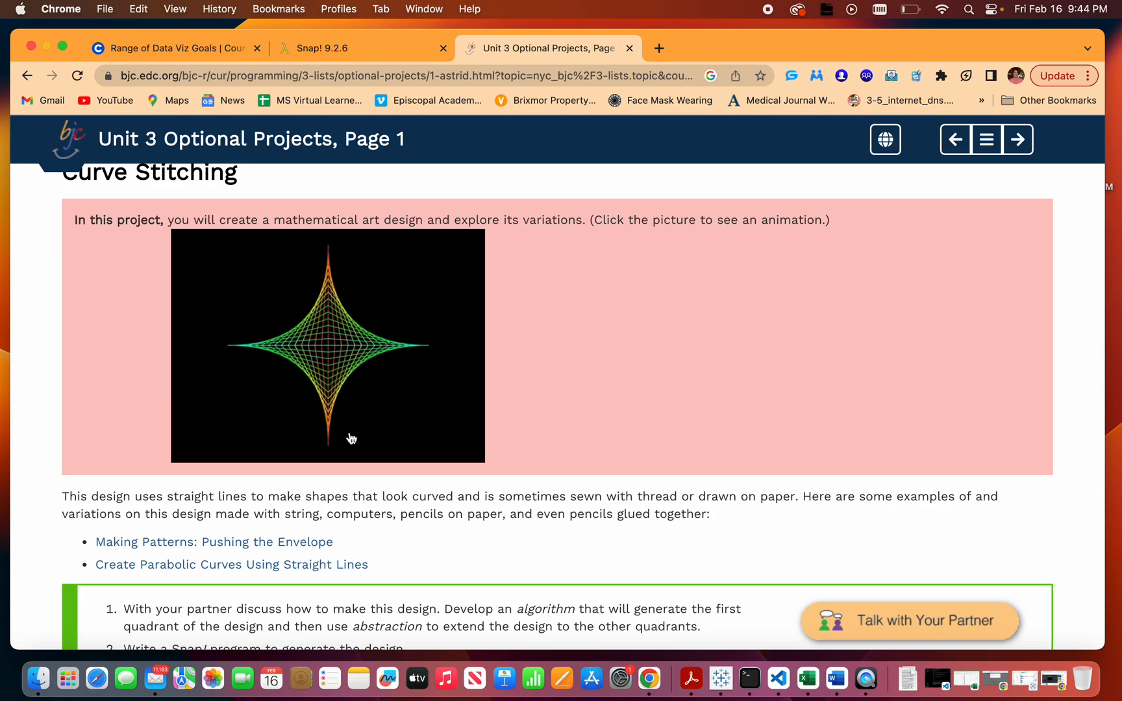
Expand 'If There Is Time...' and the hint about setting up the design.
{"action": "scroll", "scroll_direction": "down", "scroll_amount": 3}
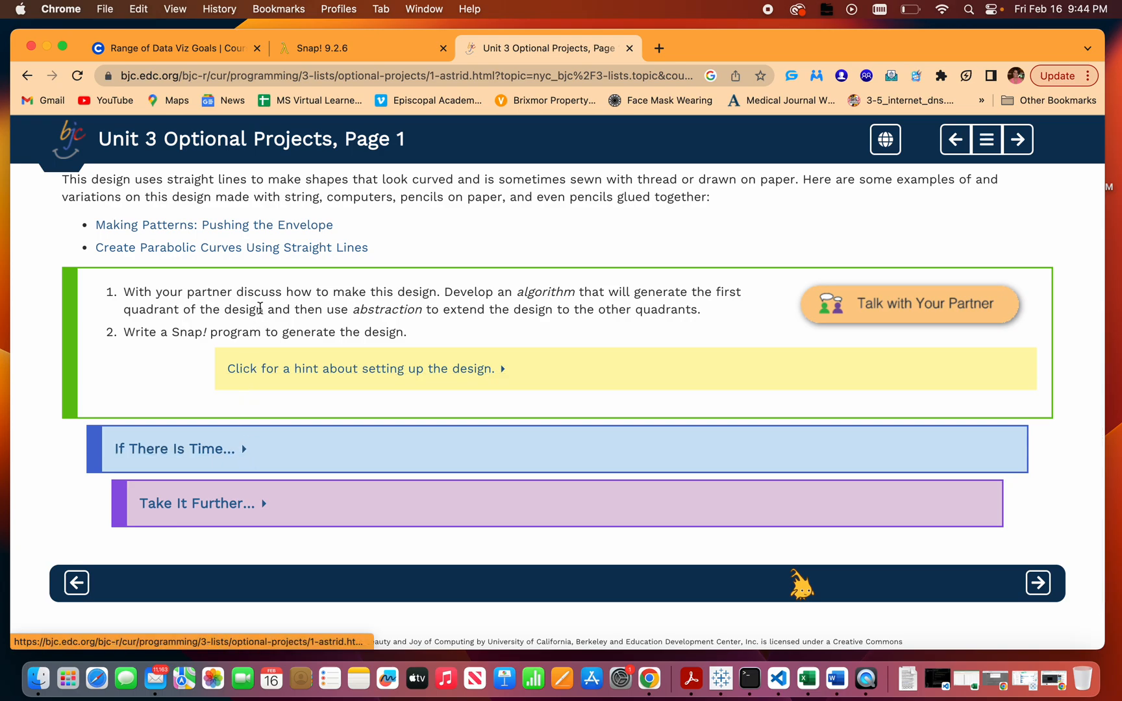
{"action": "left_click", "coordinate": [172, 449]}
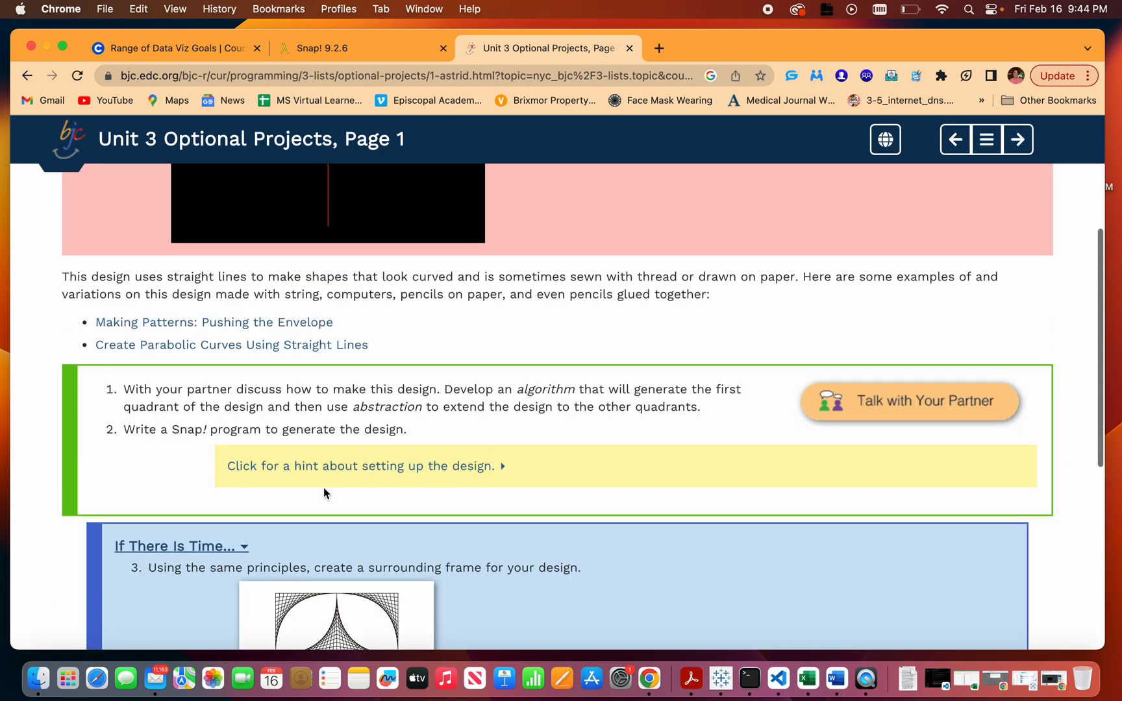
{"action": "left_click", "coordinate": [359, 466]}
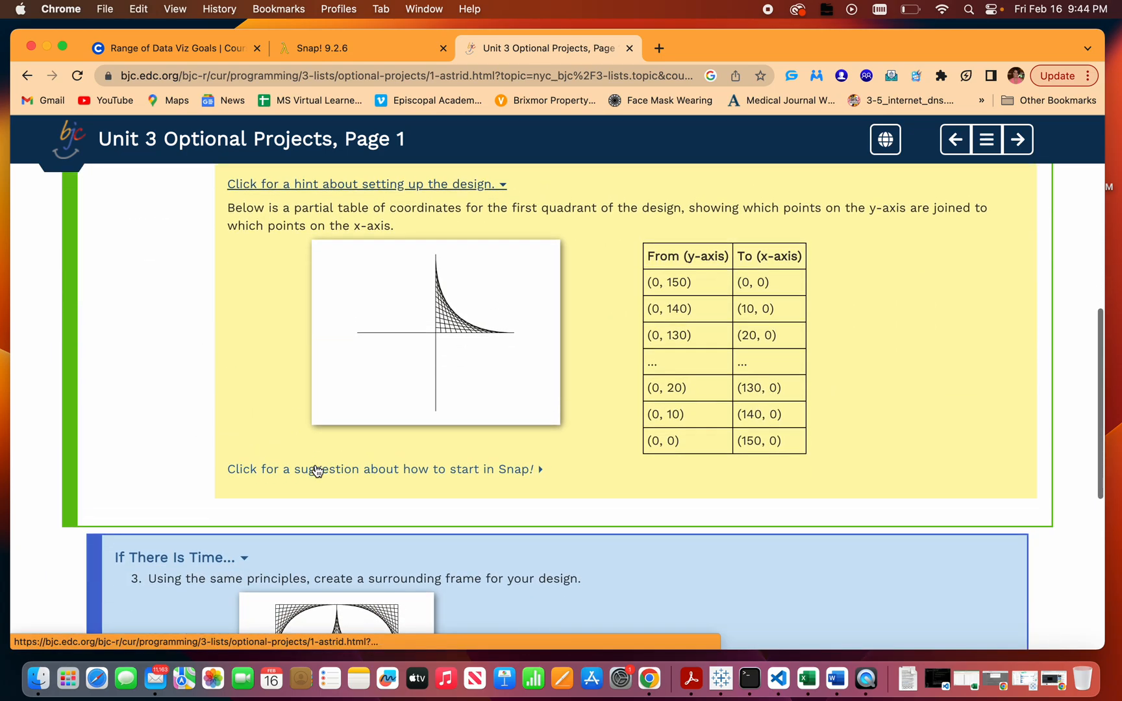
{"action": "scroll", "scroll_direction": "down", "scroll_amount": 3}
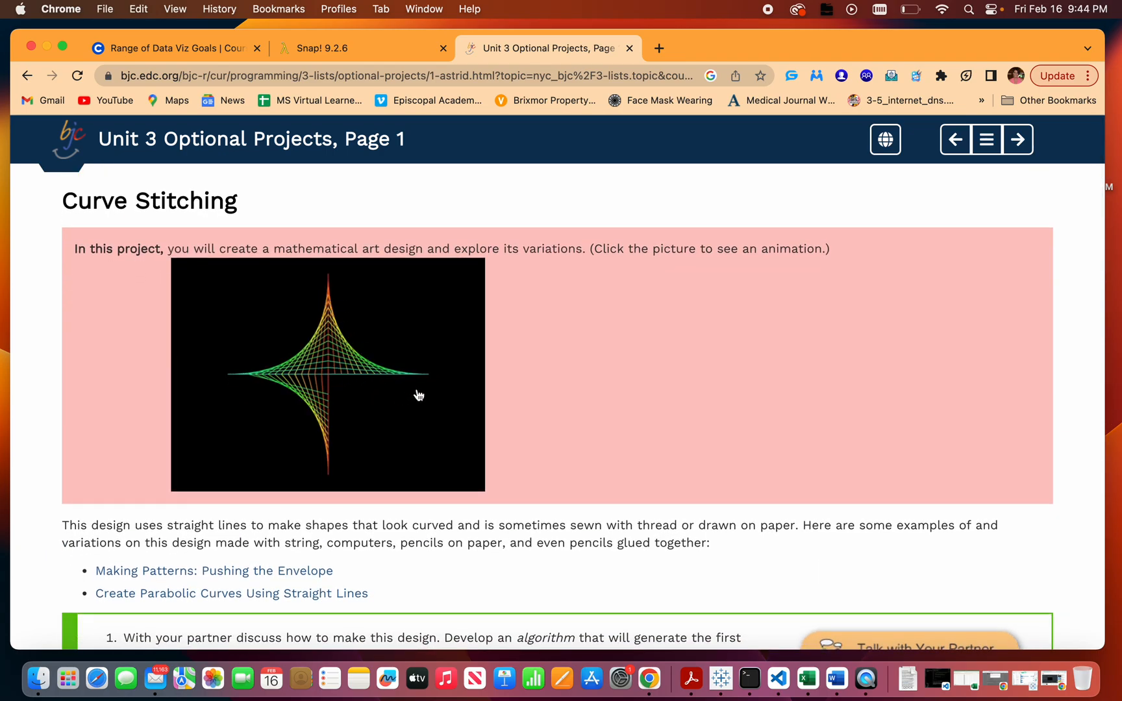
Build a for i = 1 to 4 loop holding move 150, move -150 and turn 90.
{"action": "left_click", "coordinate": [327, 48]}
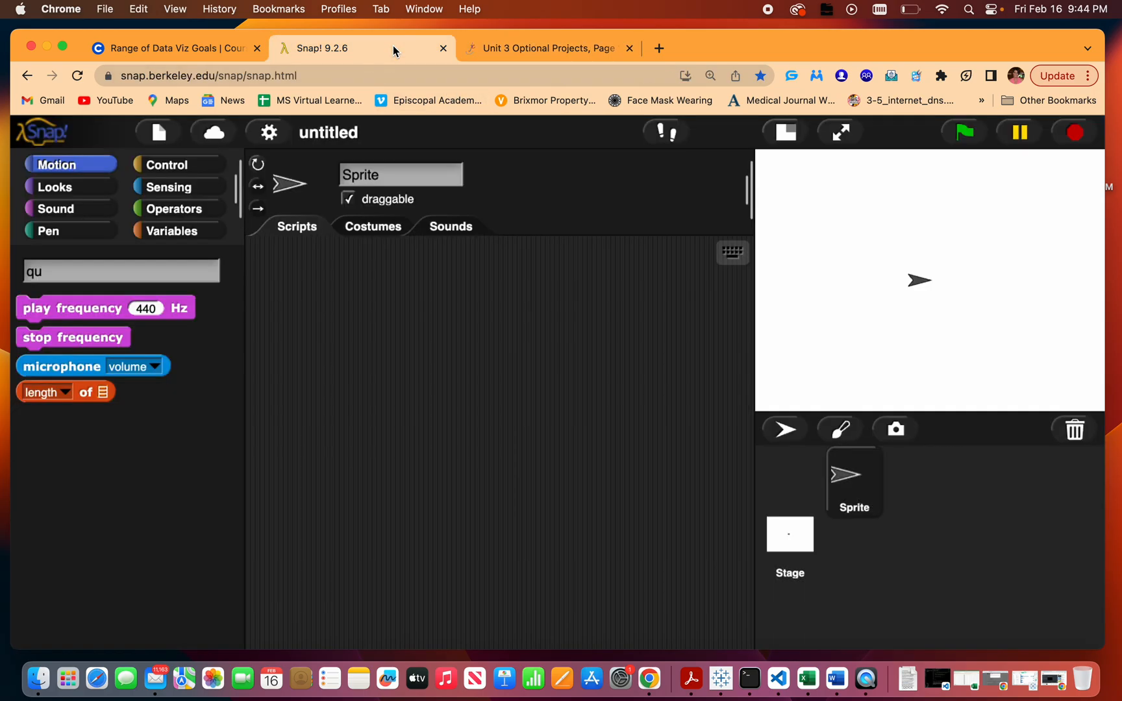
{"action": "mouse_move", "coordinate": [98, 174]}
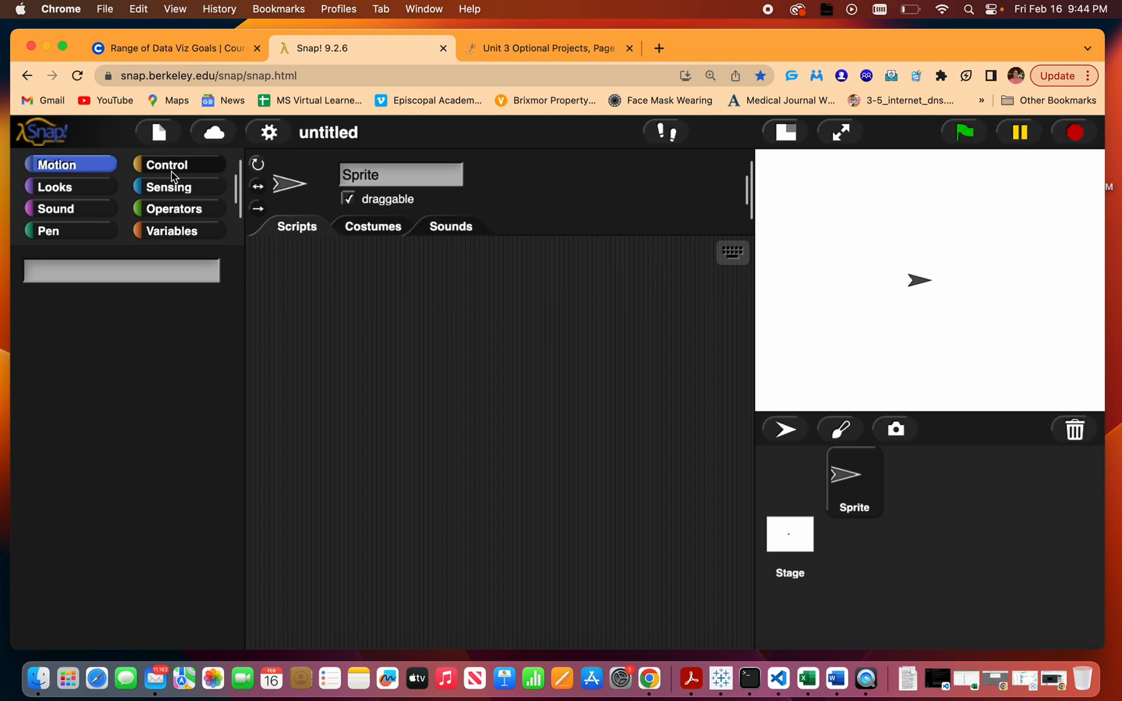
{"action": "left_click", "coordinate": [166, 164]}
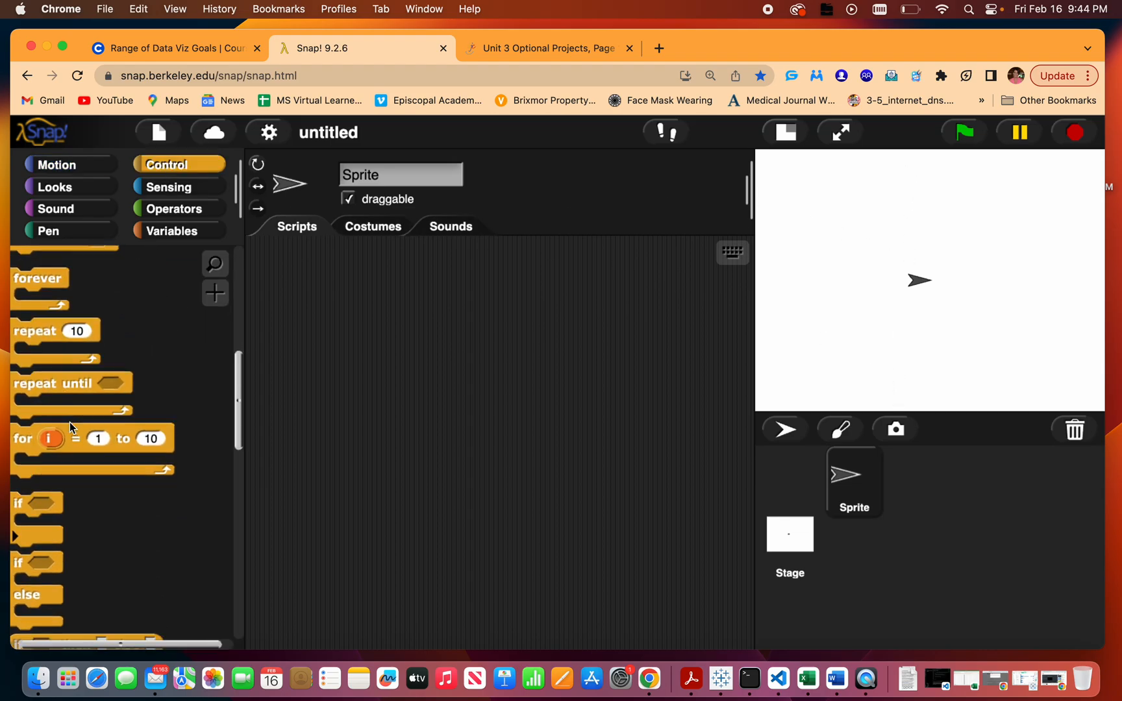
{"action": "left_click_drag", "start_coordinate": [21, 439], "coordinate": [399, 292]}
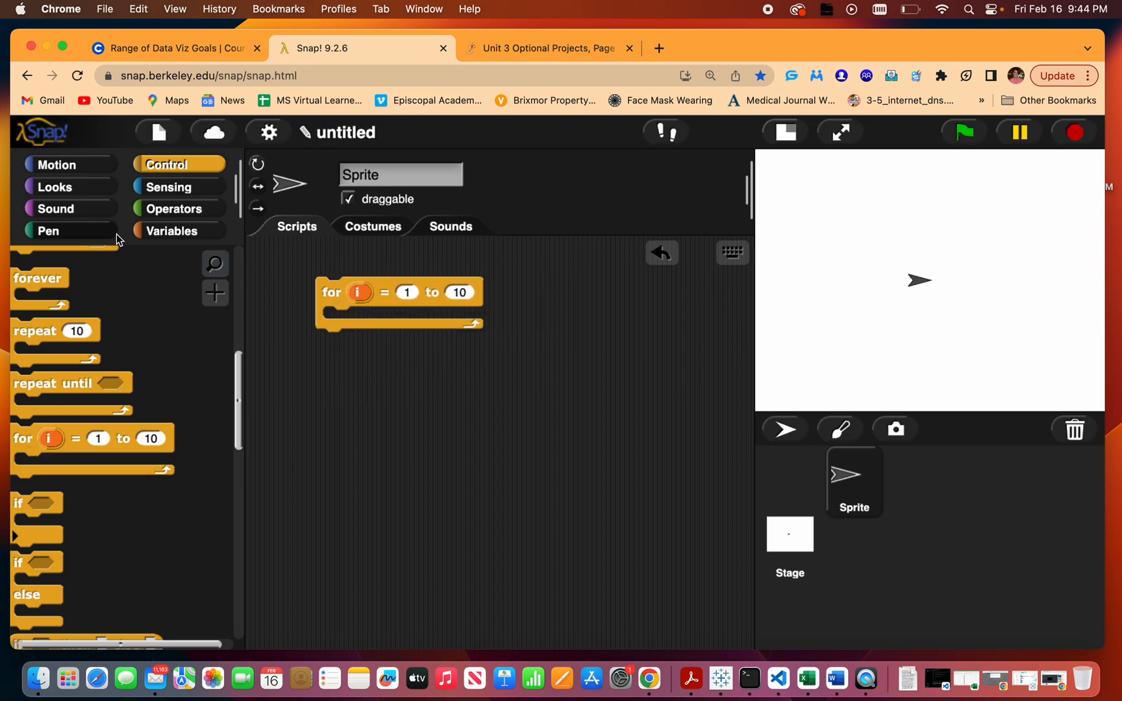
{"action": "left_click", "coordinate": [57, 165]}
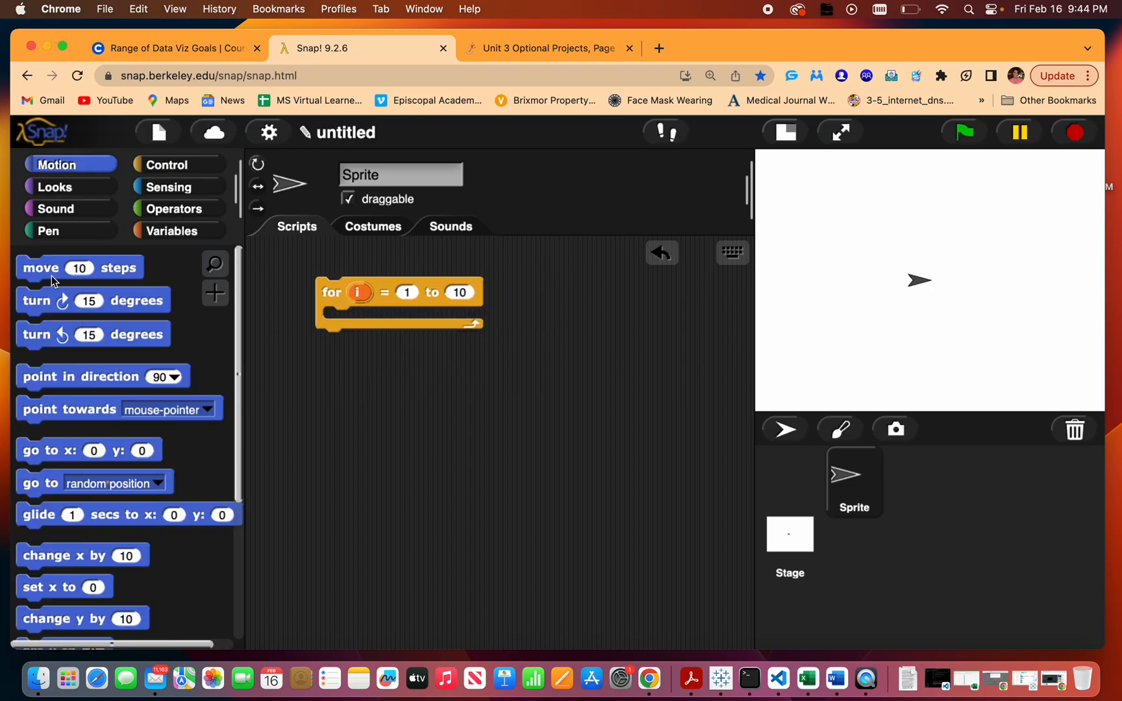
{"action": "left_click_drag", "start_coordinate": [50, 267], "coordinate": [373, 320]}
{"action": "type", "text": "150"}
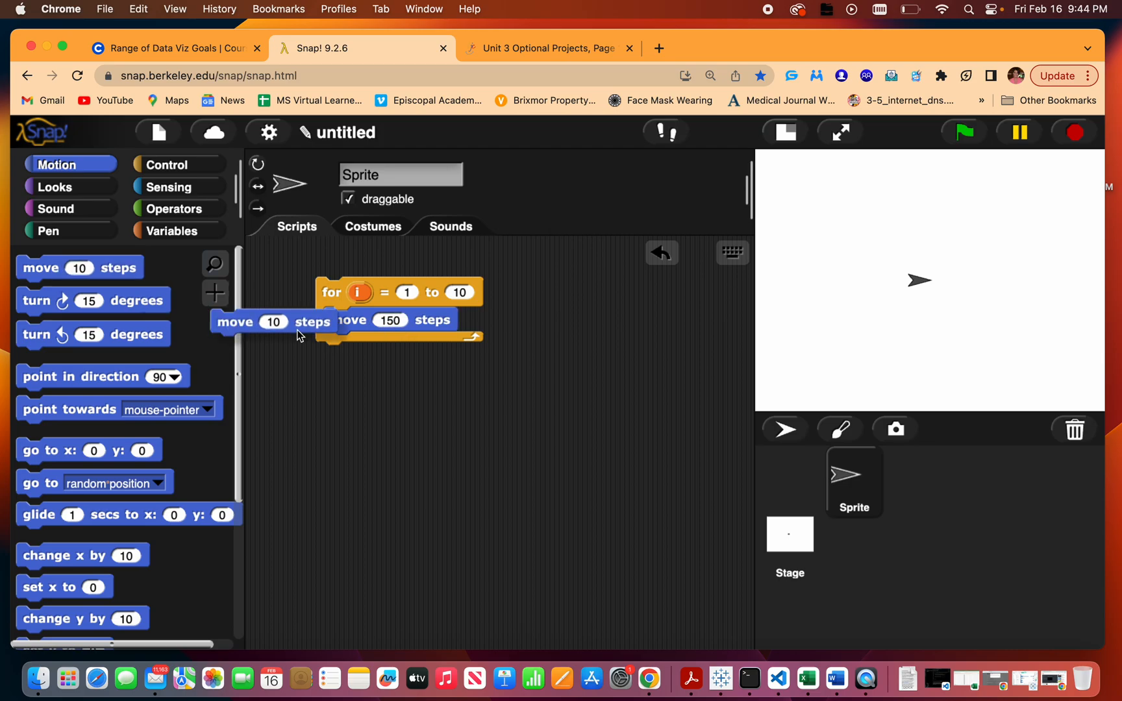
{"action": "left_click_drag", "start_coordinate": [269, 321], "coordinate": [350, 345]}
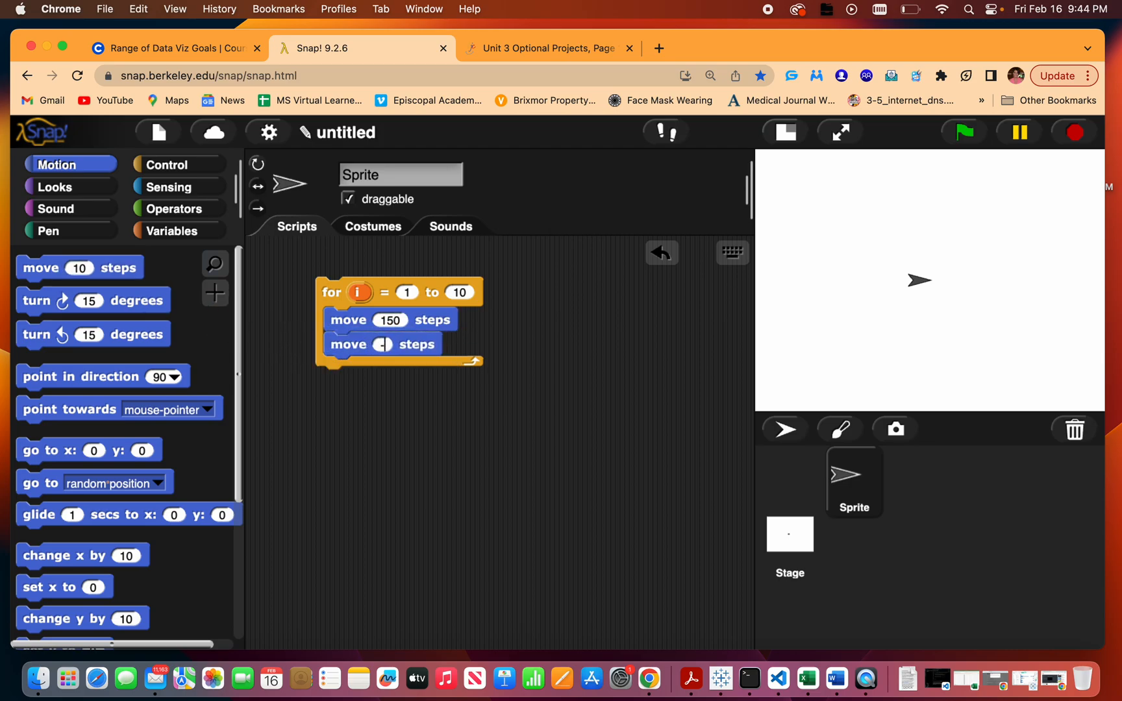
{"action": "type", "text": "-150"}
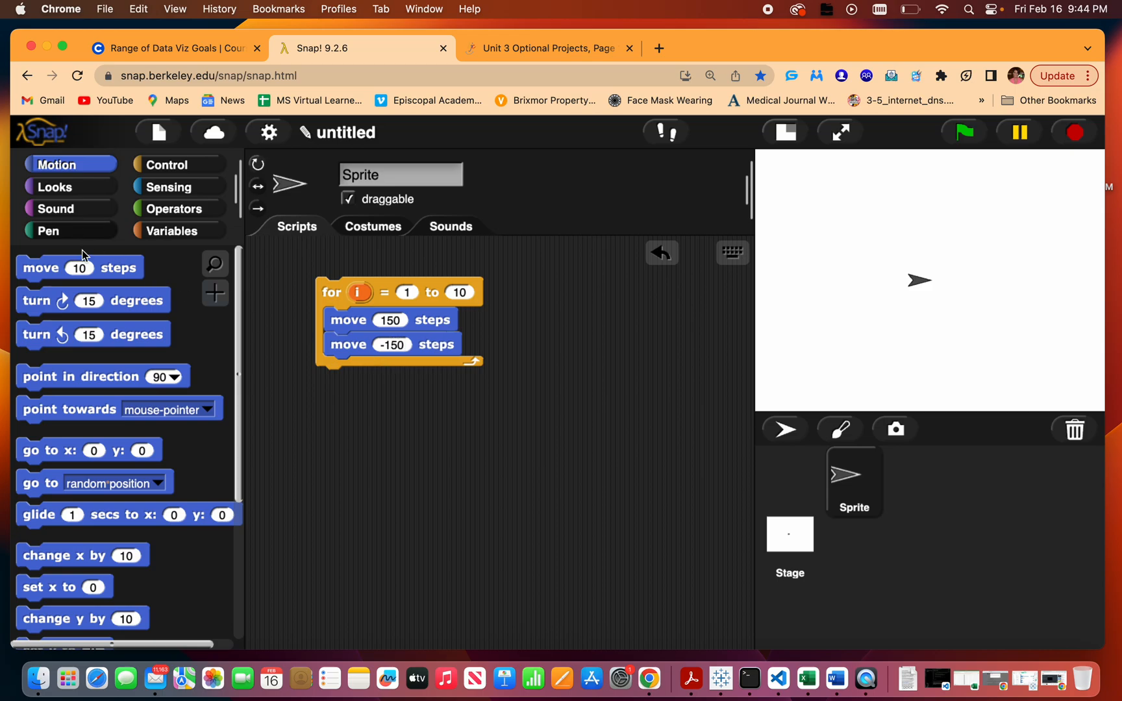
{"action": "mouse_move", "coordinate": [55, 298]}
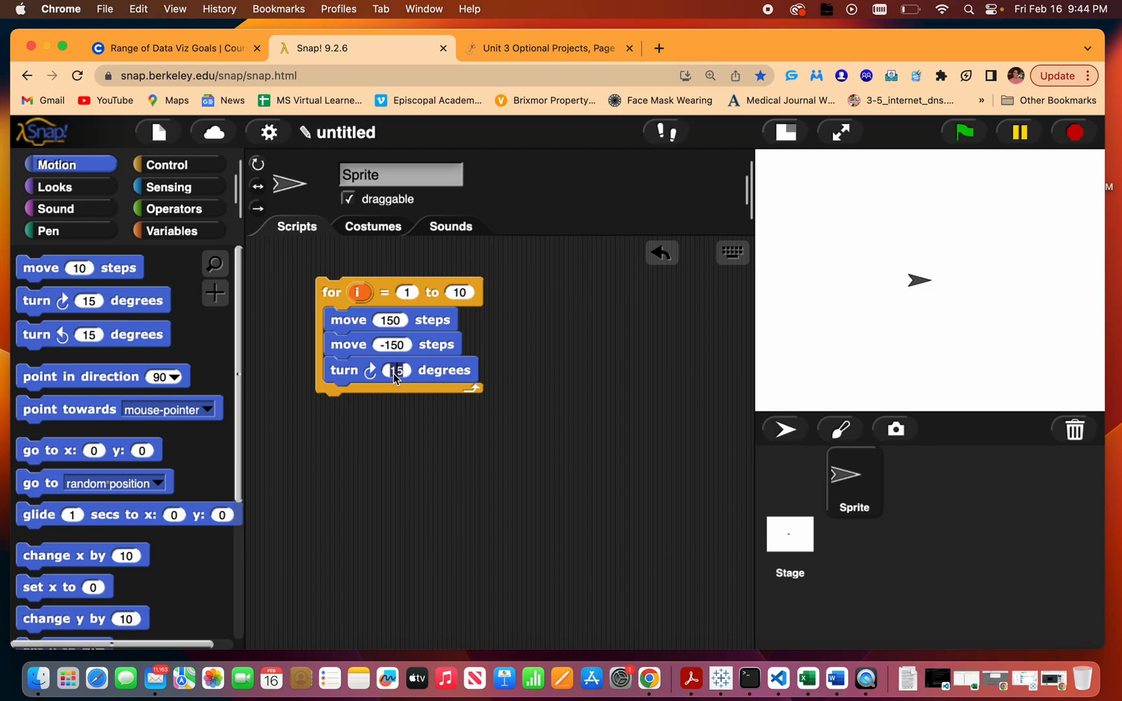
{"action": "type", "text": "90"}
{"action": "left_click", "coordinate": [459, 292]}
{"action": "type", "text": "4"}
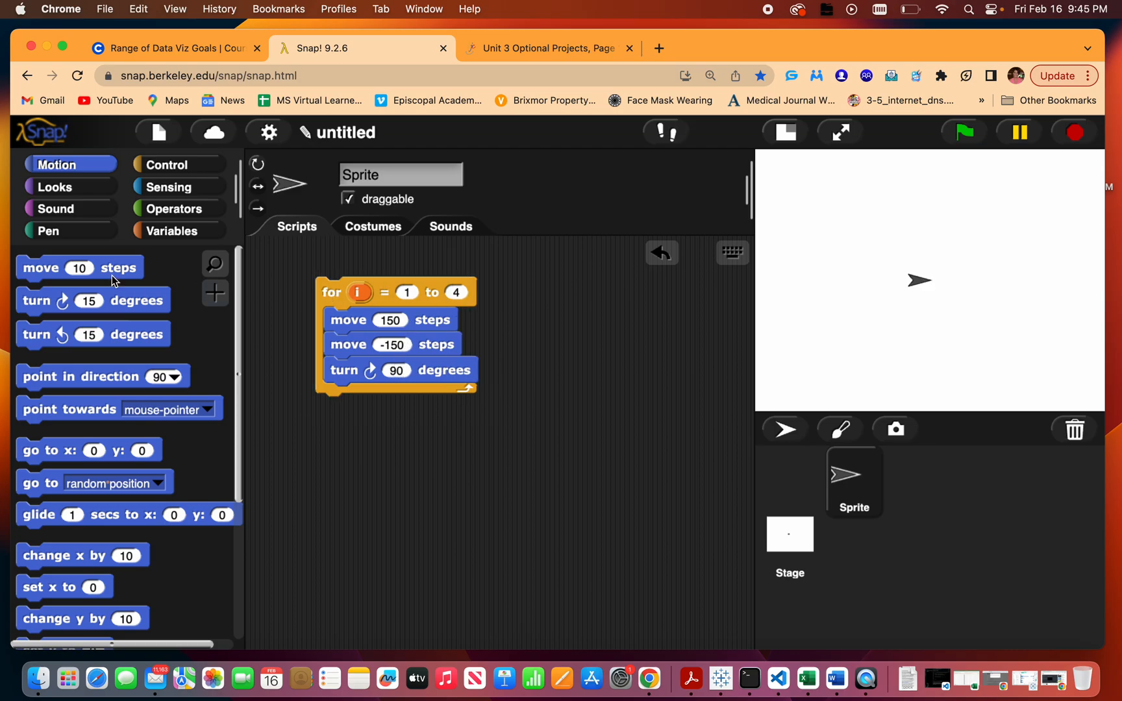
Attach pen down above the loop and run it to draw the axis cross.
{"action": "left_click", "coordinate": [49, 230]}
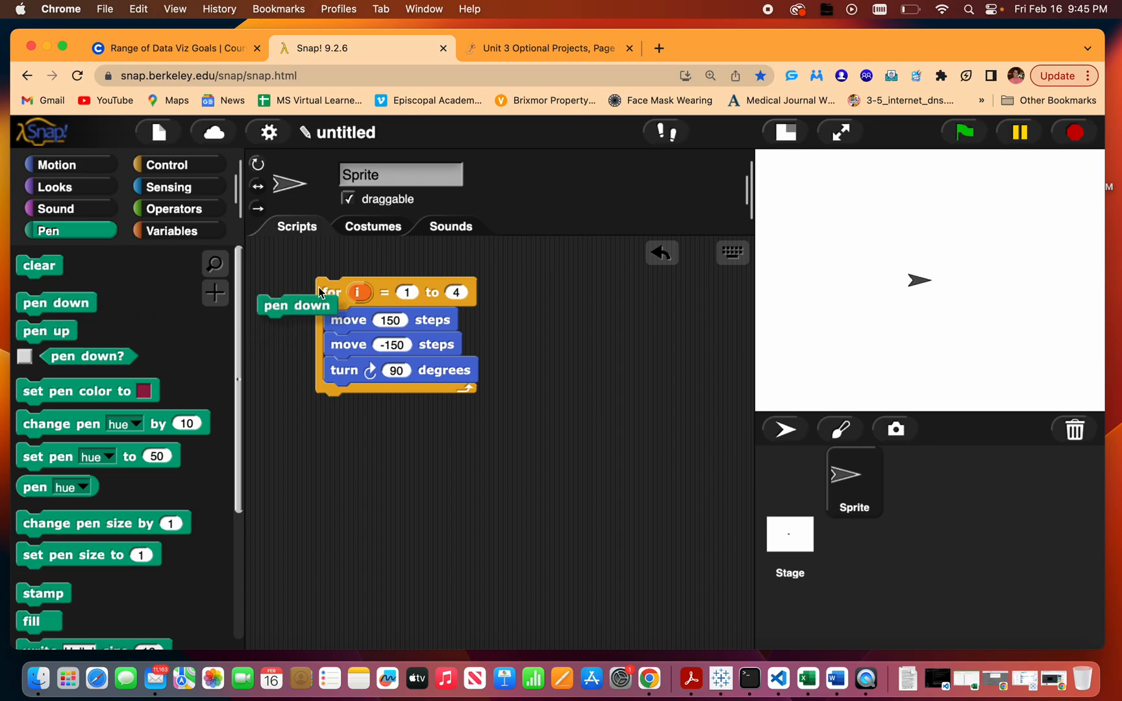
{"action": "left_click_drag", "start_coordinate": [295, 306], "coordinate": [354, 266]}
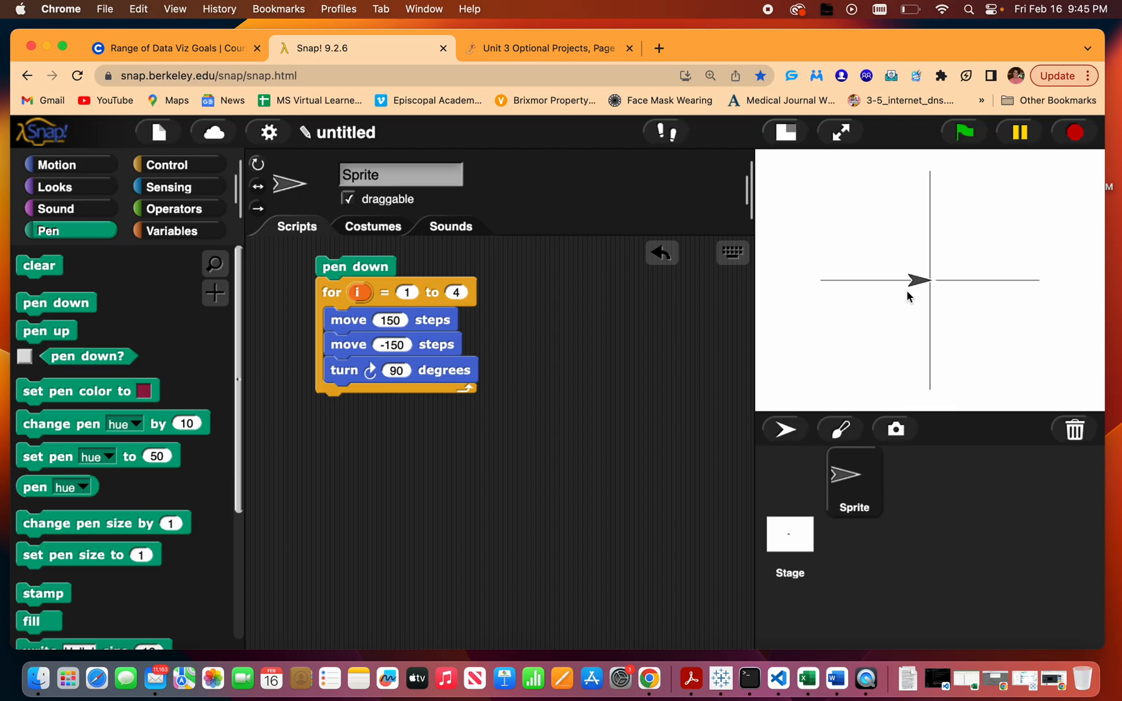
{"action": "mouse_move", "coordinate": [926, 281]}
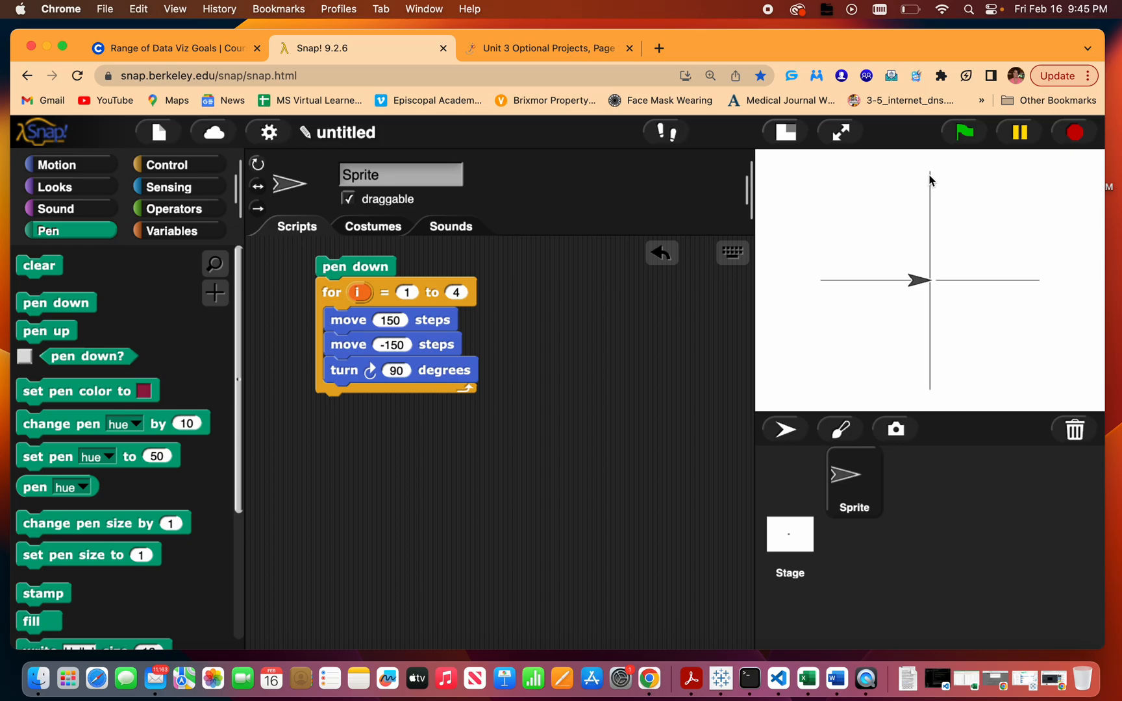
{"action": "mouse_move", "coordinate": [962, 251]}
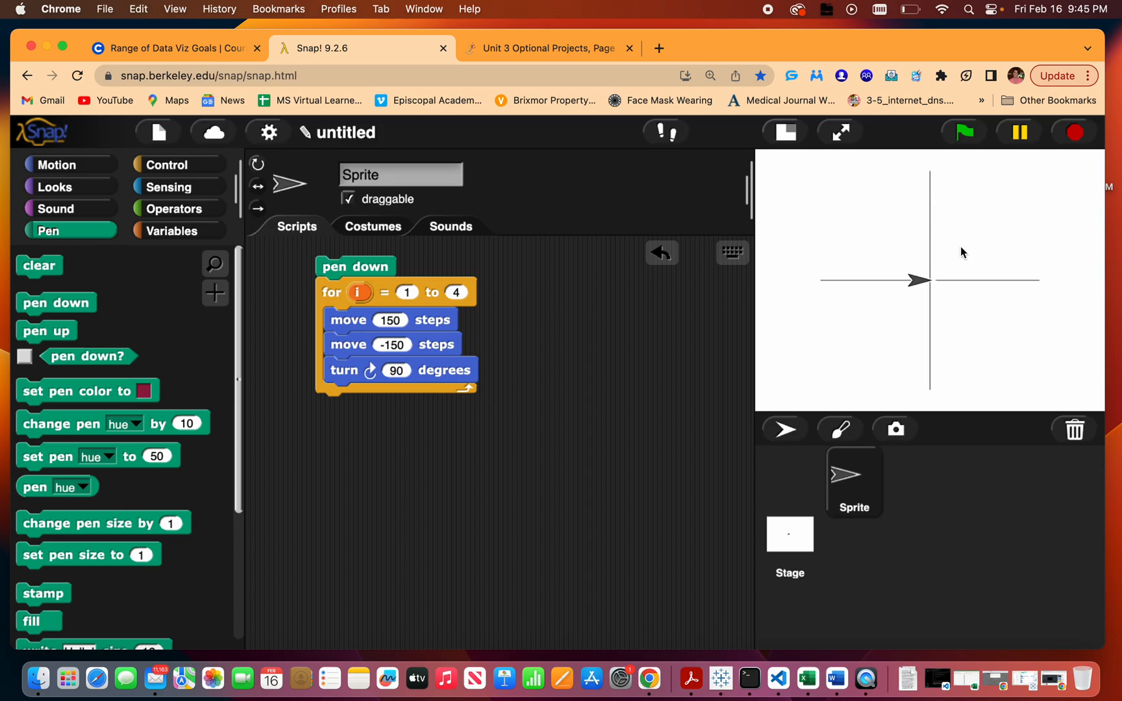
{"action": "mouse_move", "coordinate": [962, 285]}
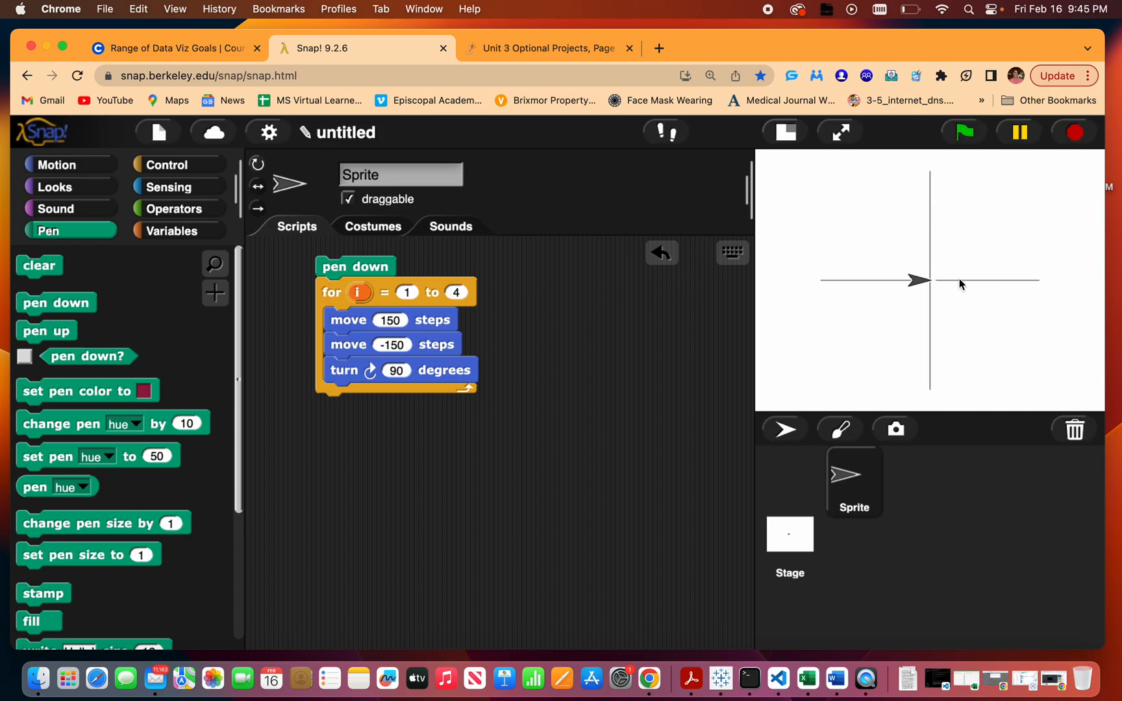
{"action": "mouse_move", "coordinate": [1059, 299]}
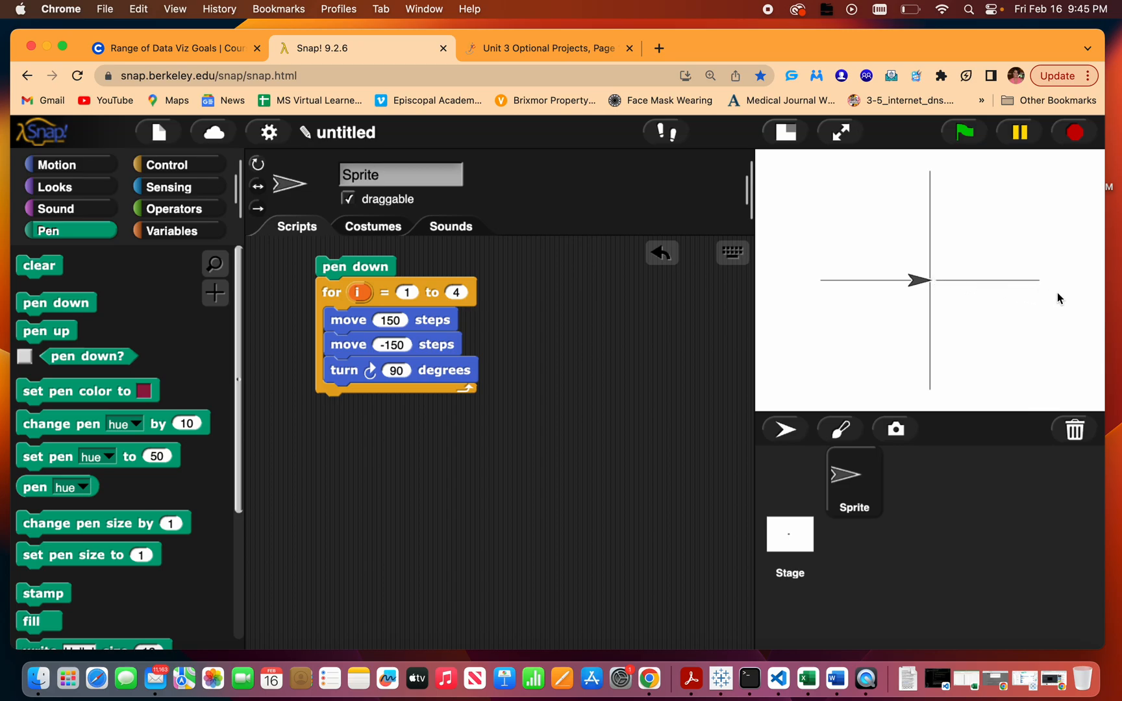
{"action": "mouse_move", "coordinate": [934, 299]}
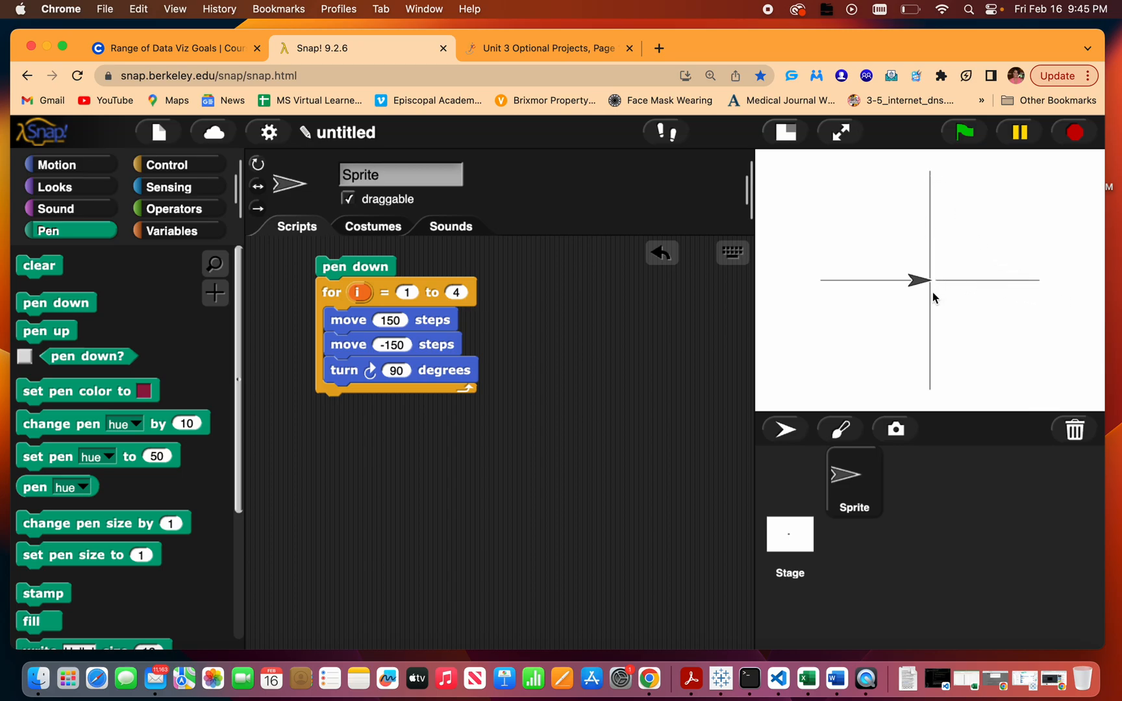
{"action": "mouse_move", "coordinate": [169, 244]}
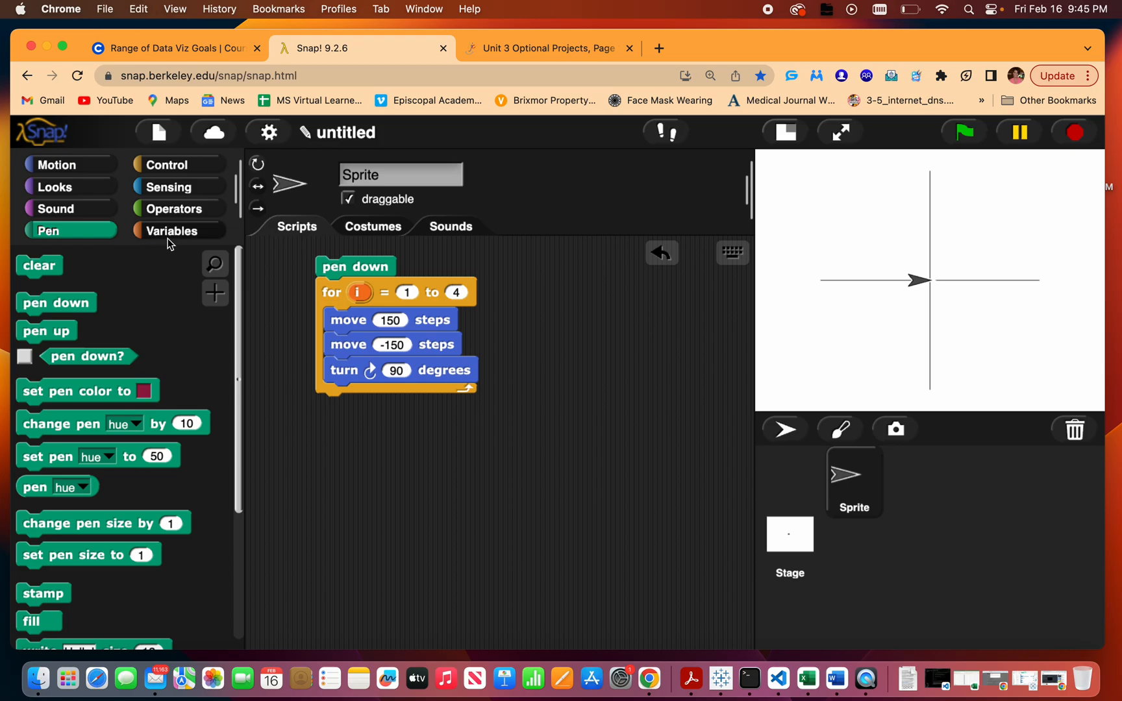
{"action": "mouse_move", "coordinate": [169, 240]}
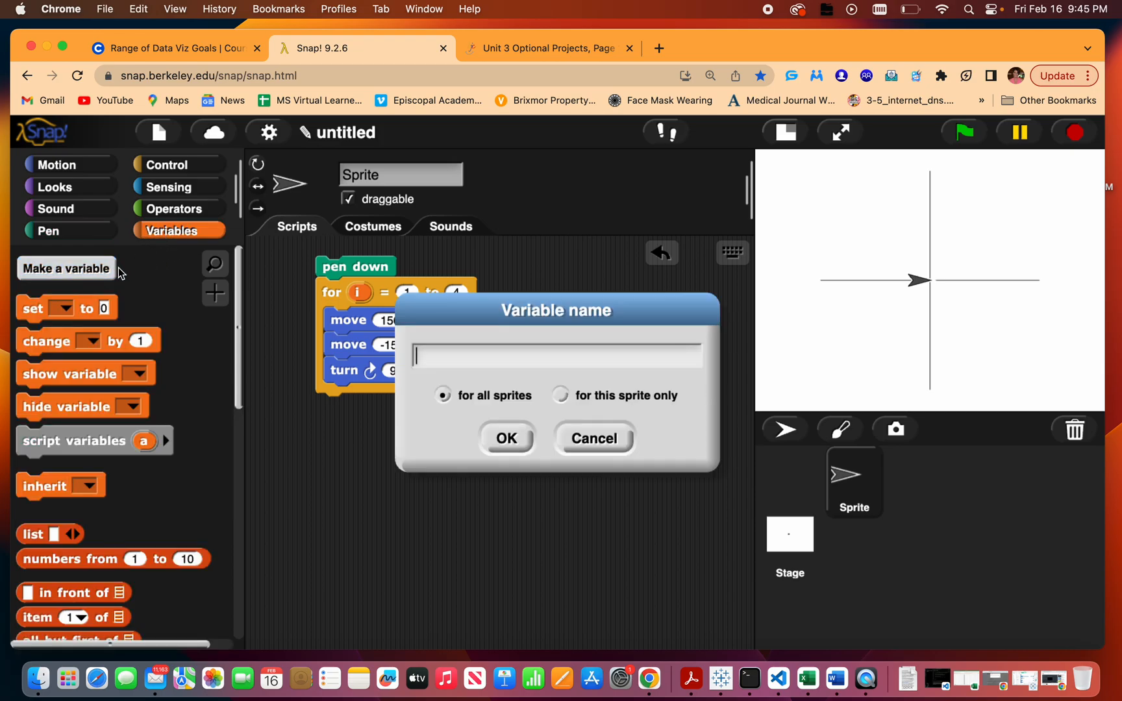
Make global variables xValue and yValue for all sprites.
{"action": "type", "text": "x"}
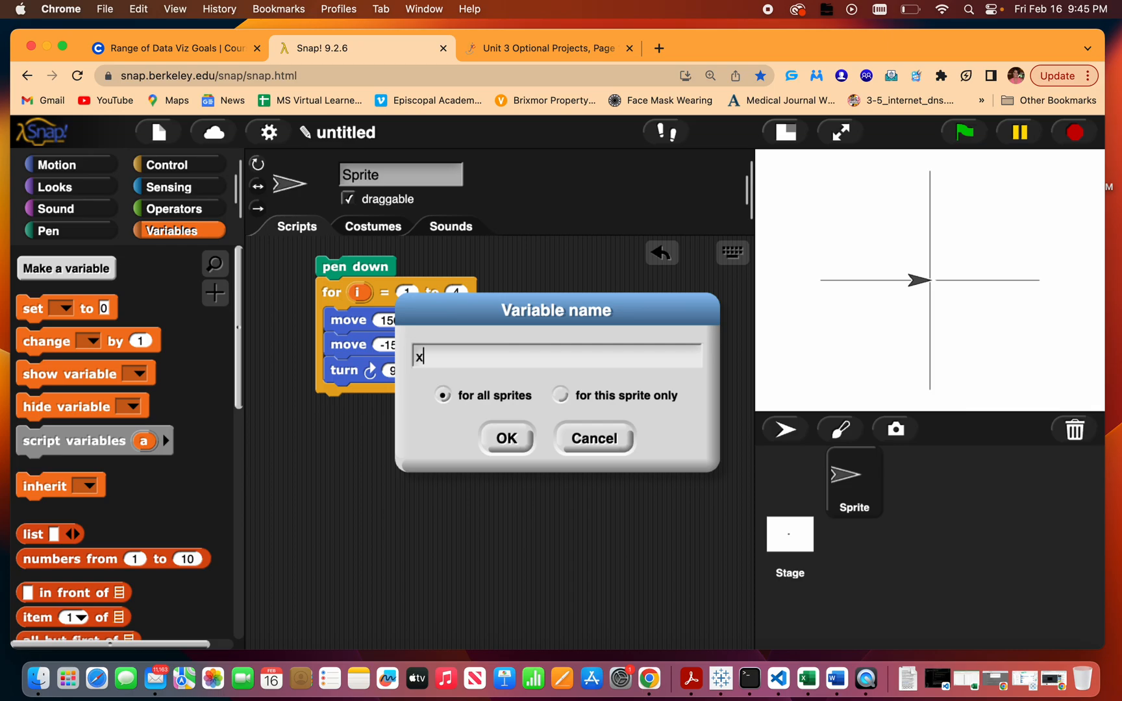
{"action": "left_click", "coordinate": [506, 439]}
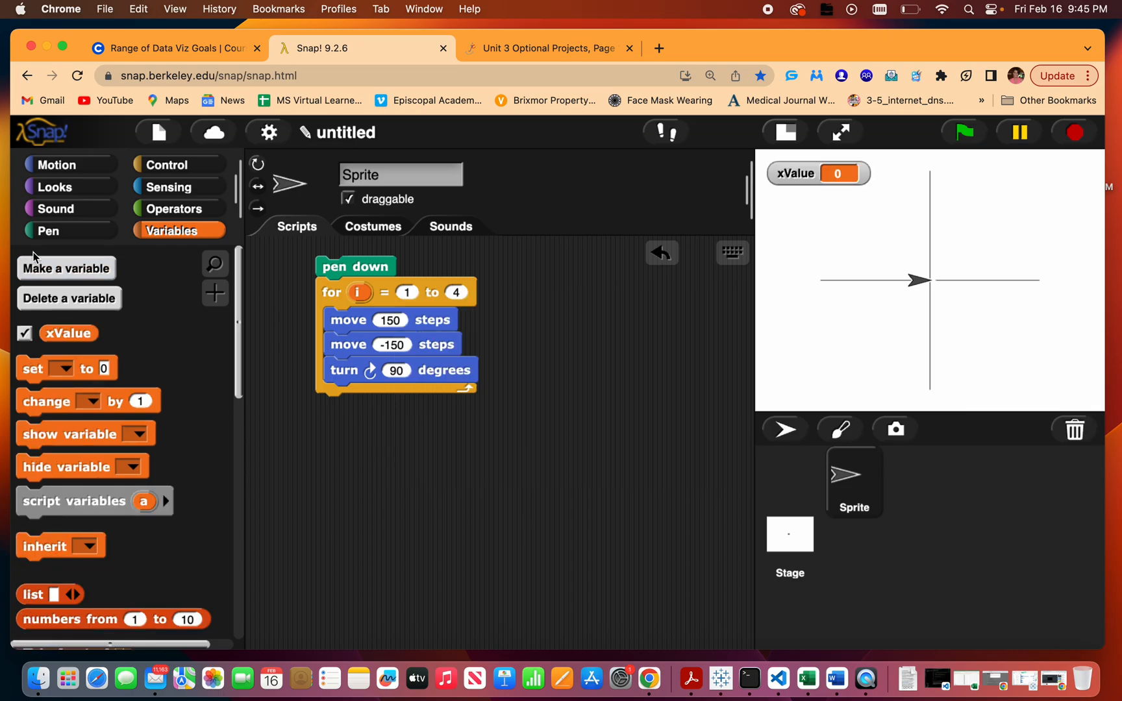
{"action": "type", "text": "yValu"}
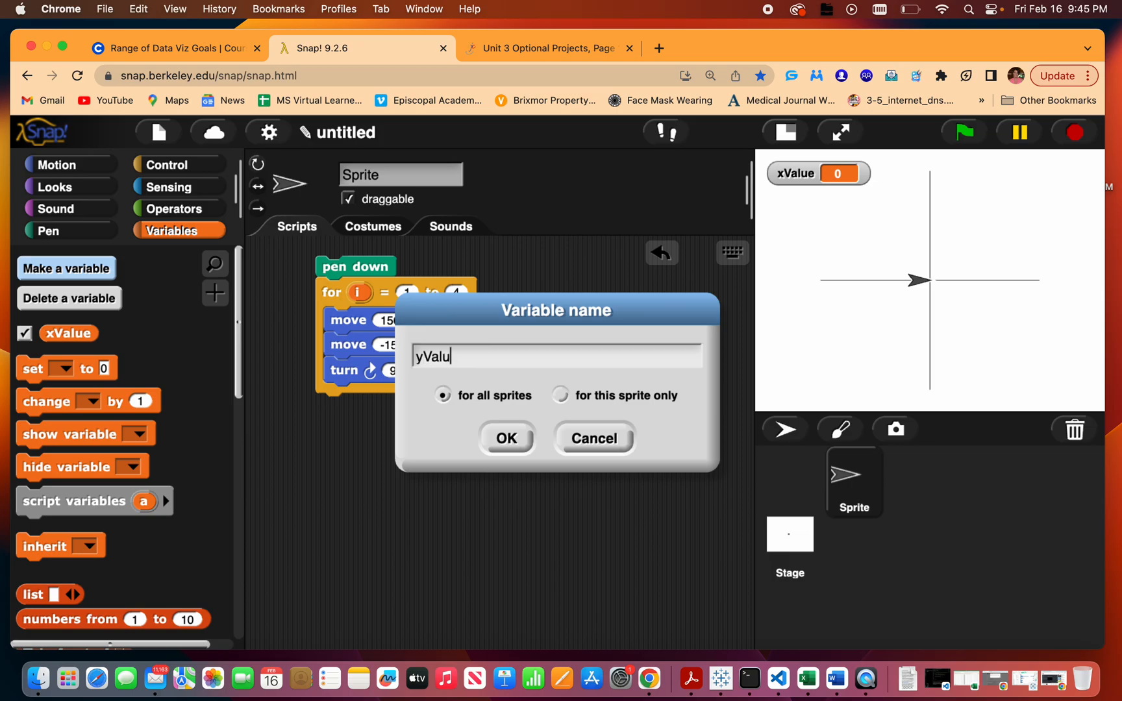
{"action": "left_click", "coordinate": [506, 438]}
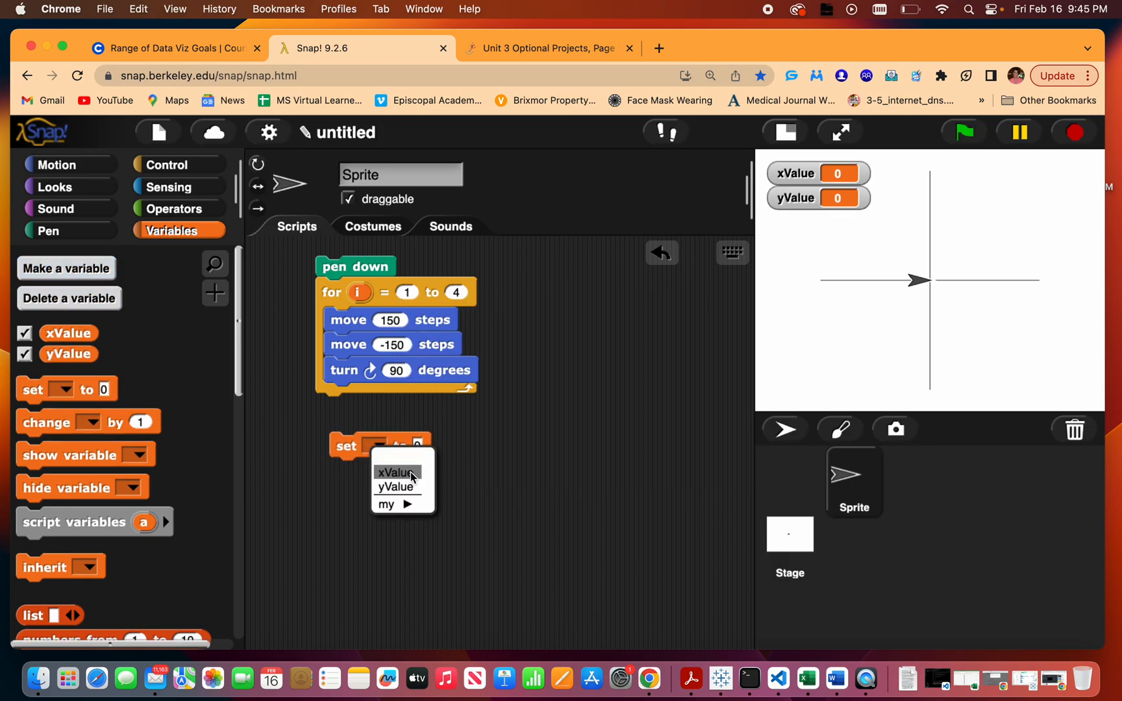
Start the script by setting xValue to 0 and yValue to 150.
{"action": "left_click", "coordinate": [396, 472]}
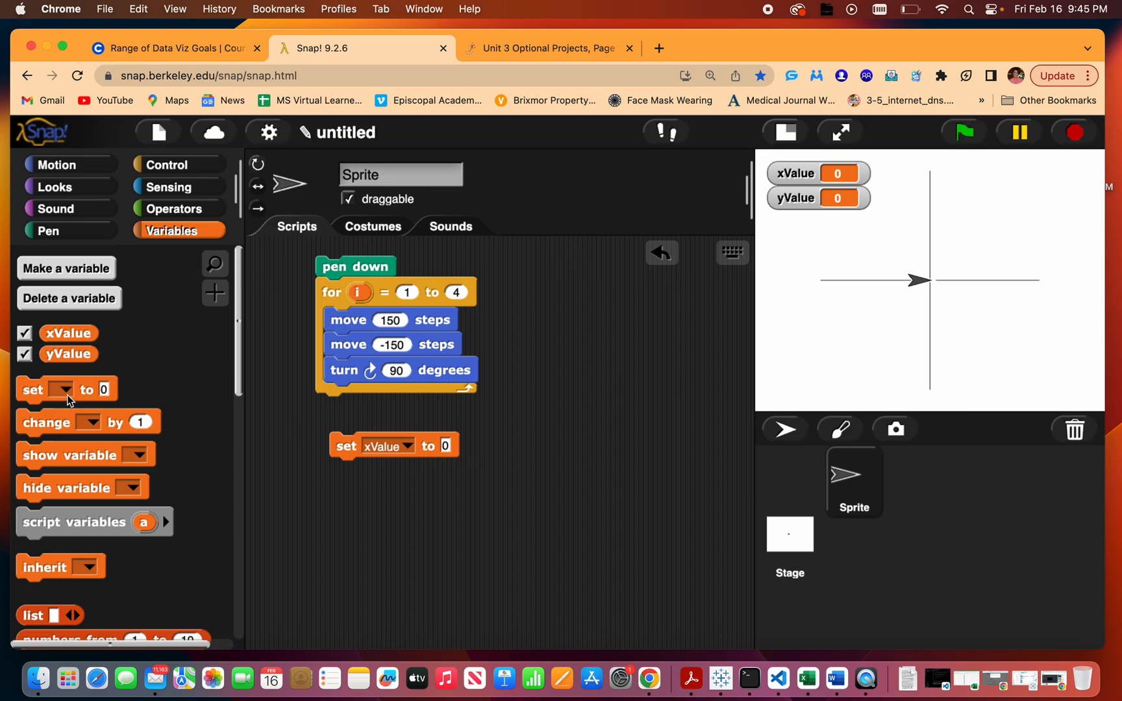
{"action": "left_click", "coordinate": [379, 471]}
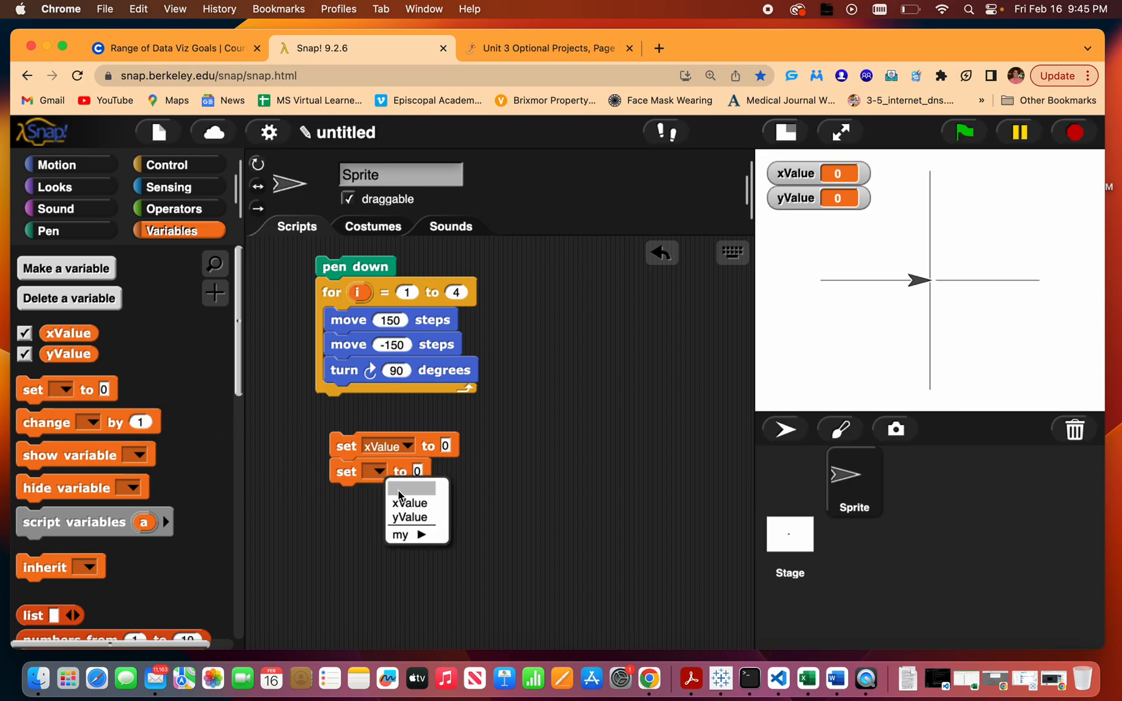
{"action": "left_click", "coordinate": [409, 517]}
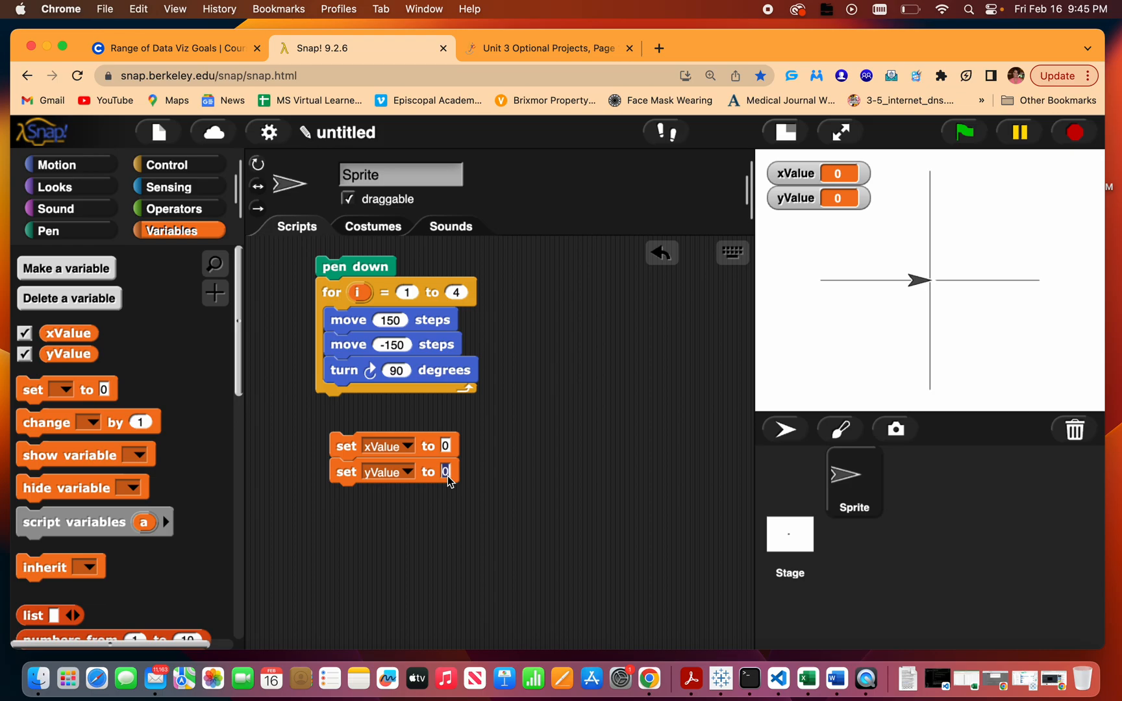
{"action": "type", "text": "150"}
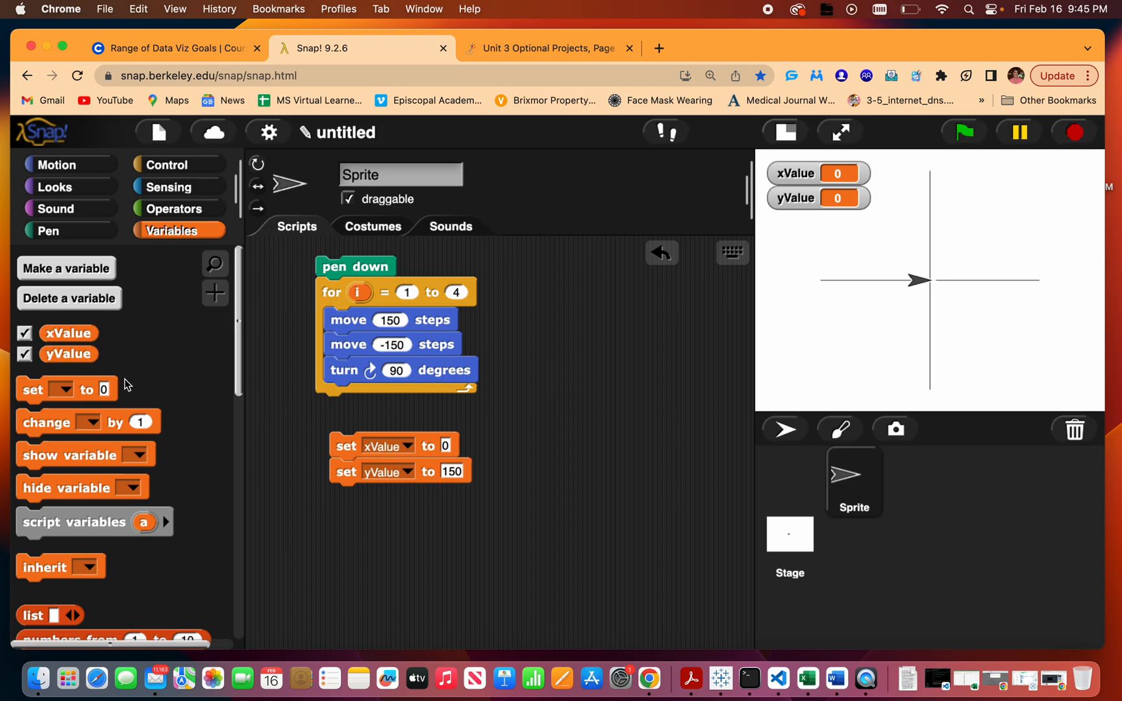
Add a go to block at xValue, yValue and a for loop running 1 to 15.
{"action": "left_click", "coordinate": [55, 164]}
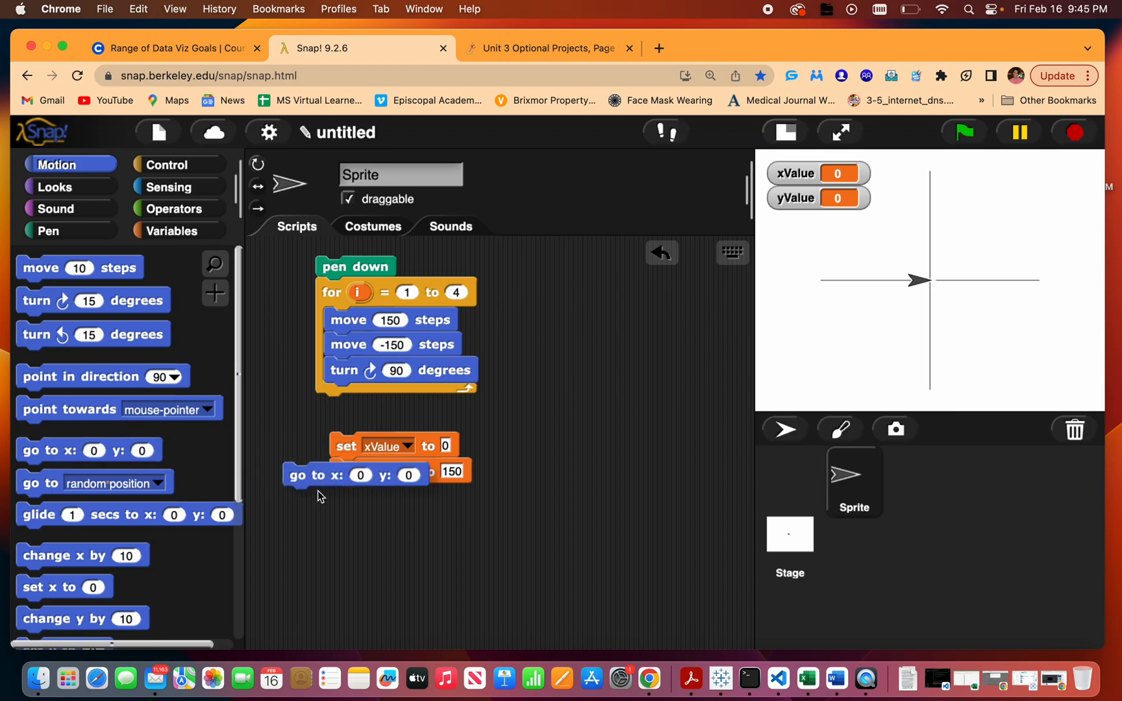
{"action": "left_click", "coordinate": [171, 231]}
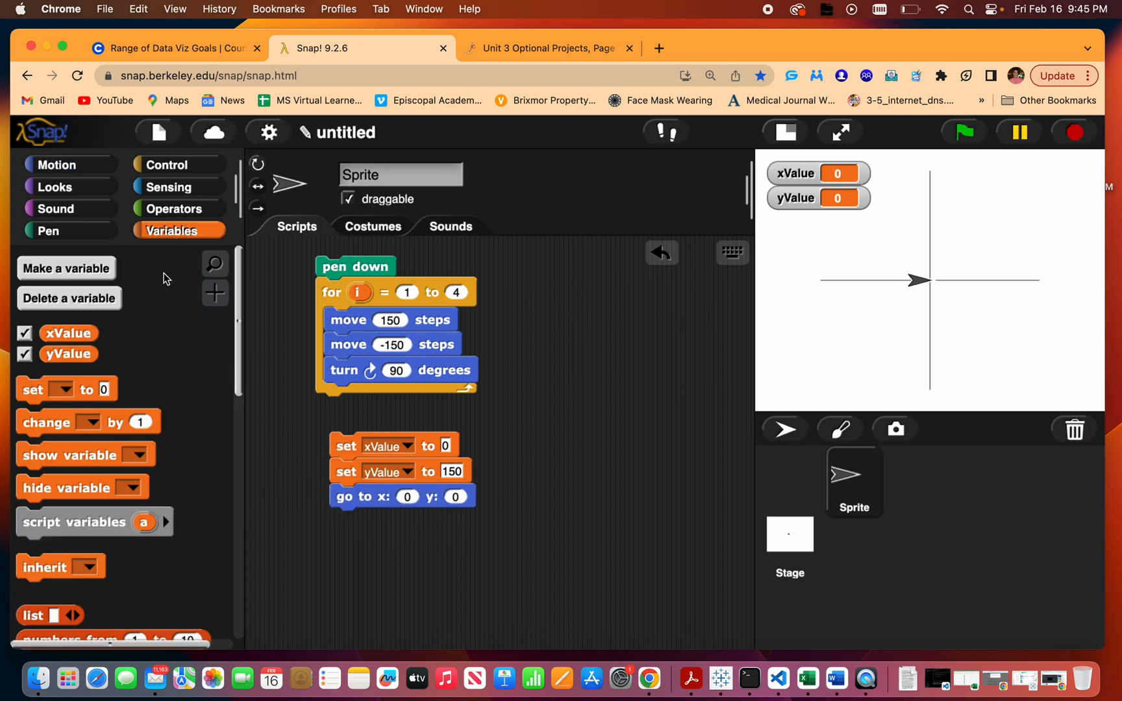
{"action": "left_click_drag", "start_coordinate": [68, 333], "coordinate": [407, 496]}
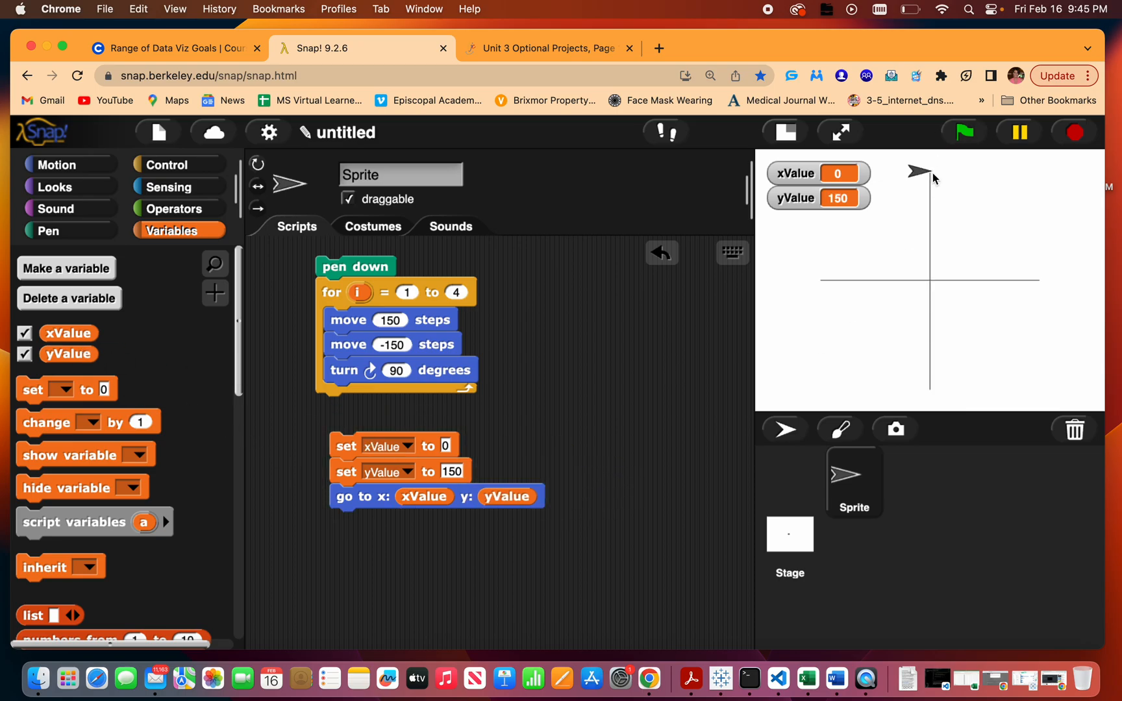
{"action": "left_click", "coordinate": [168, 163]}
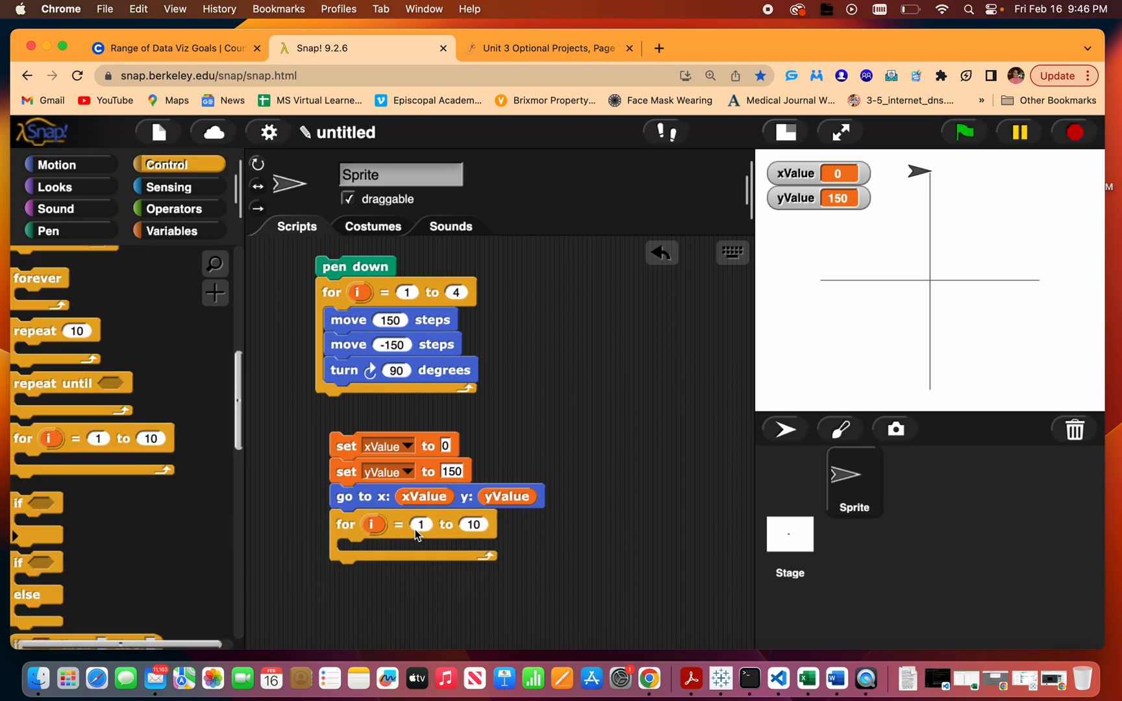
{"action": "left_click", "coordinate": [474, 524]}
{"action": "type", "text": "15"}
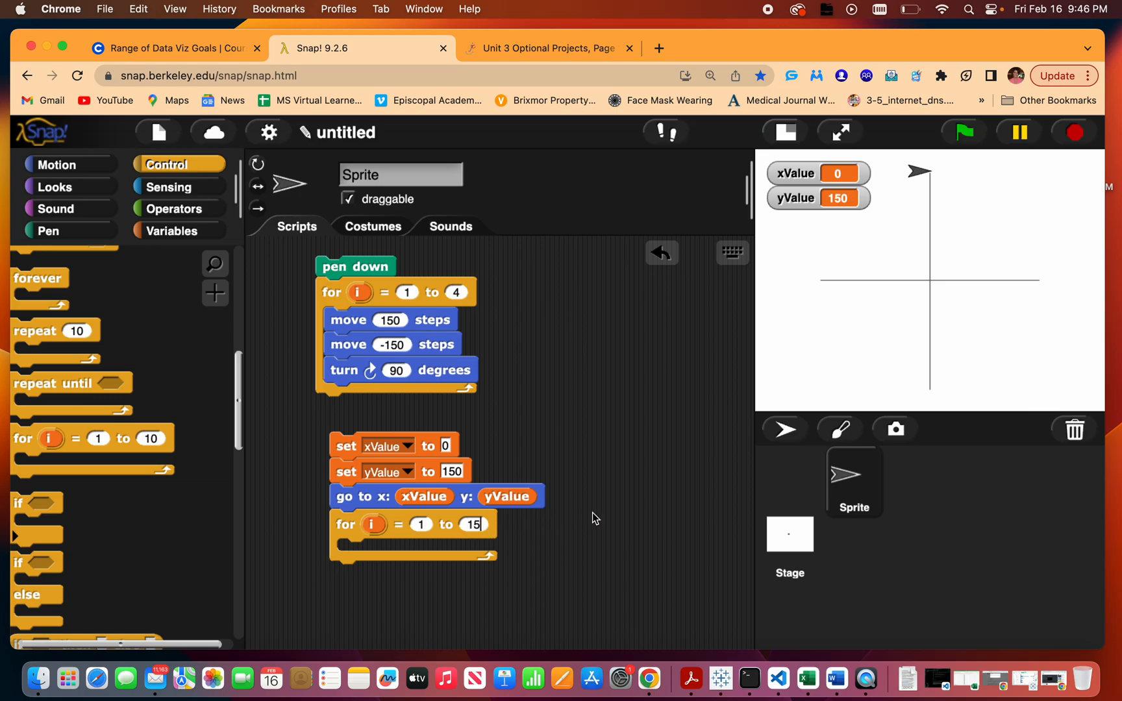
{"action": "mouse_move", "coordinate": [110, 271]}
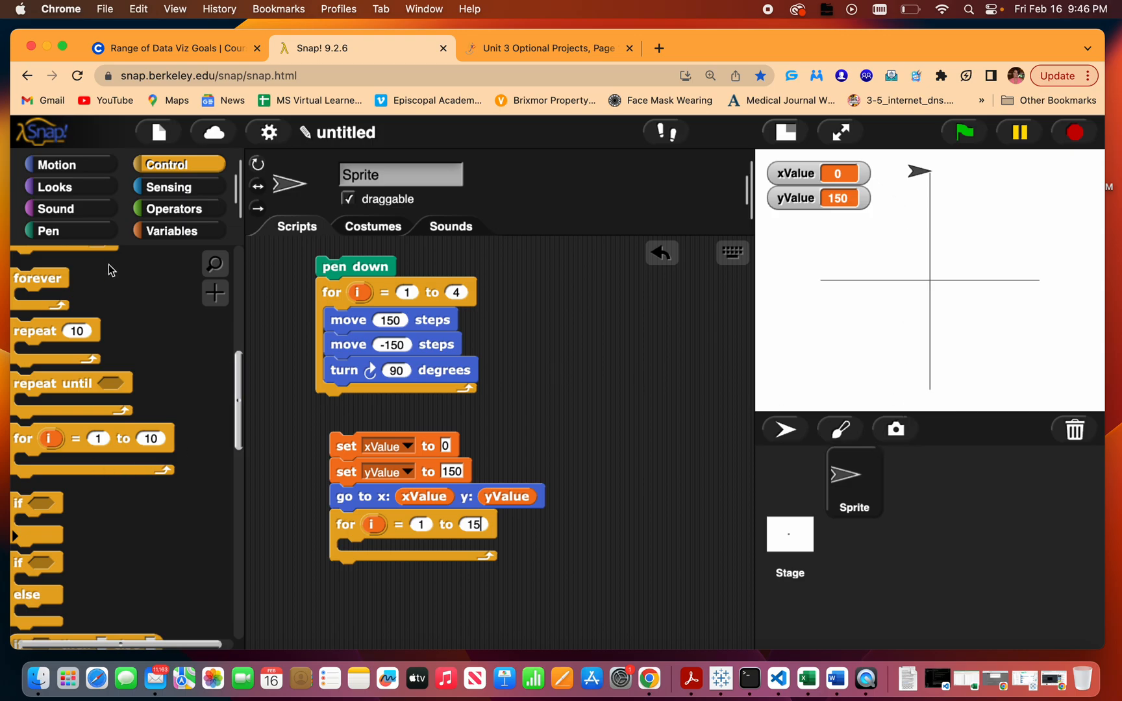
Fill the loop with change xValue by 10, change yValue by -10, and a duplicated go to.
{"action": "left_click", "coordinate": [61, 165]}
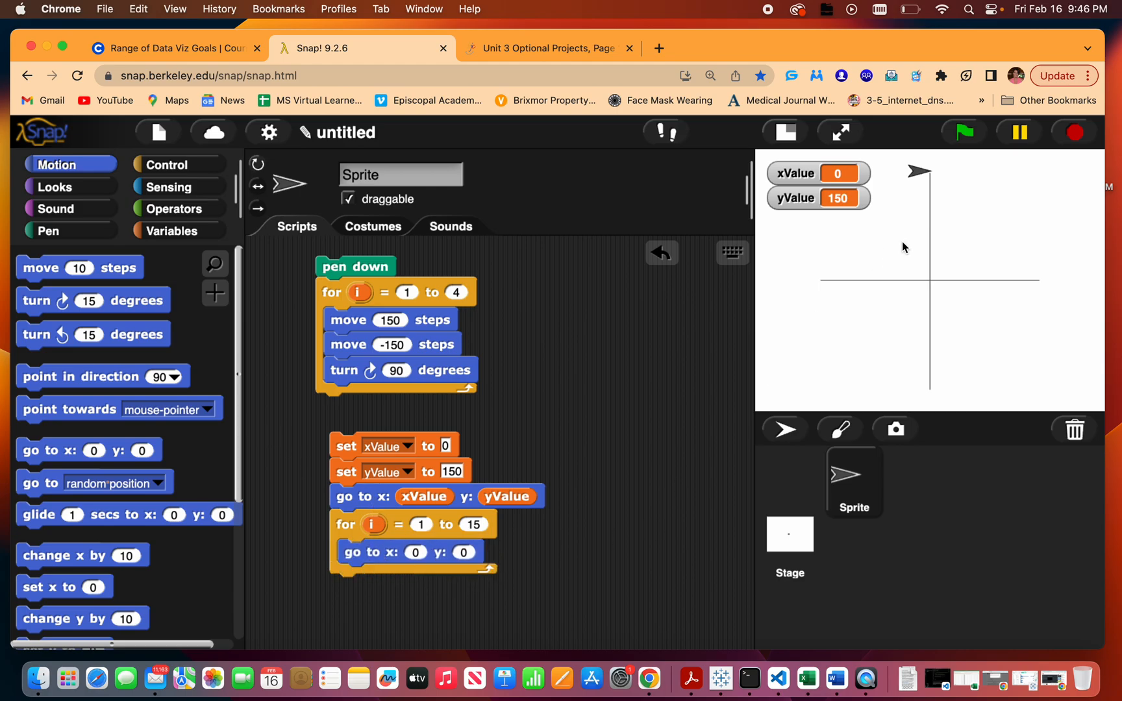
{"action": "mouse_move", "coordinate": [942, 285]}
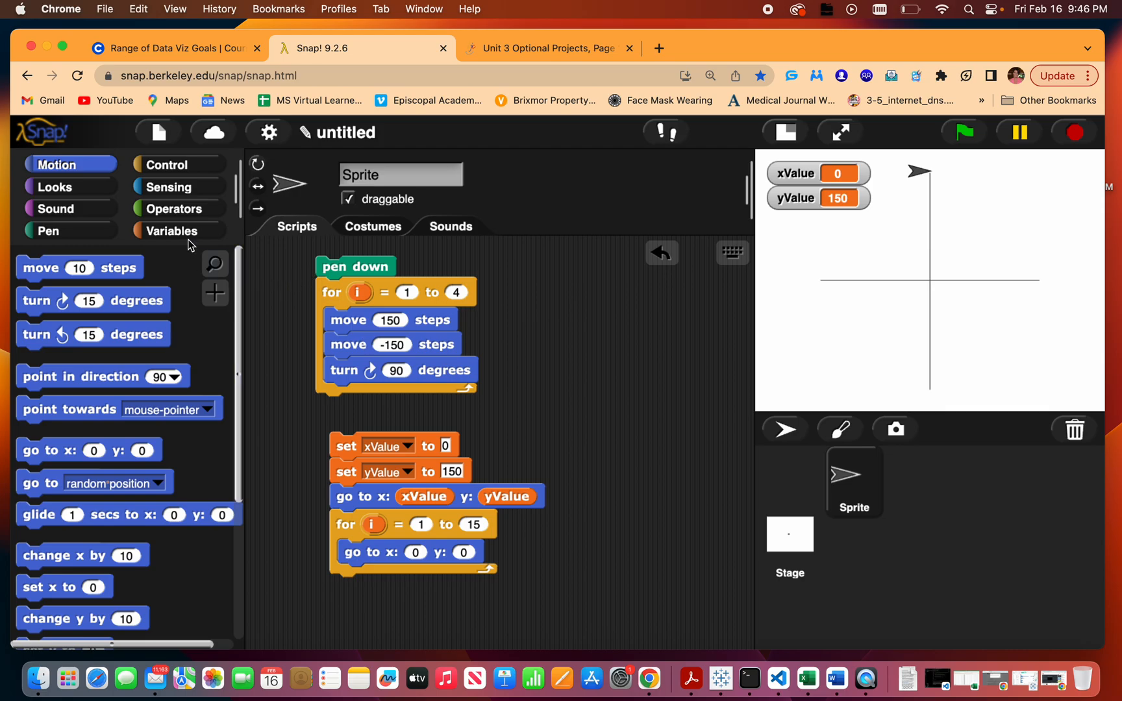
{"action": "left_click", "coordinate": [171, 231]}
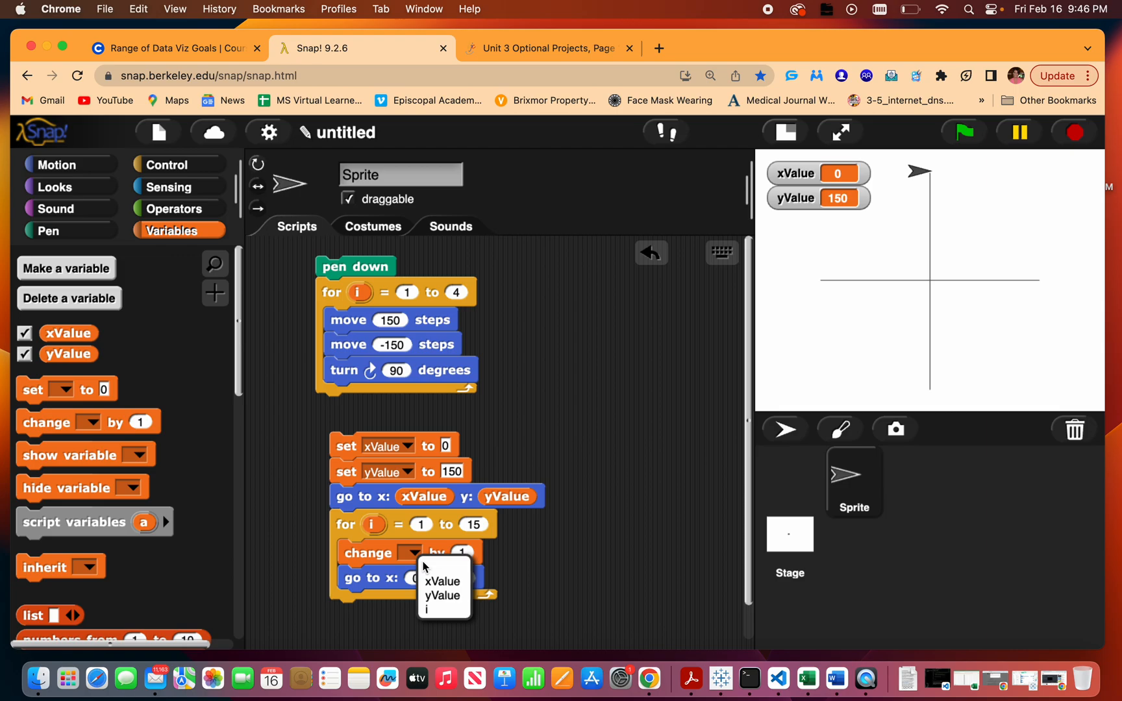
{"action": "left_click", "coordinate": [442, 562]}
{"action": "type", "text": "0"}
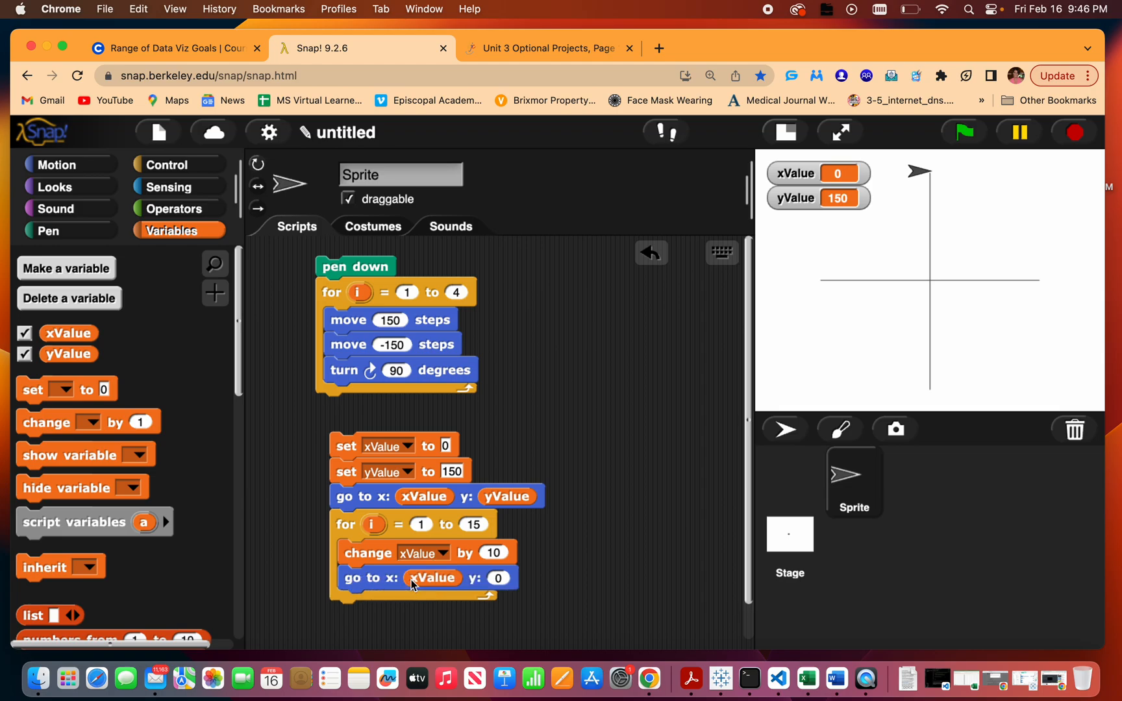
{"action": "mouse_move", "coordinate": [169, 164]}
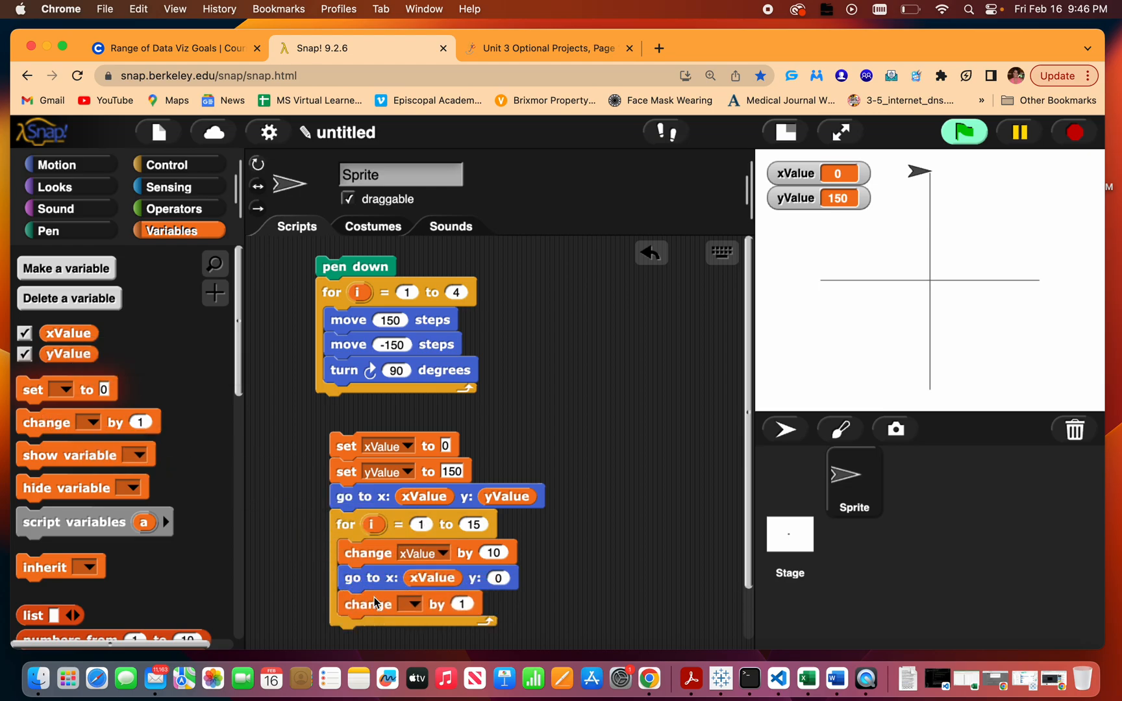
{"action": "left_click", "coordinate": [409, 604]}
{"action": "type", "text": "-10"}
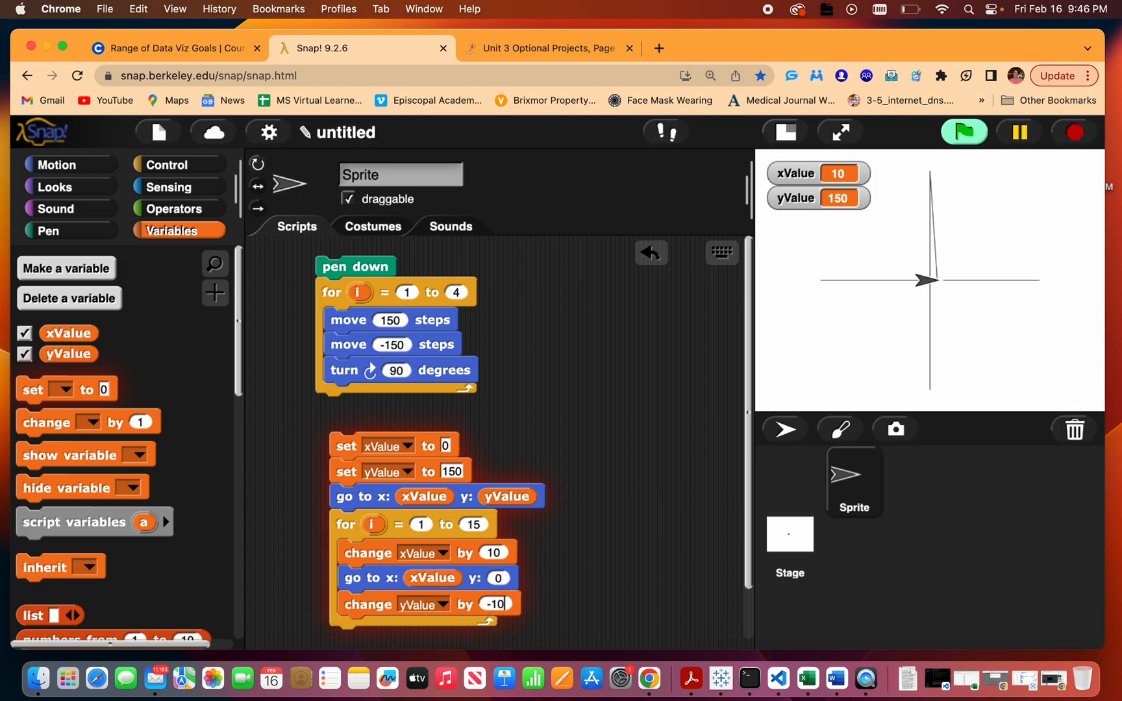
{"action": "right_click", "coordinate": [436, 496]}
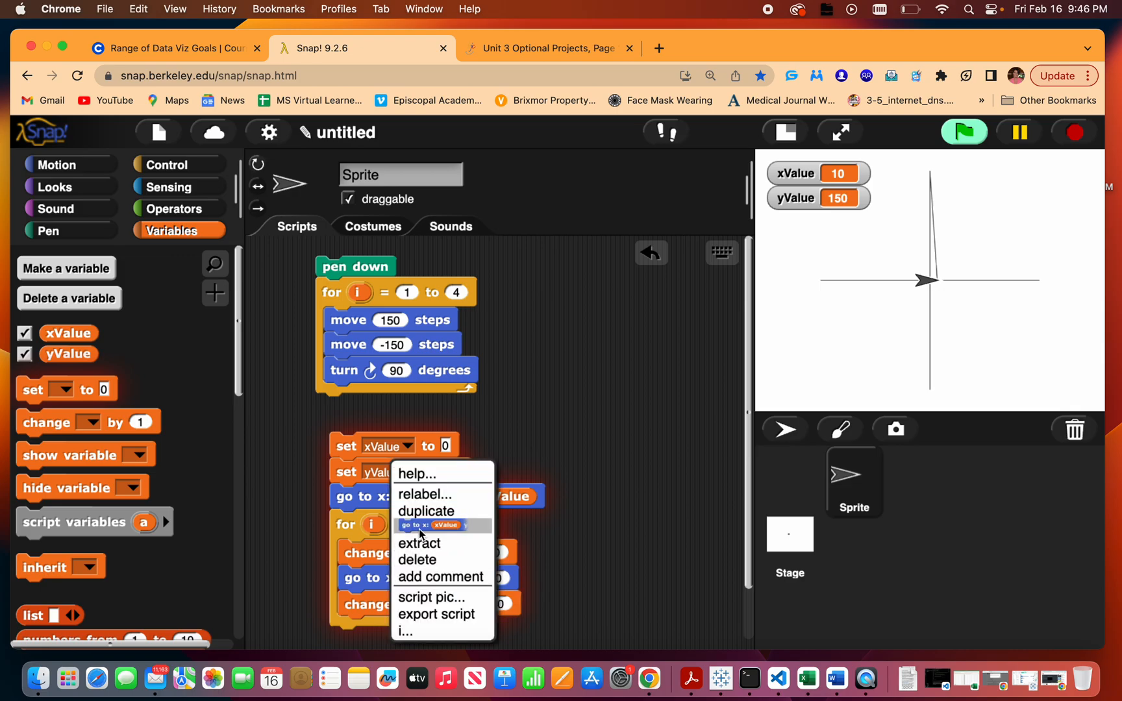
{"action": "left_click", "coordinate": [301, 634]}
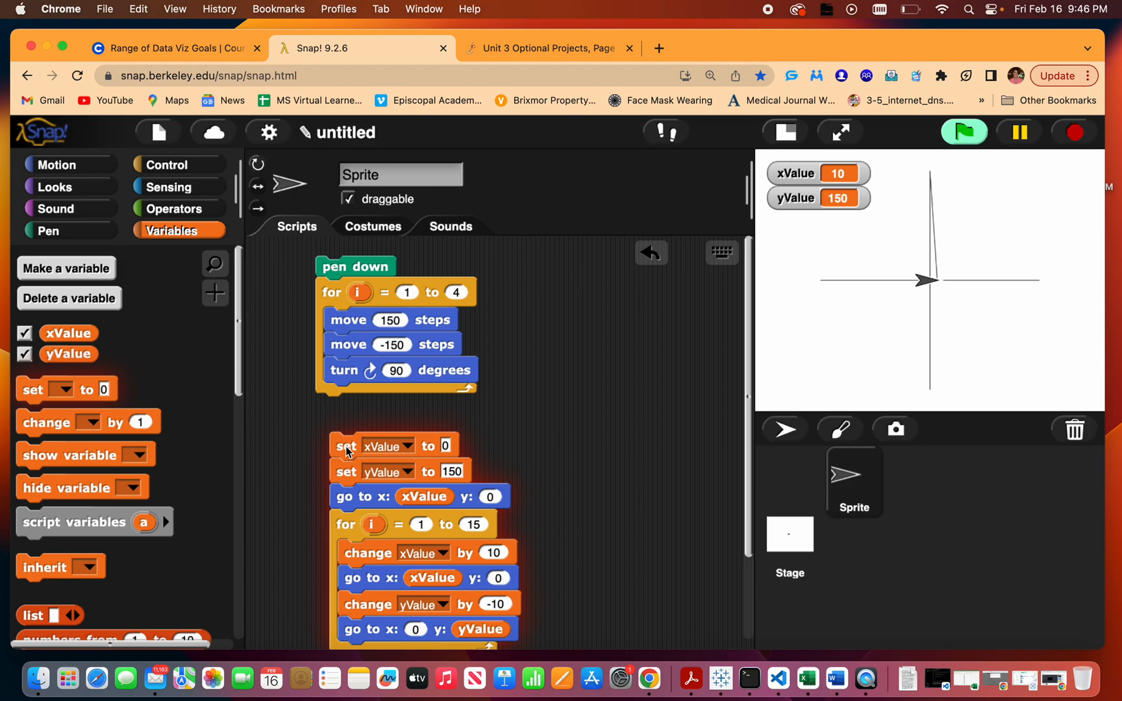
{"action": "mouse_move", "coordinate": [360, 461]}
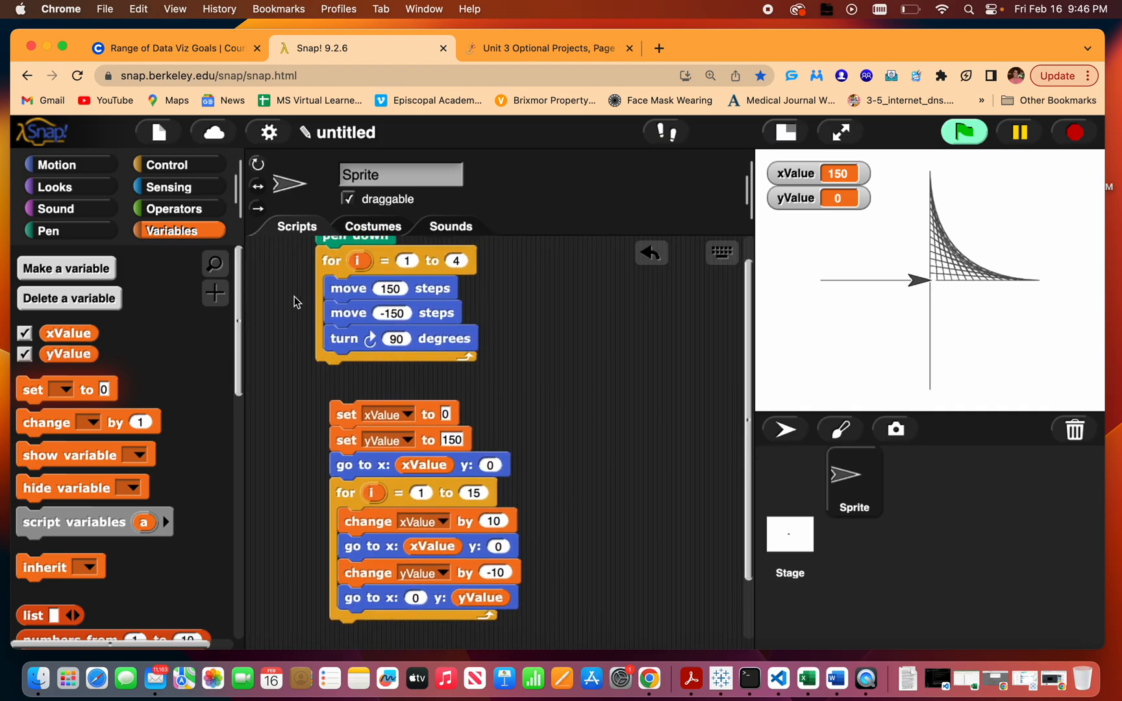
Add set pen color at the script's start and change pen hue by 10 inside the loop.
{"action": "left_click", "coordinate": [47, 231]}
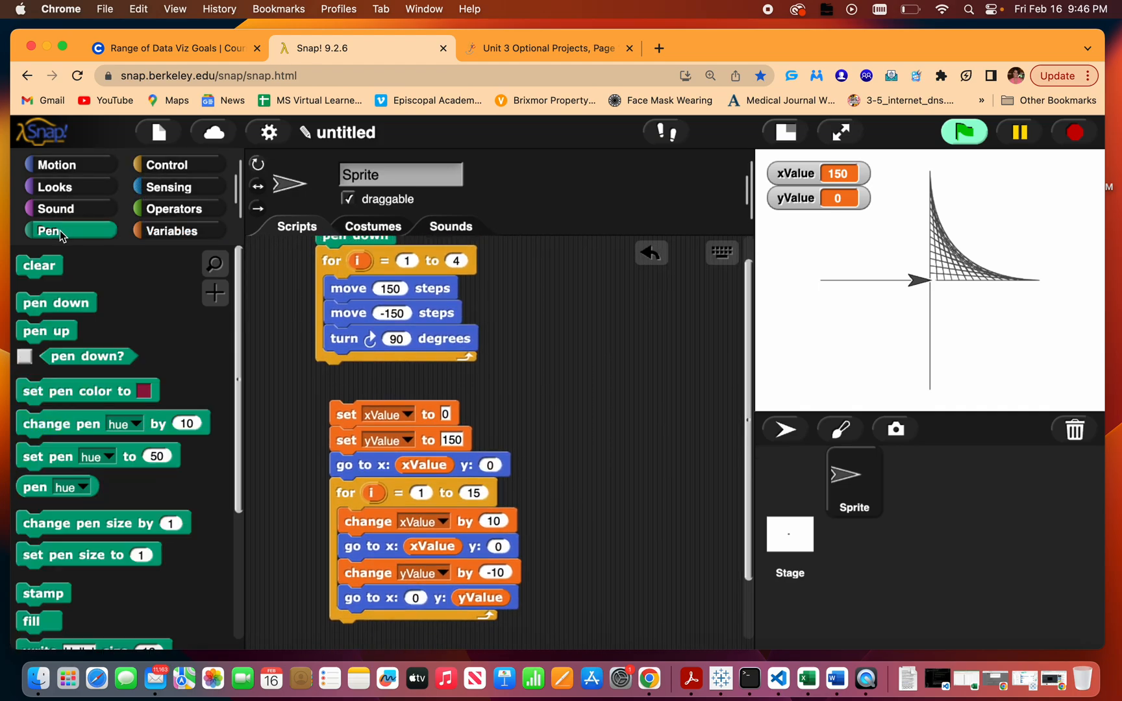
{"action": "left_click_drag", "start_coordinate": [71, 391], "coordinate": [400, 389]}
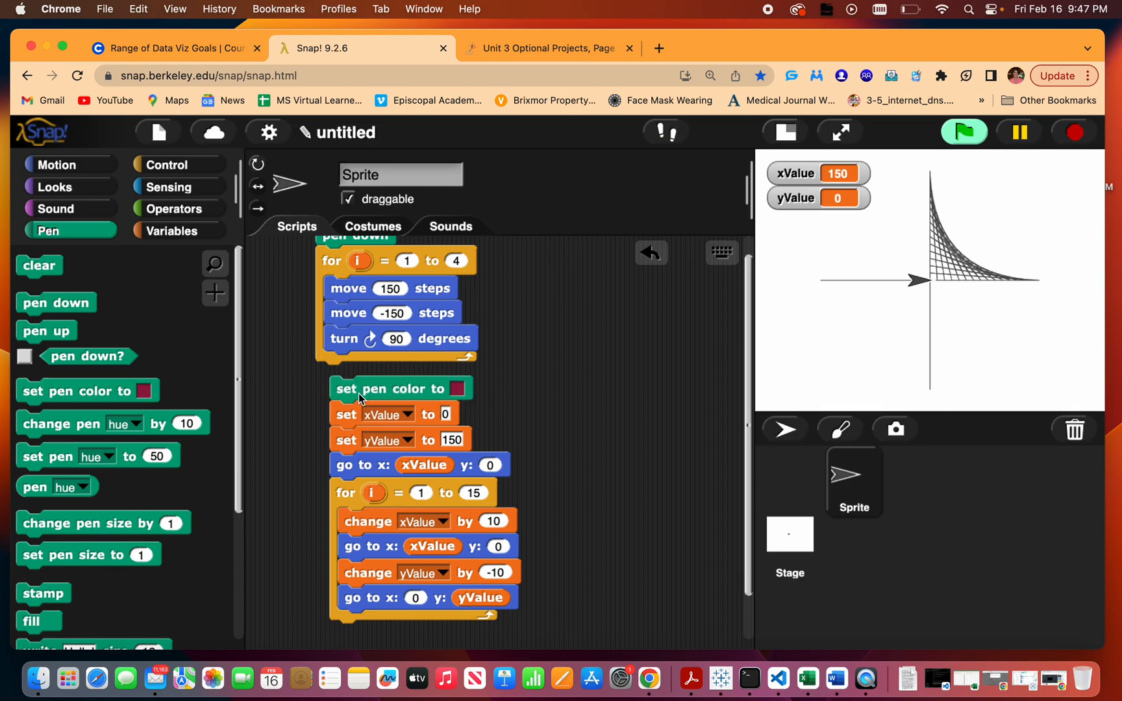
{"action": "left_click_drag", "start_coordinate": [401, 388], "coordinate": [354, 417]}
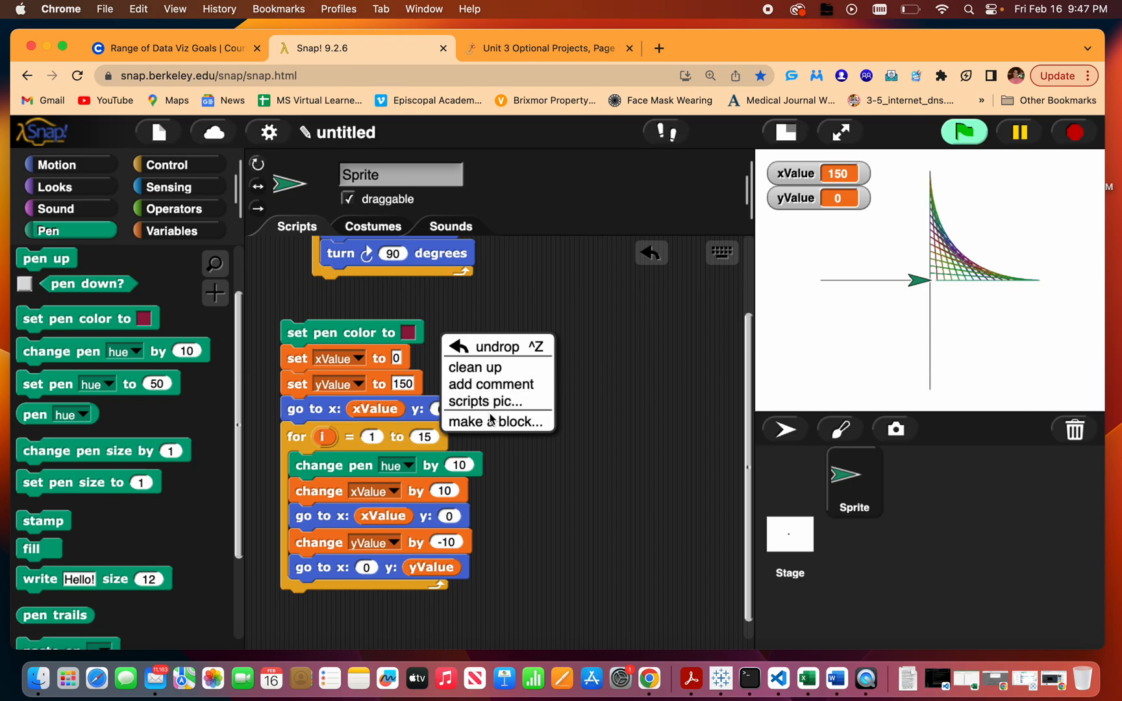
Create the Quadrant 1 block, defined with a copy of the rainbow string-art script.
{"action": "left_click", "coordinate": [495, 421]}
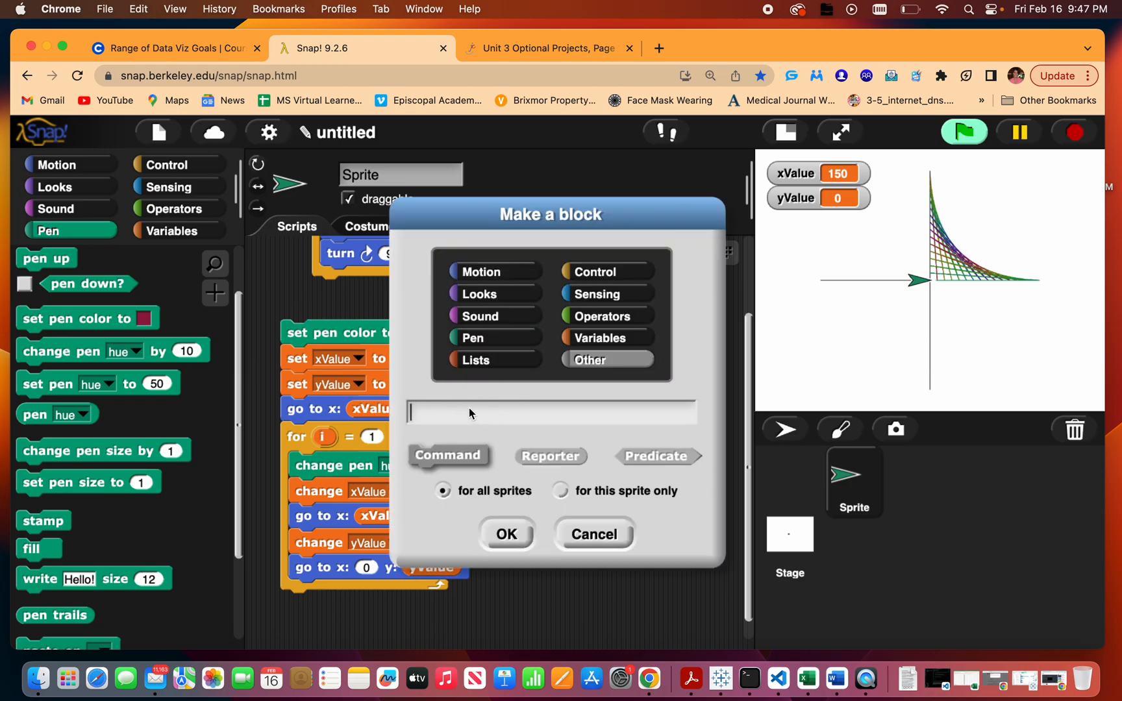
{"action": "type", "text": "Quadrant i"}
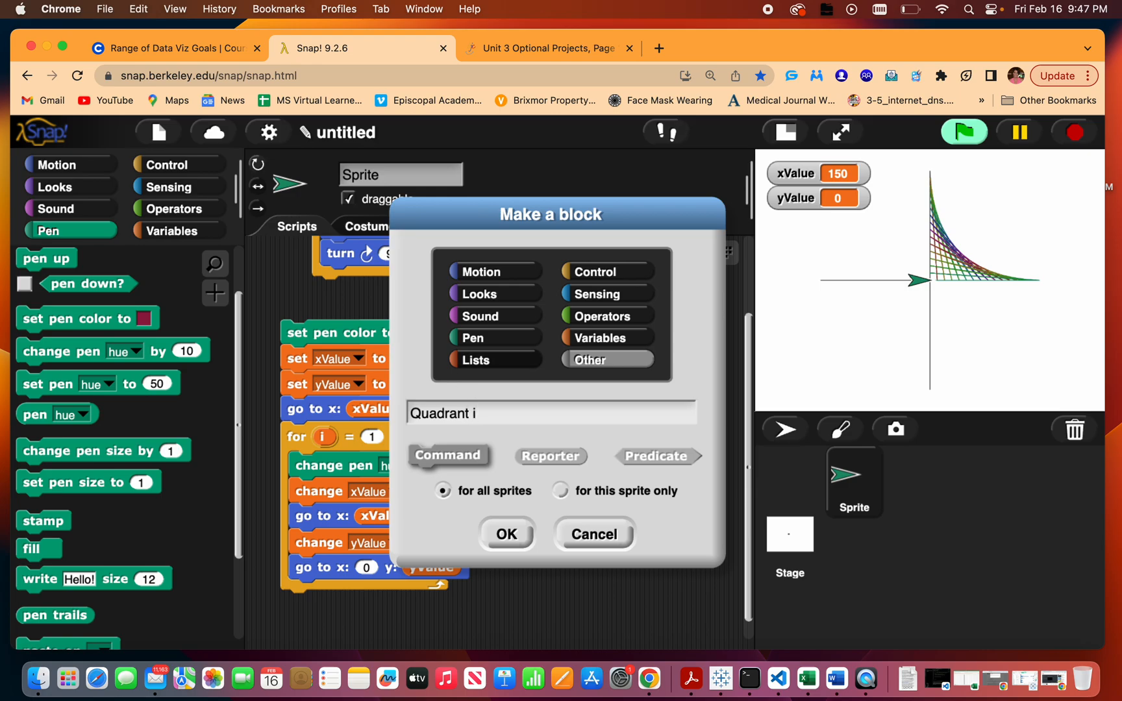
{"action": "key", "text": "Backspace"}
{"action": "type", "text": "1"}
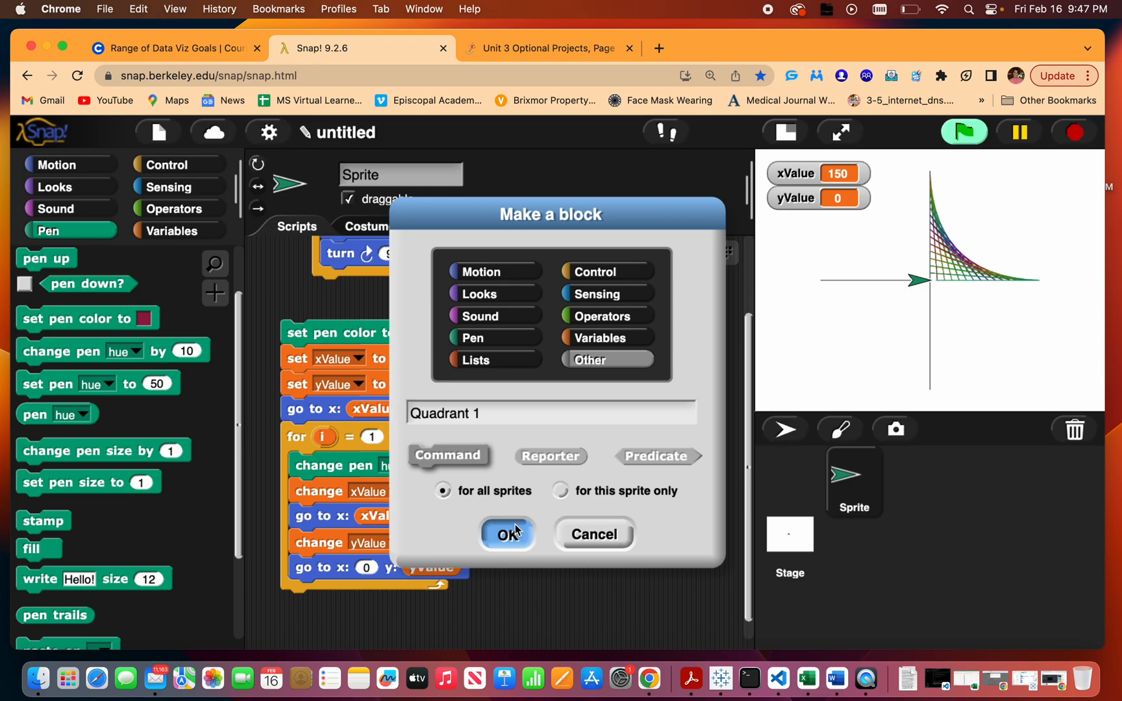
{"action": "left_click", "coordinate": [483, 271]}
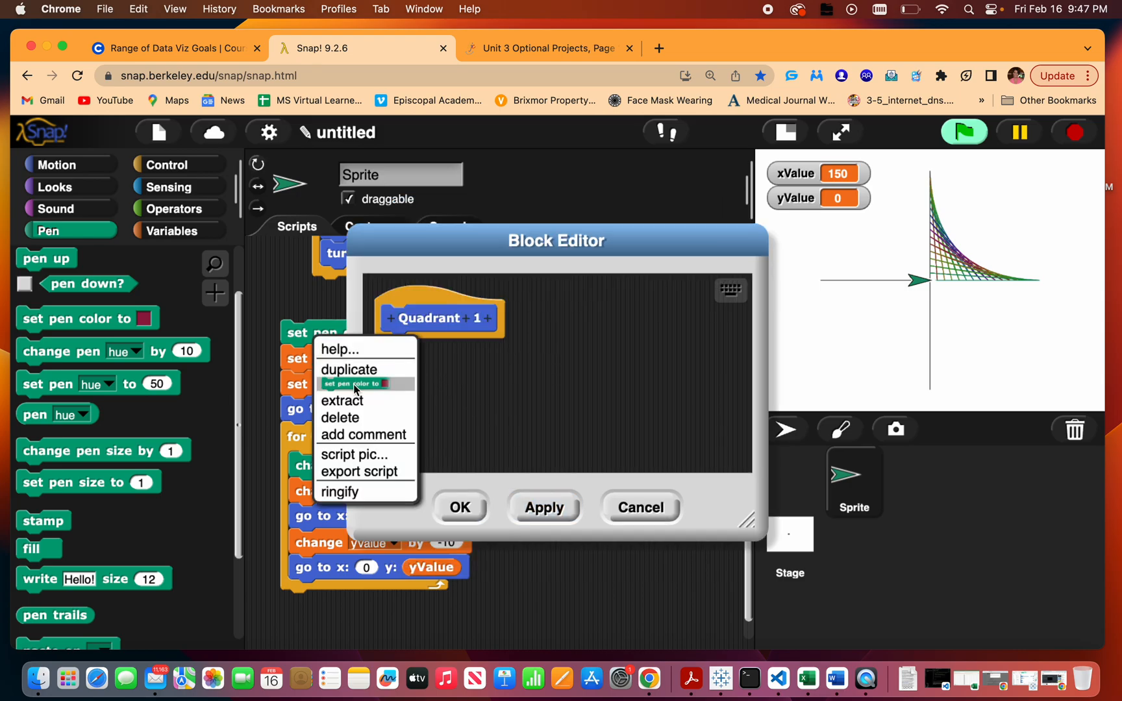
{"action": "left_click", "coordinate": [348, 370]}
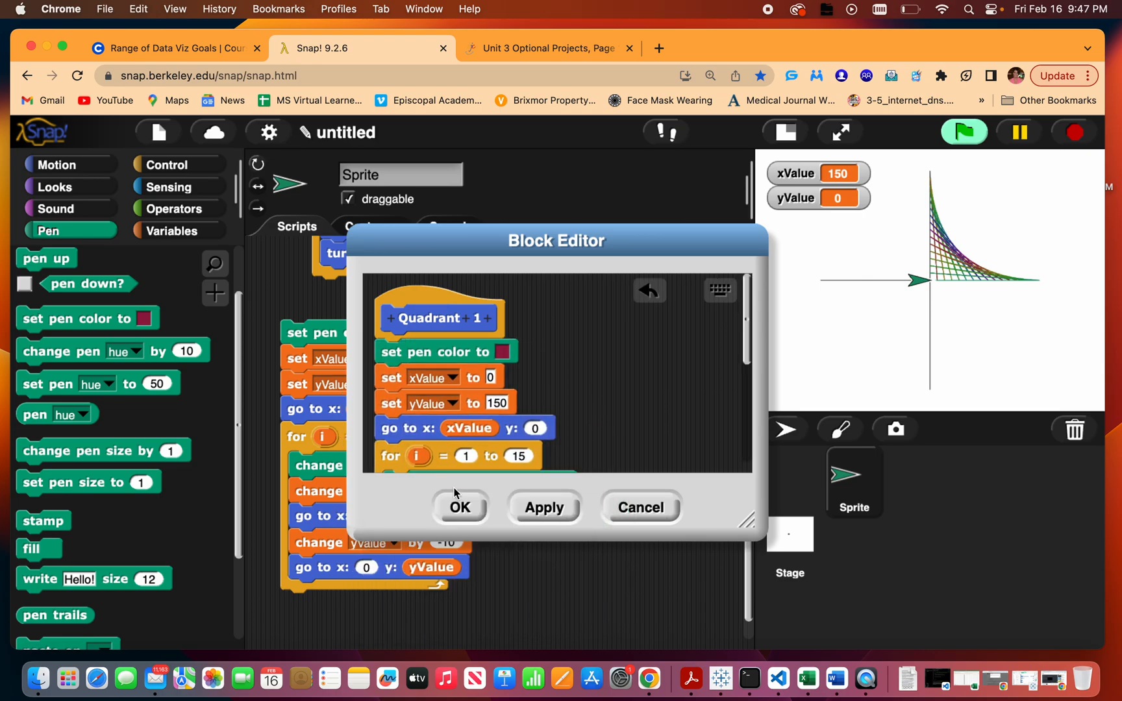
{"action": "left_click", "coordinate": [458, 507]}
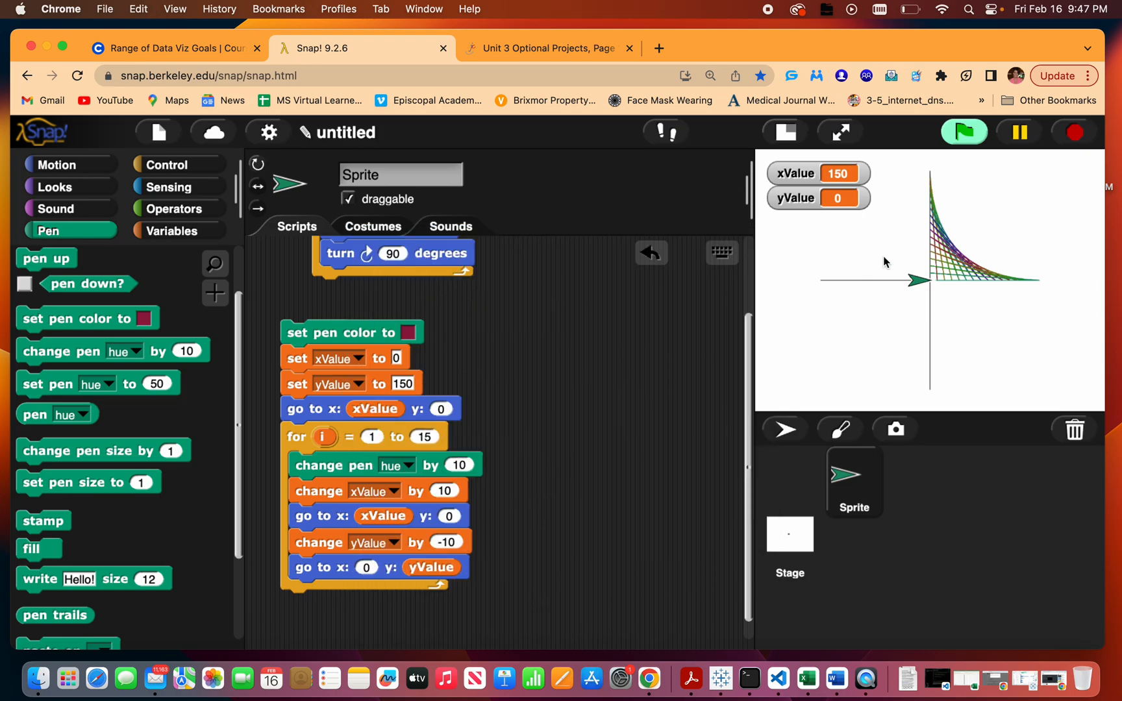
{"action": "mouse_move", "coordinate": [930, 179]}
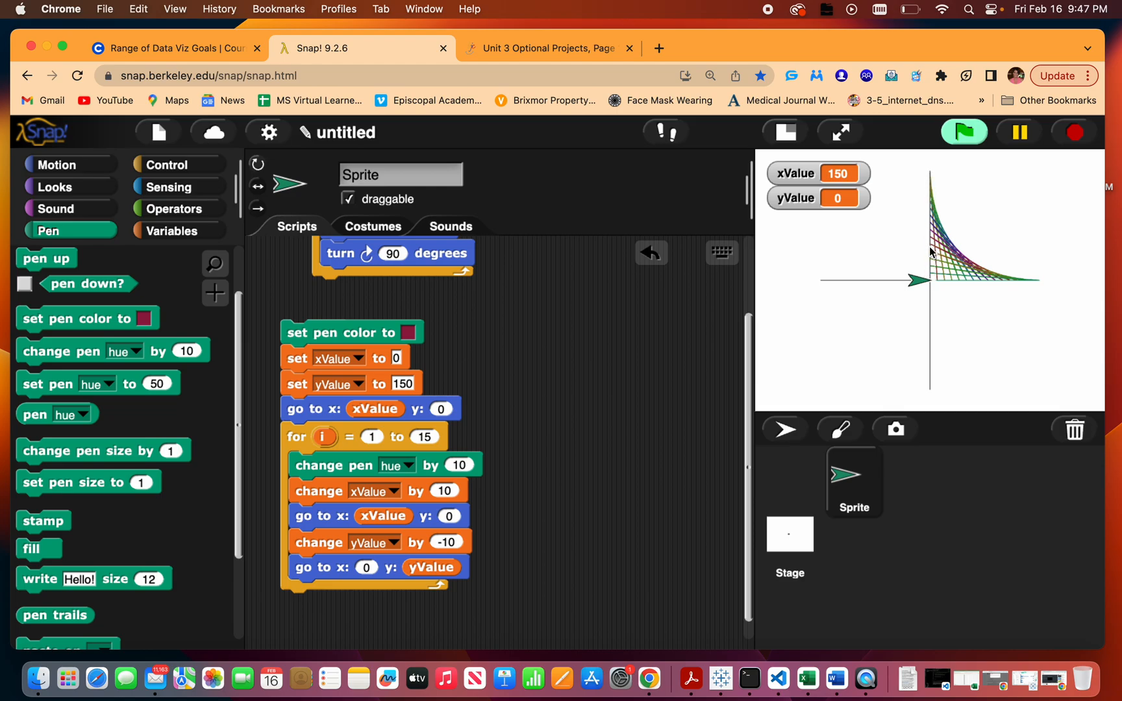
{"action": "mouse_move", "coordinate": [387, 562]}
{"action": "type", "text": "-10"}
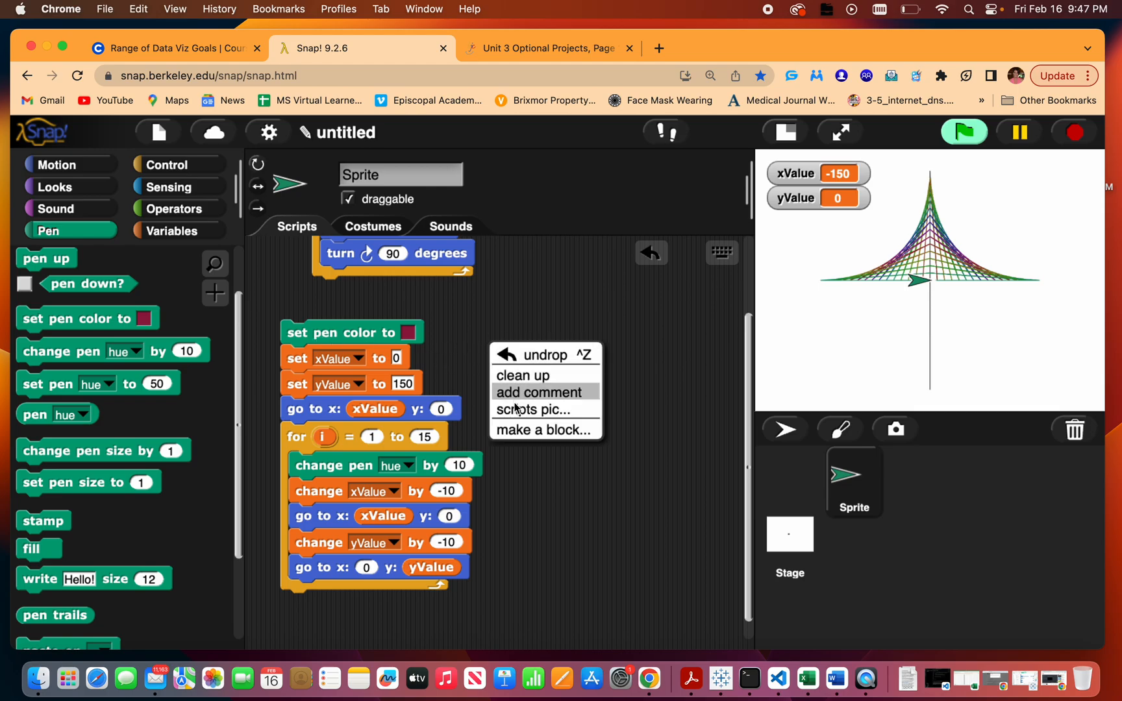
Make a new custom command block named Quadrant 2.
{"action": "left_click", "coordinate": [545, 430]}
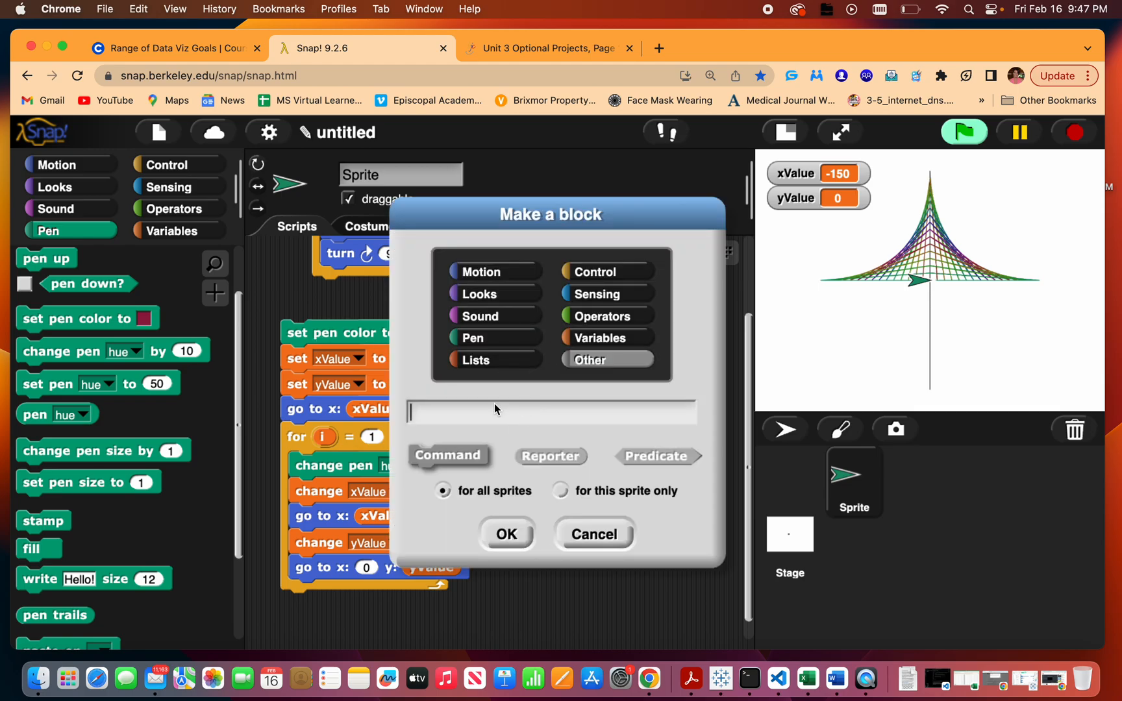
{"action": "type", "text": "Quadrant 2"}
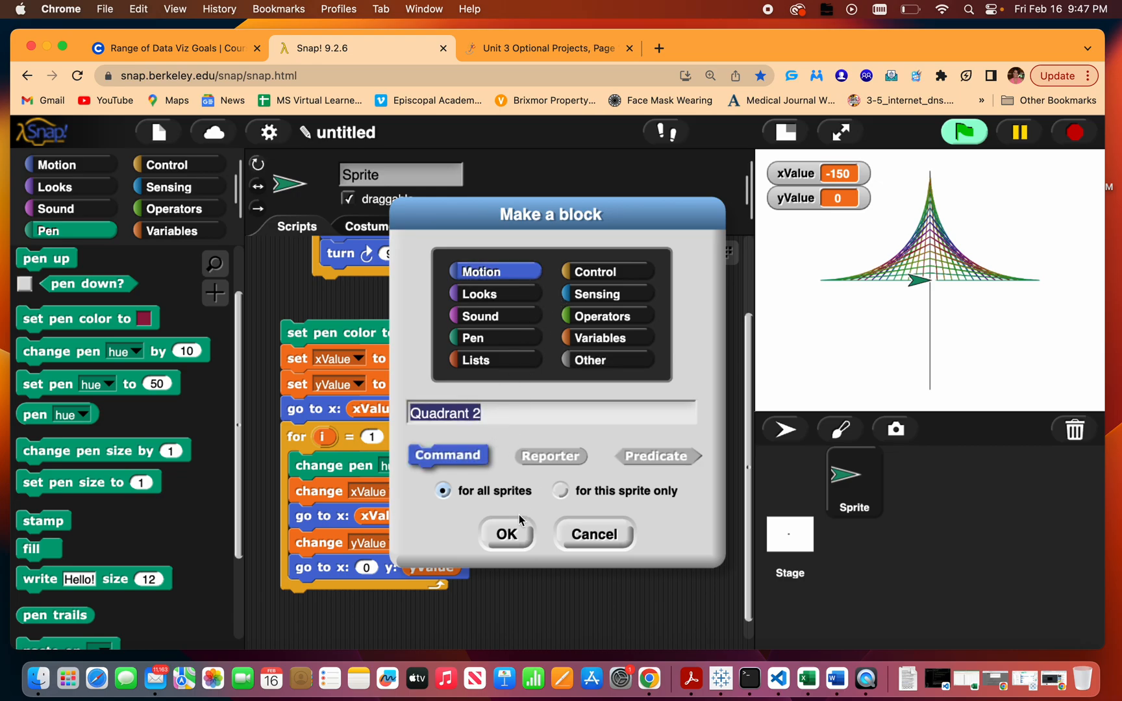
{"action": "left_click", "coordinate": [506, 534]}
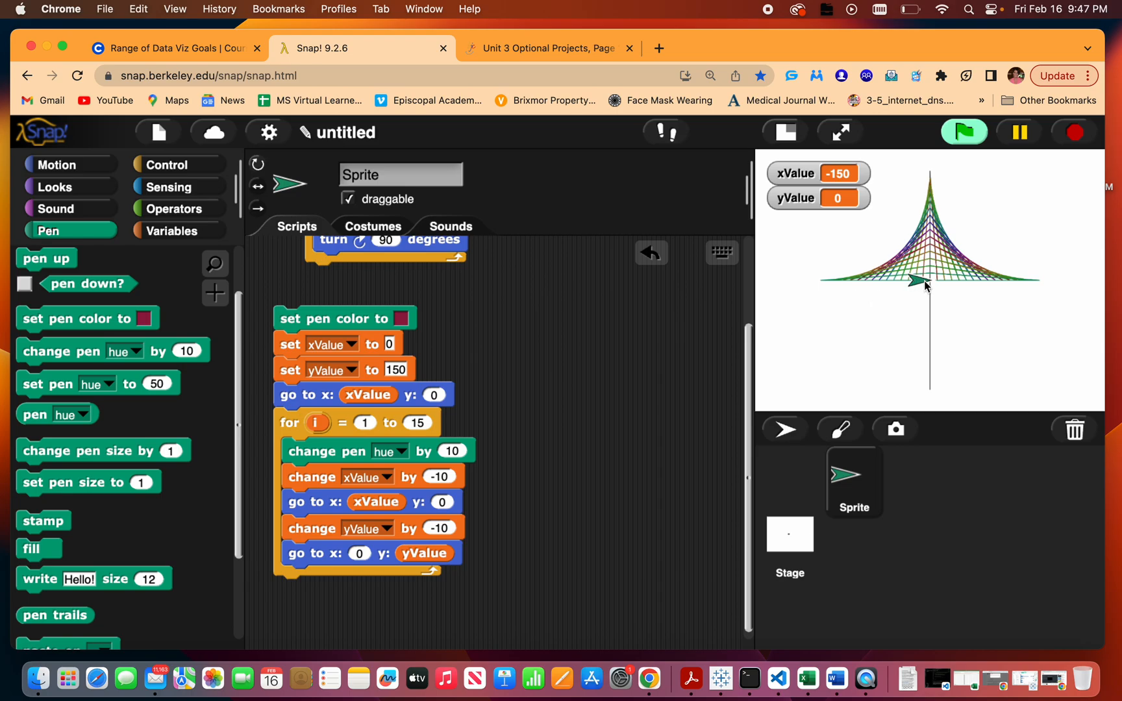
{"action": "mouse_move", "coordinate": [914, 292]}
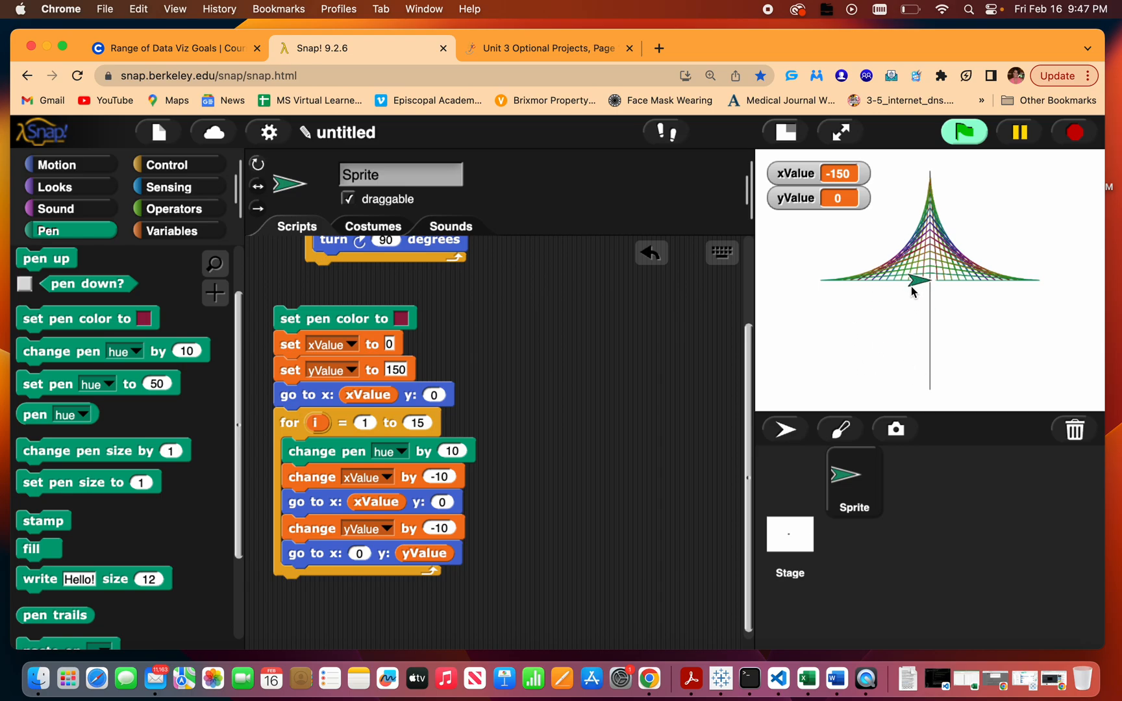
{"action": "mouse_move", "coordinate": [478, 406]}
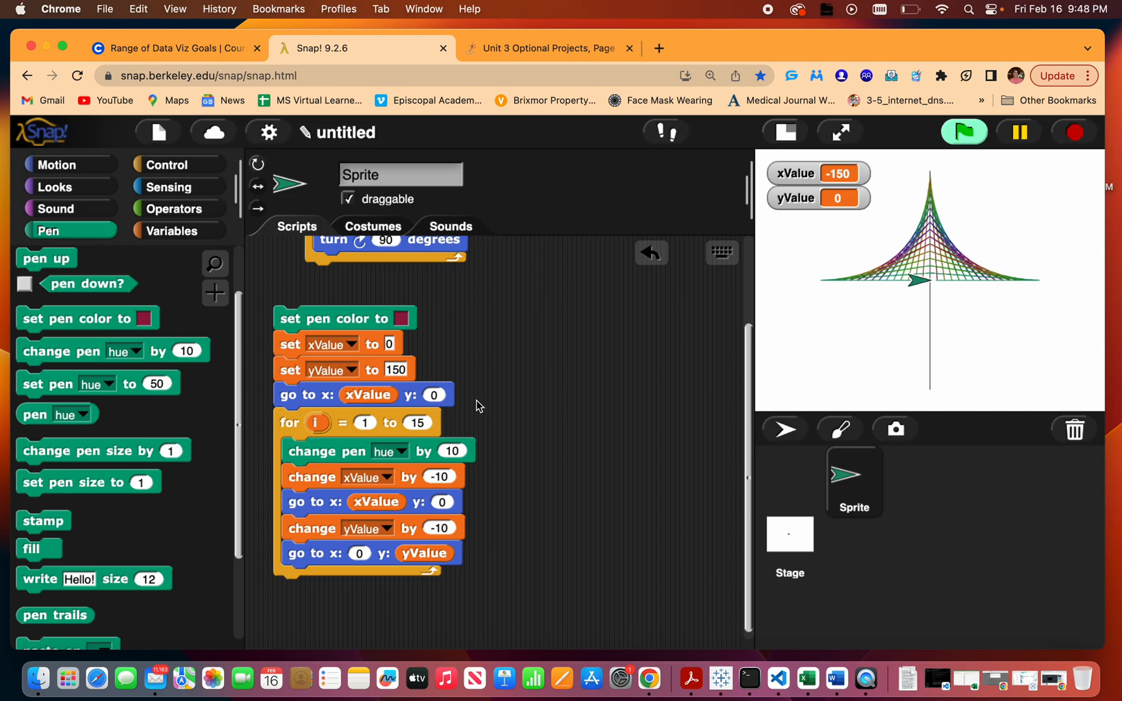
Set the starting yValue to -150 and the yValue step to 10.
{"action": "left_click", "coordinate": [390, 370]}
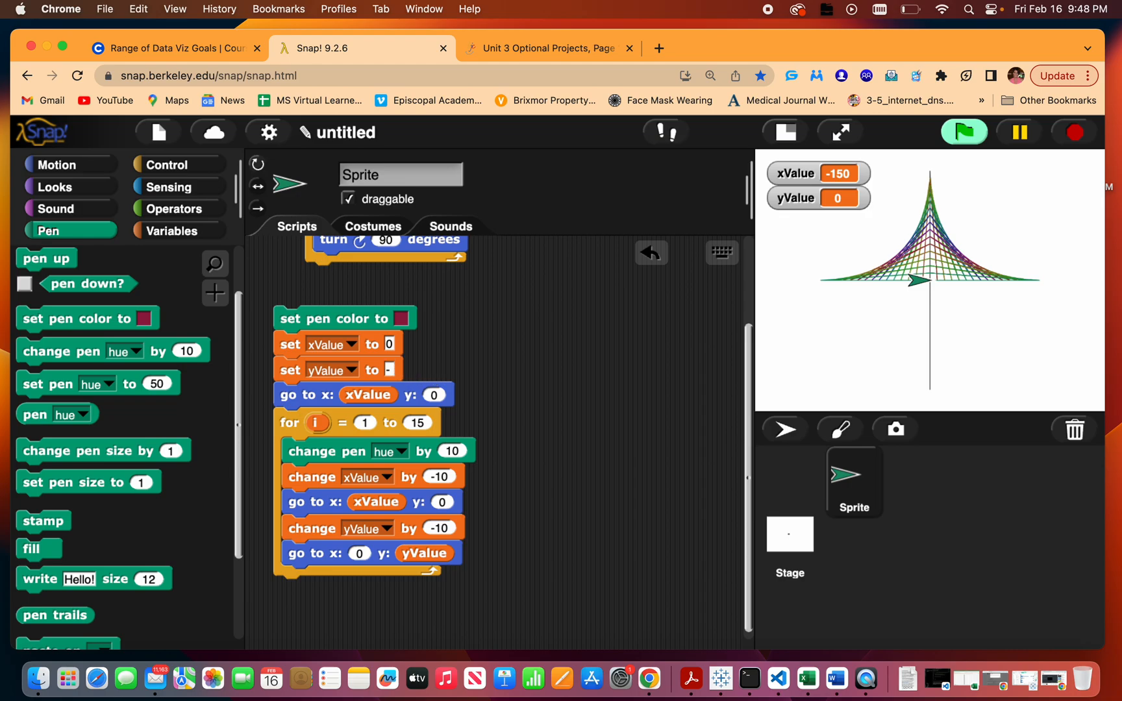
{"action": "type", "text": "-150"}
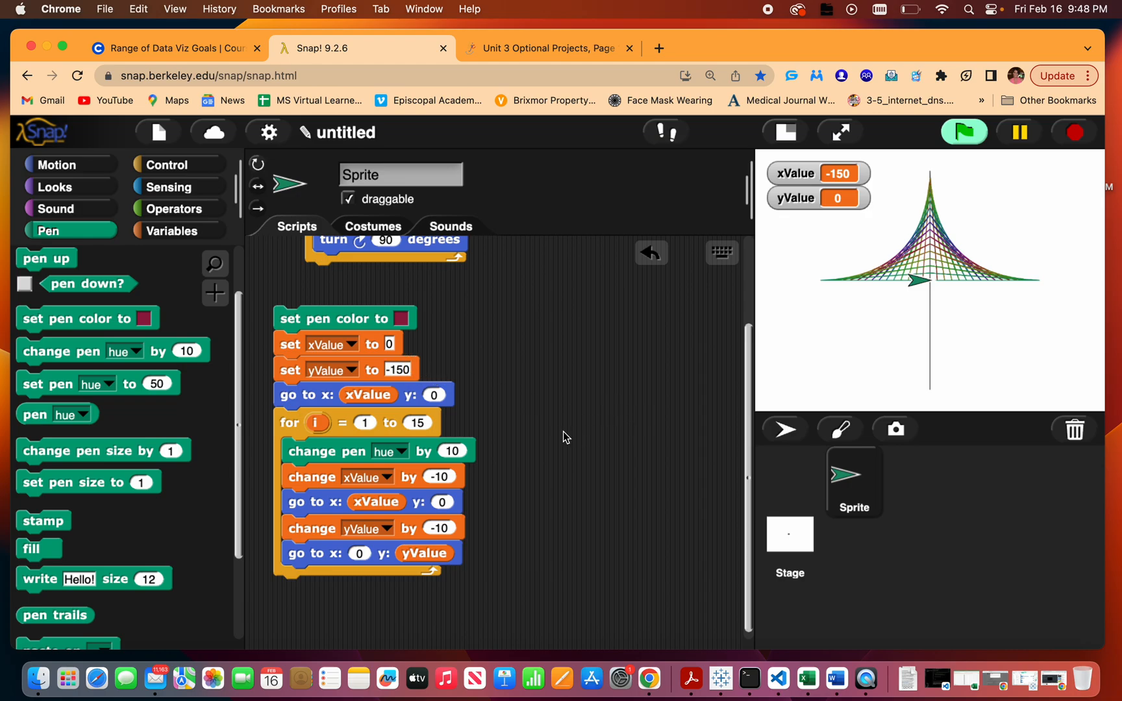
{"action": "mouse_move", "coordinate": [891, 394]}
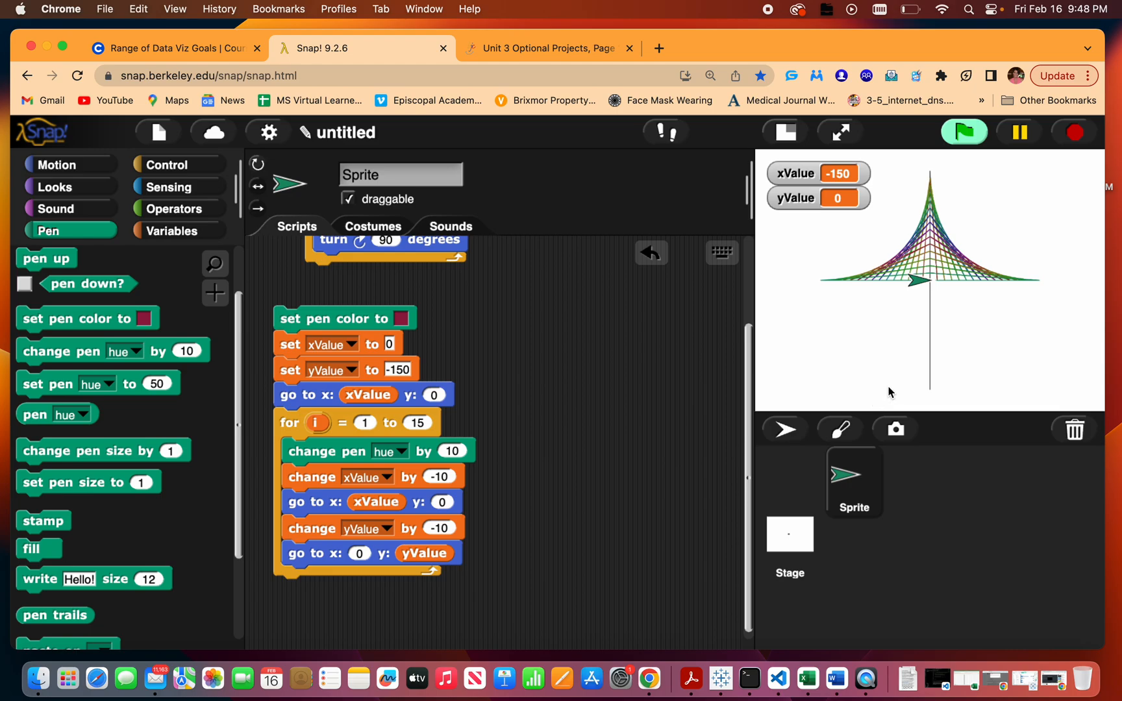
{"action": "mouse_move", "coordinate": [932, 392]}
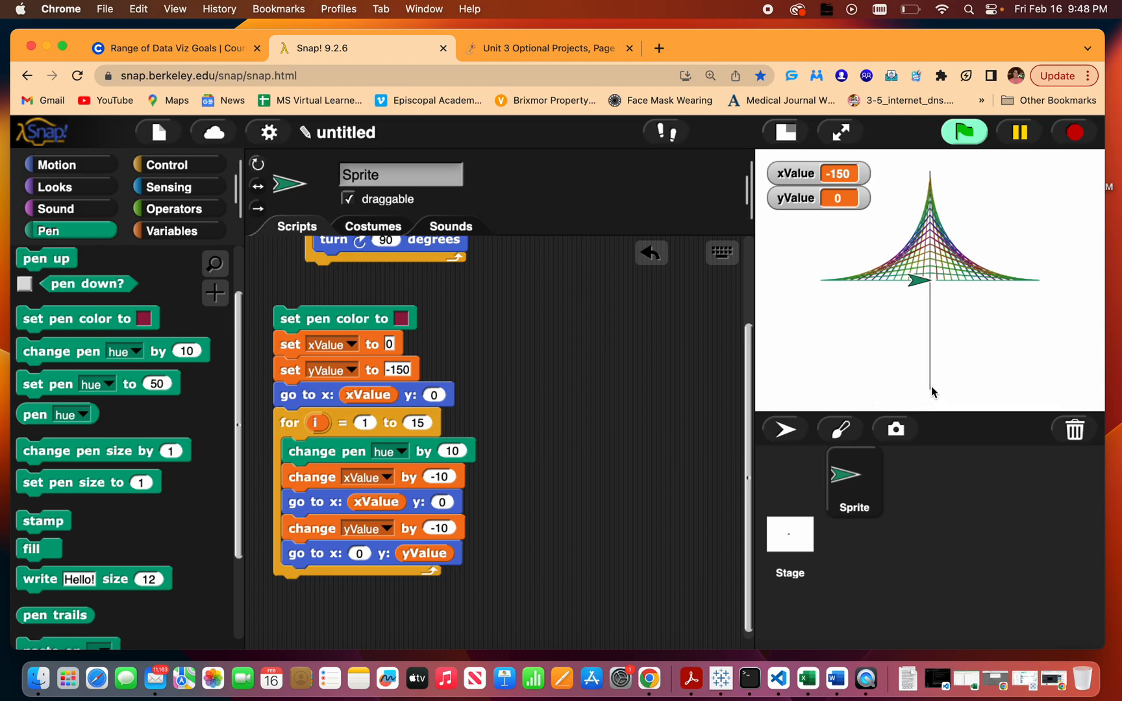
{"action": "mouse_move", "coordinate": [454, 524]}
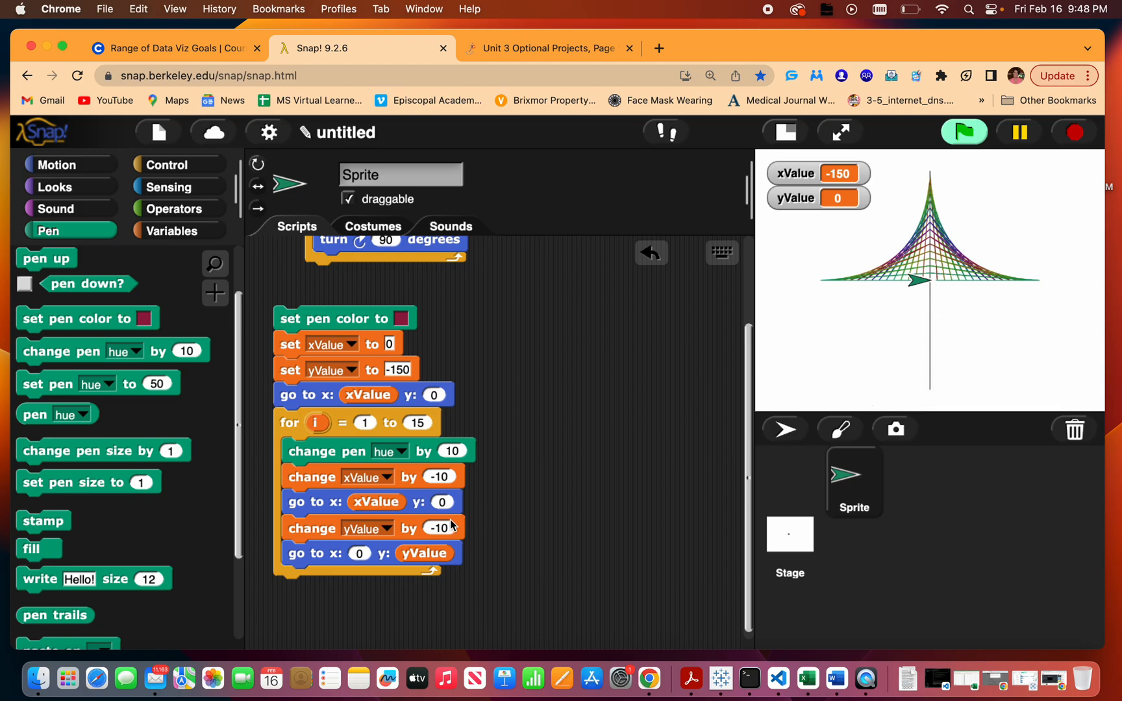
{"action": "left_click", "coordinate": [437, 528]}
{"action": "type", "text": "10"}
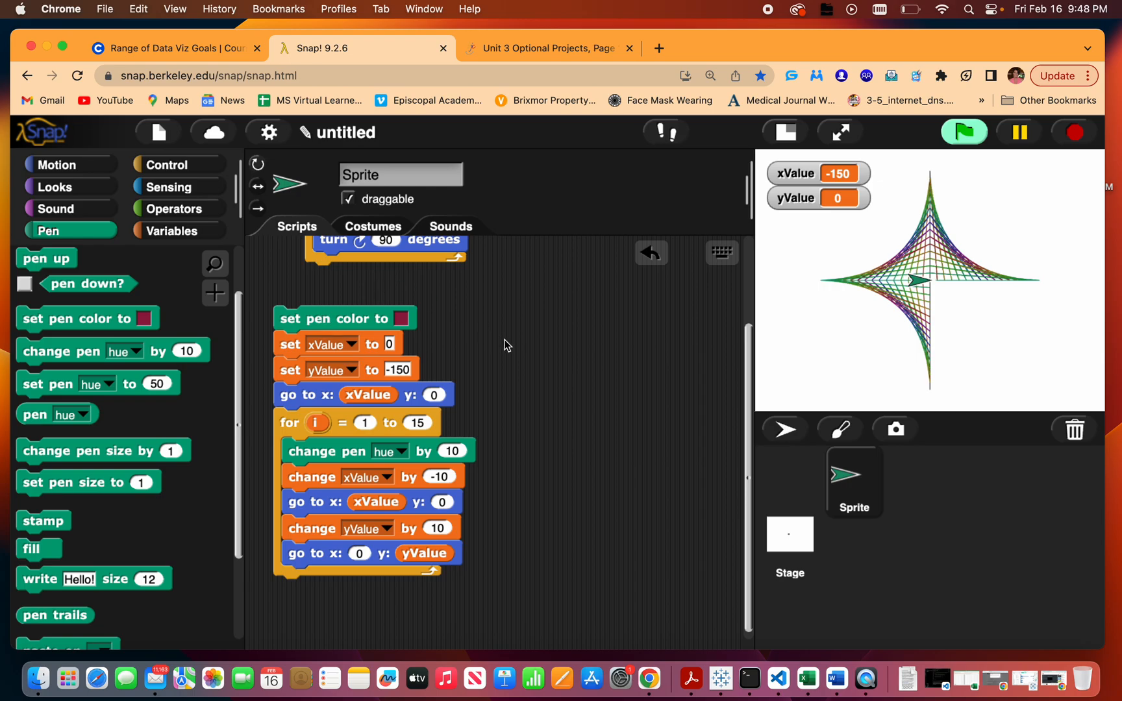
Create a Quadrant 3 block defined with a copy of the lower-left quadrant script.
{"action": "left_click", "coordinate": [215, 293]}
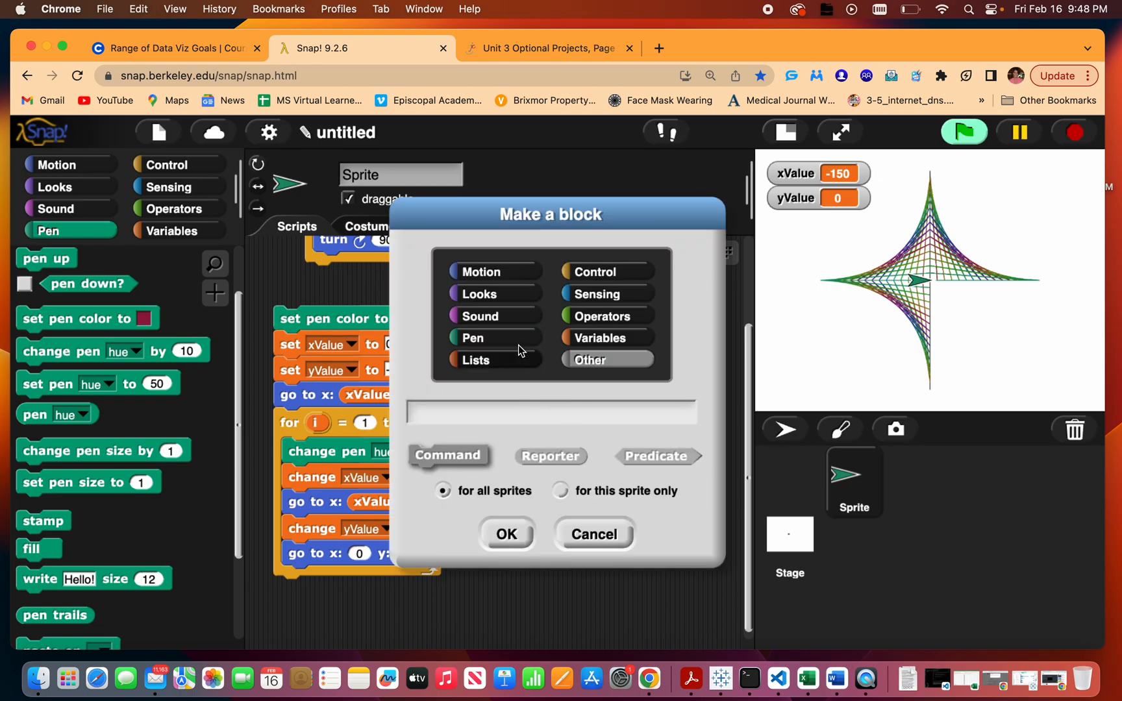
{"action": "type", "text": "Qua"}
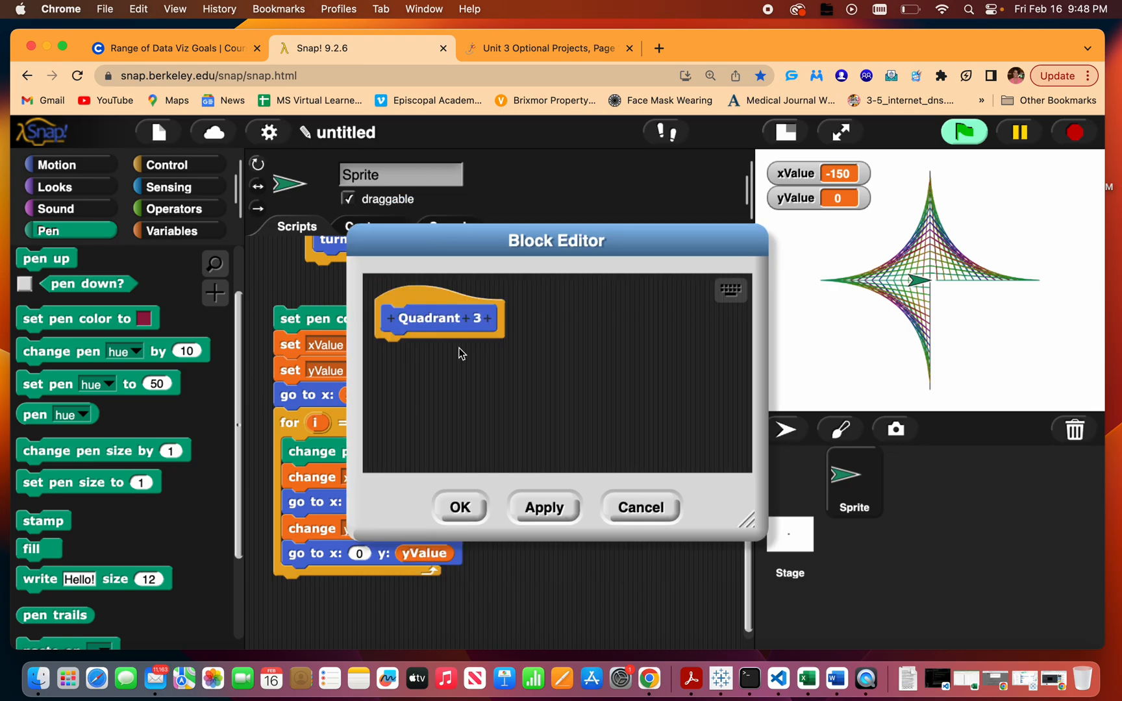
{"action": "right_click", "coordinate": [337, 318]}
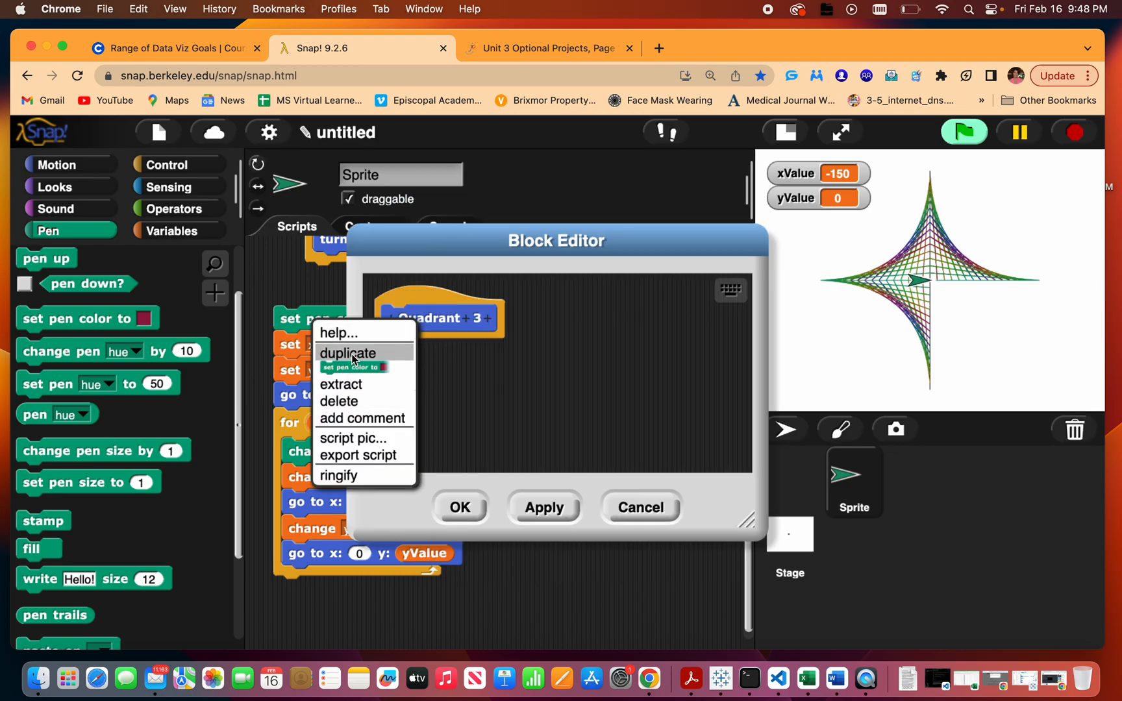
{"action": "left_click", "coordinate": [350, 353]}
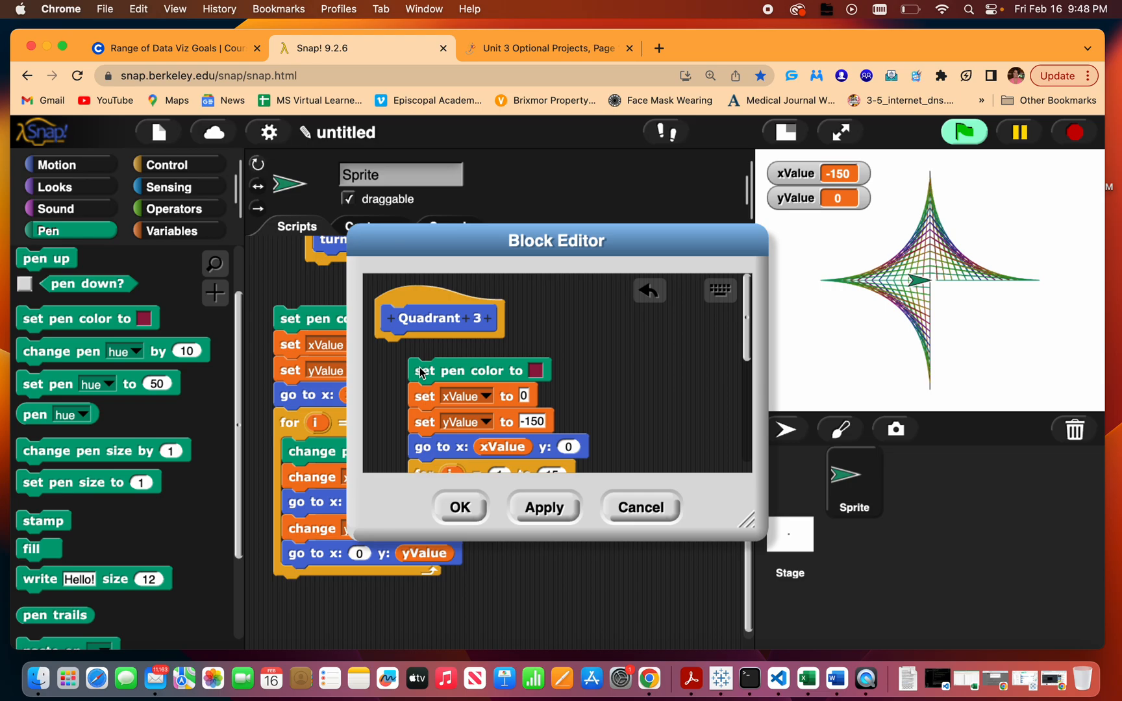
{"action": "left_click", "coordinate": [460, 507]}
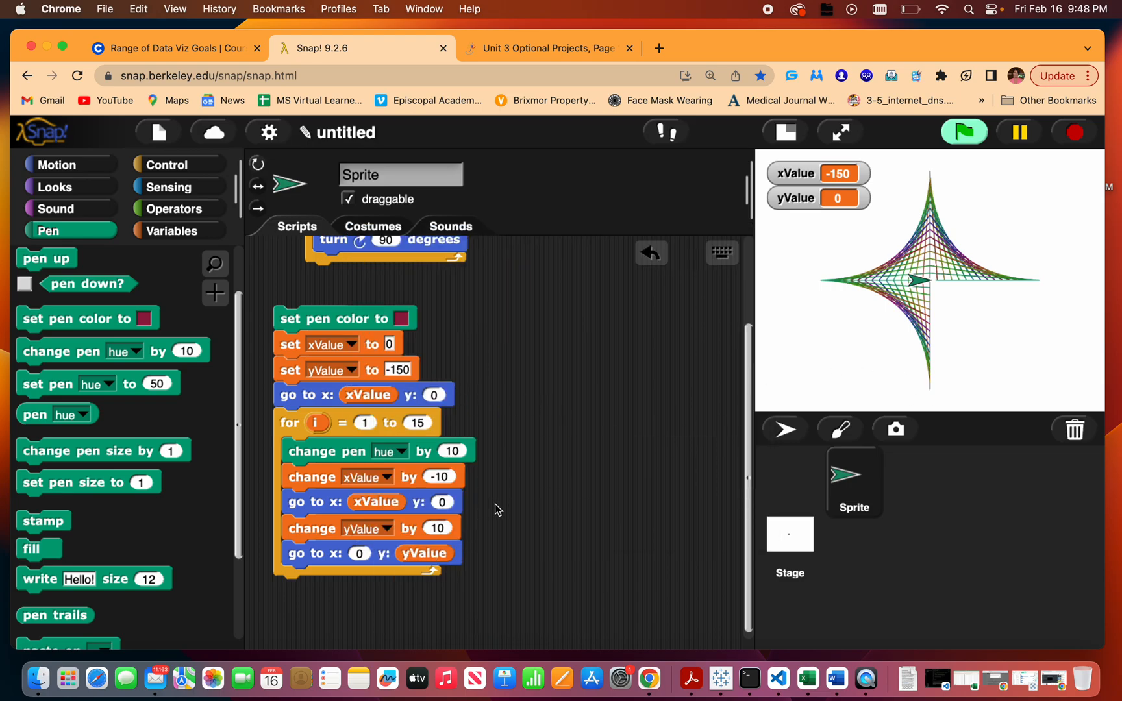
{"action": "mouse_move", "coordinate": [372, 464]}
{"action": "type", "text": "10"}
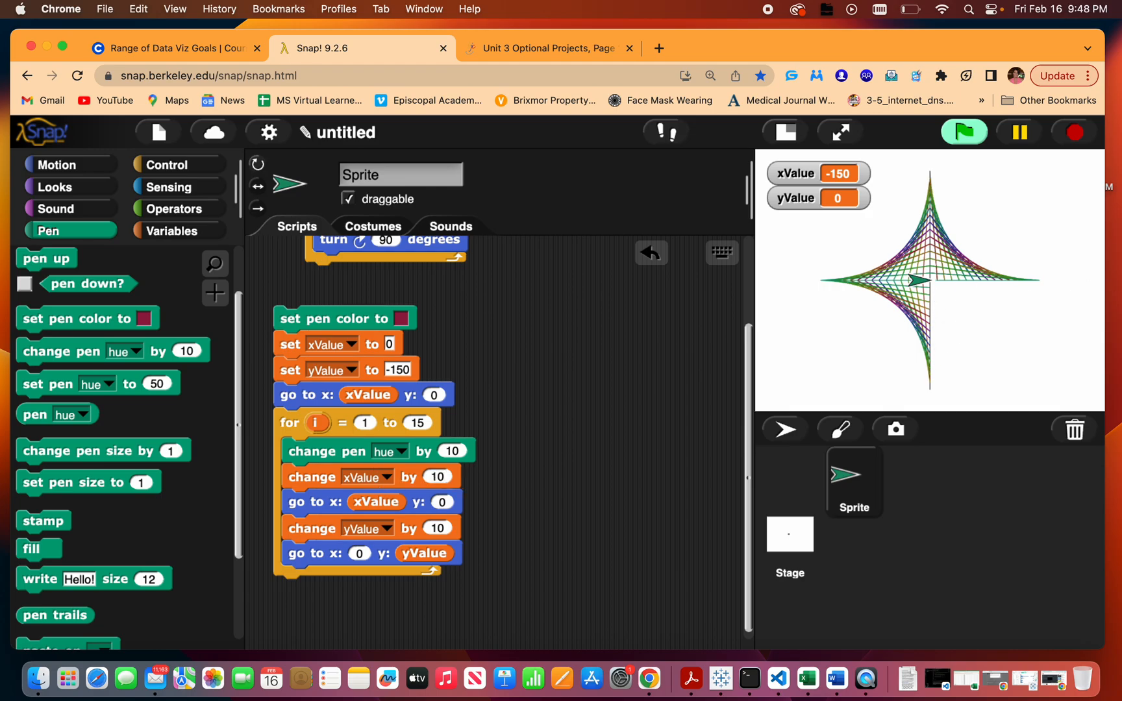
Run the quadrant script with x step 10 to draw the lower-right curve.
{"action": "left_click", "coordinate": [963, 132]}
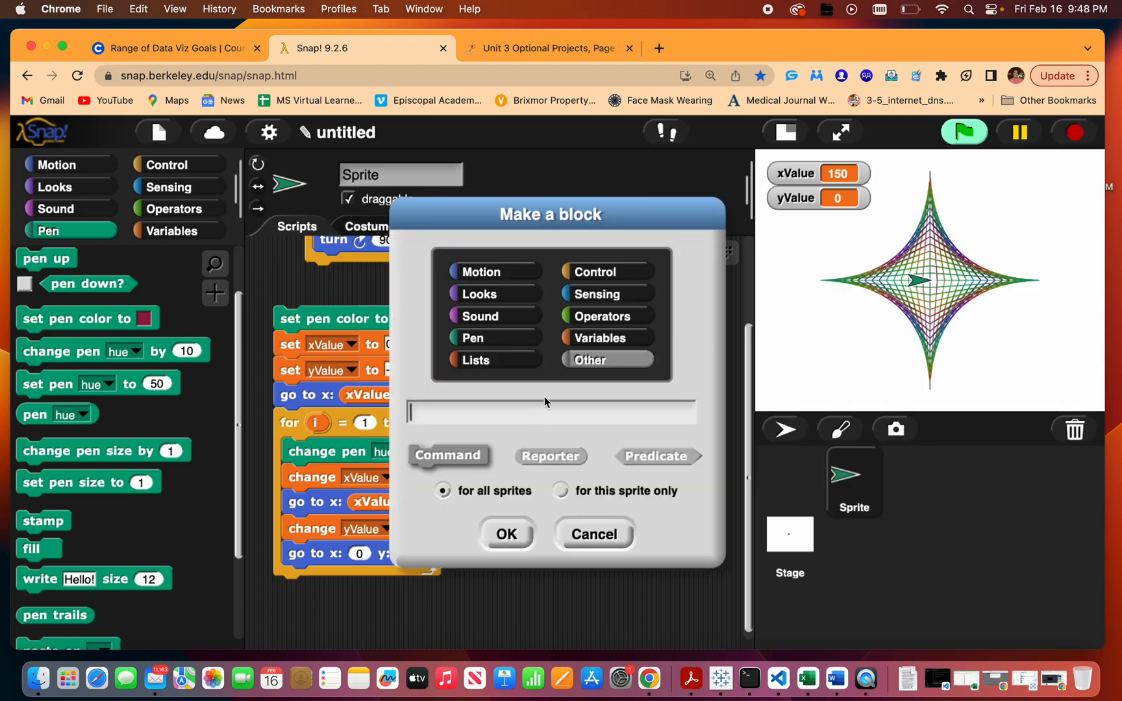
Name the new custom block Quadrant 4 and save its definition.
{"action": "type", "text": "Q"}
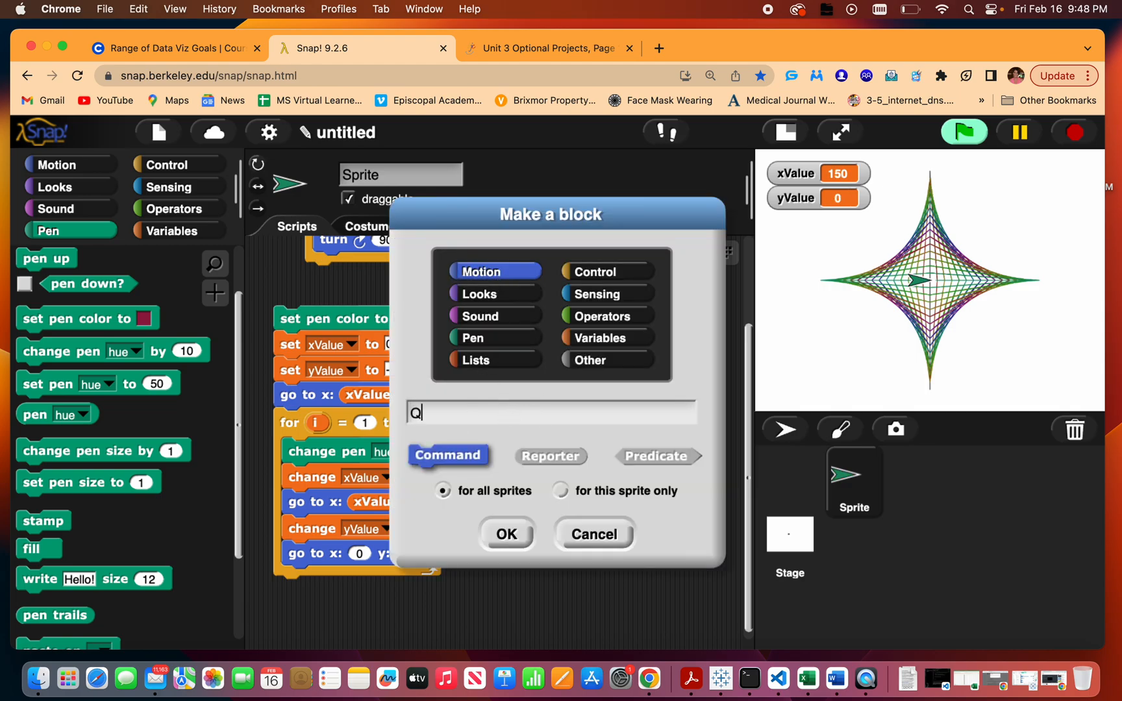
{"action": "type", "text": "uadrant"}
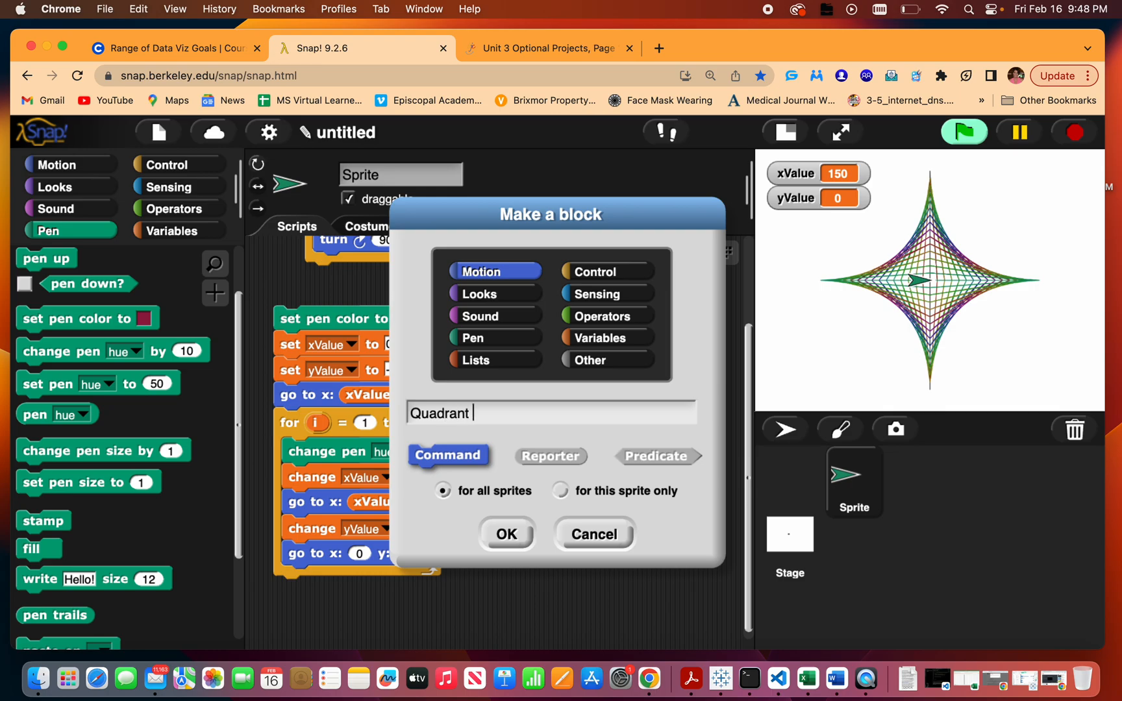
{"action": "left_click", "coordinate": [505, 533]}
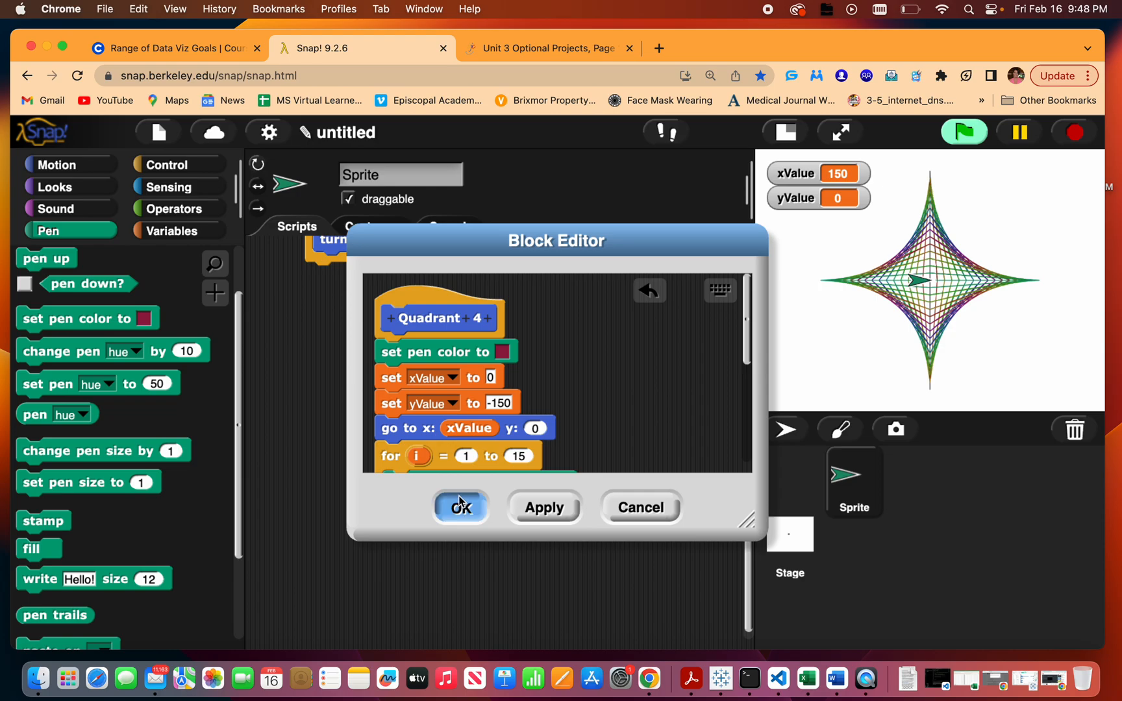
{"action": "left_click", "coordinate": [460, 507]}
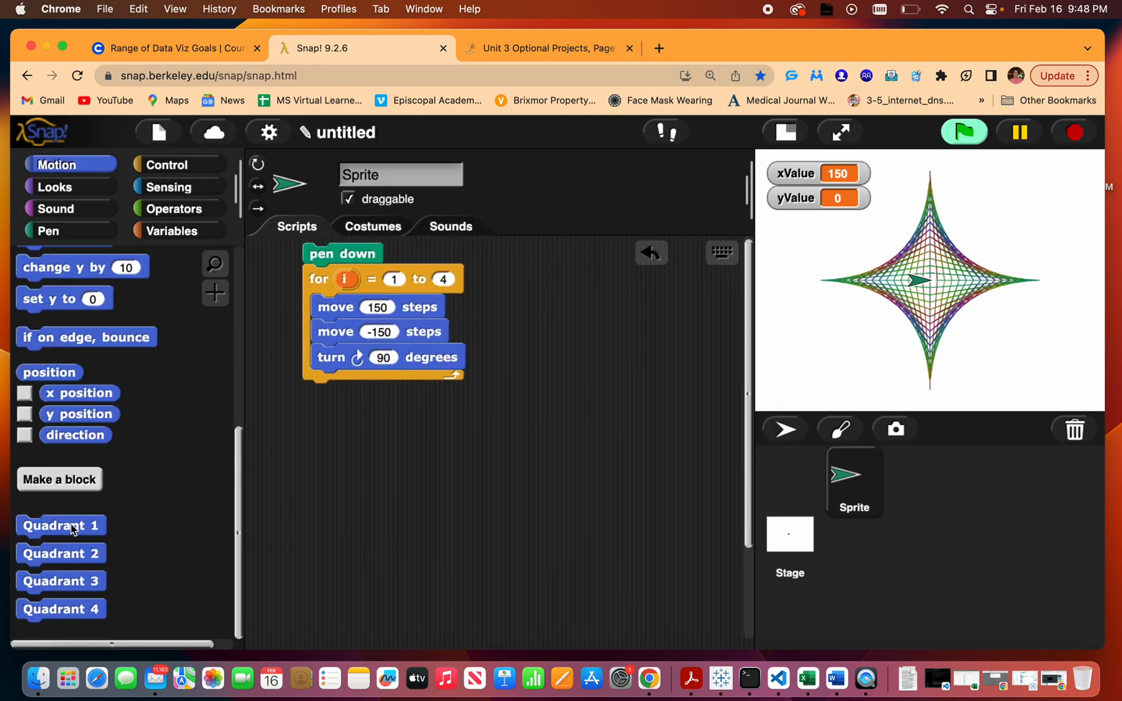
Stack Quadrant 1, 1, 3 and 4 blocks under the pen-down loop.
{"action": "left_click_drag", "start_coordinate": [61, 526], "coordinate": [347, 391]}
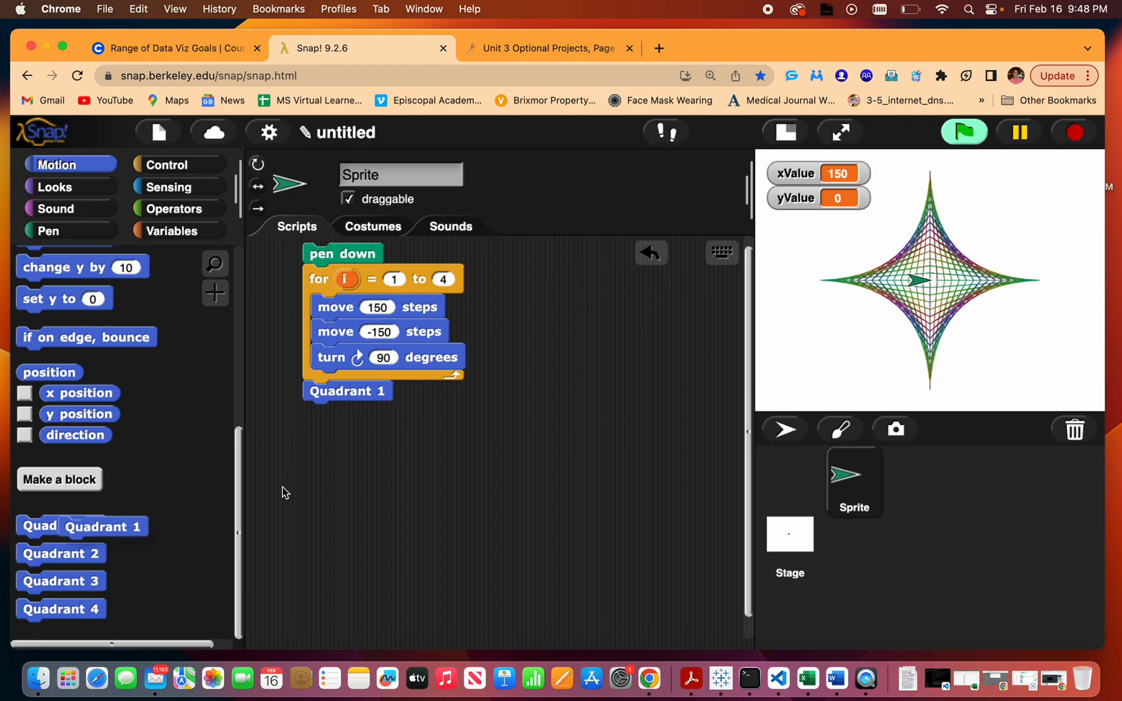
{"action": "left_click_drag", "start_coordinate": [81, 527], "coordinate": [347, 412]}
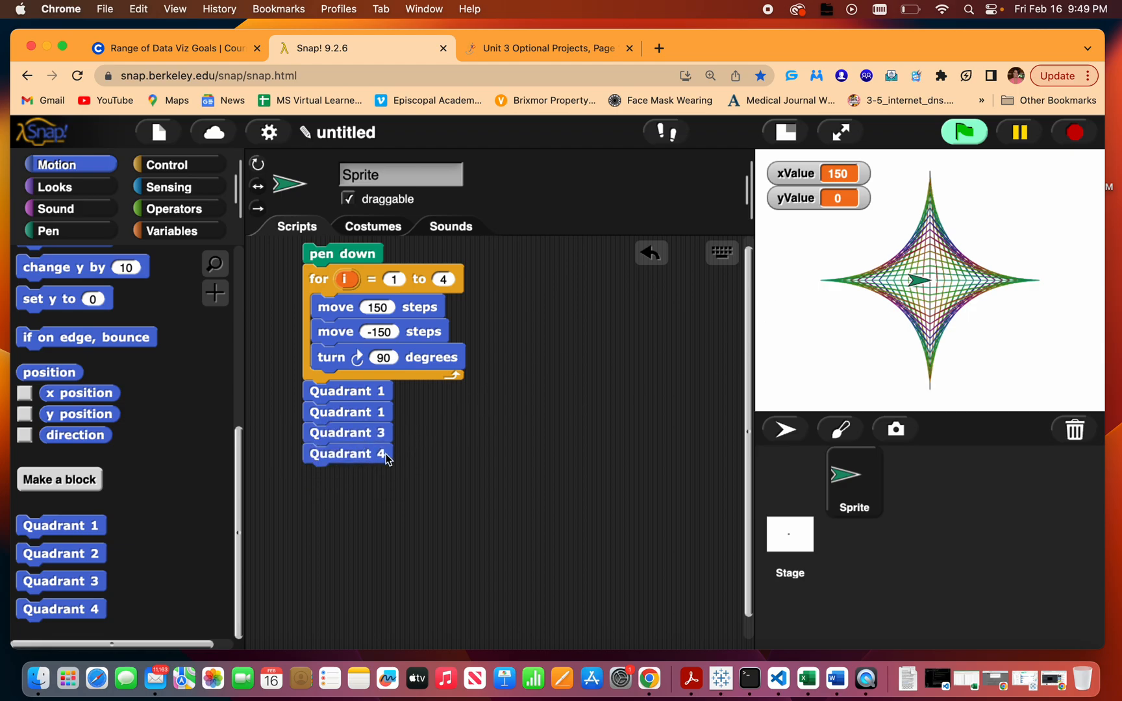
{"action": "right_click", "coordinate": [346, 454]}
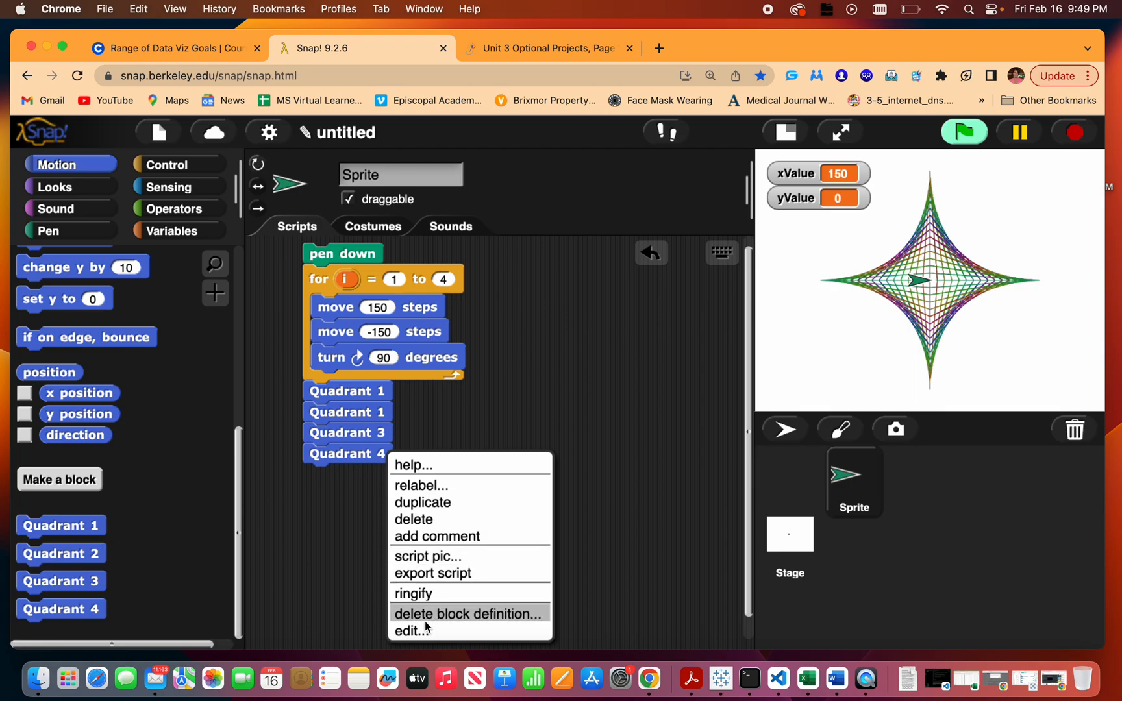
Copy Quadrant 4's body into the script area, starting at xValue 150, yValue 0.
{"action": "left_click", "coordinate": [411, 630]}
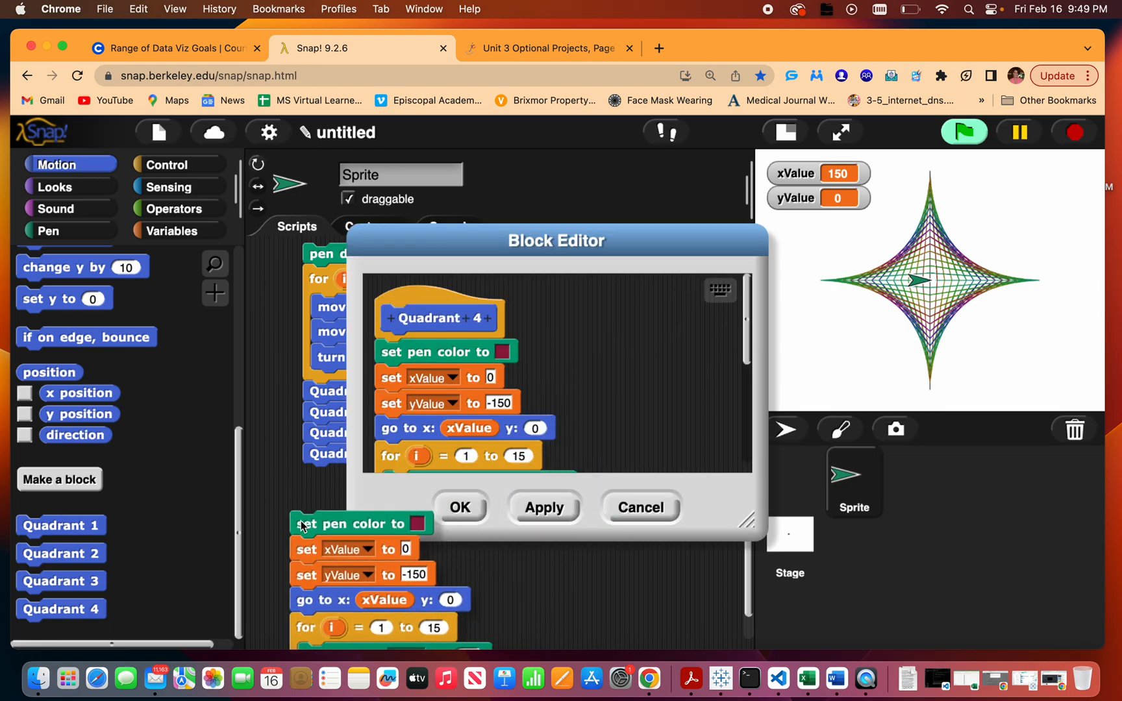
{"action": "left_click", "coordinate": [459, 507]}
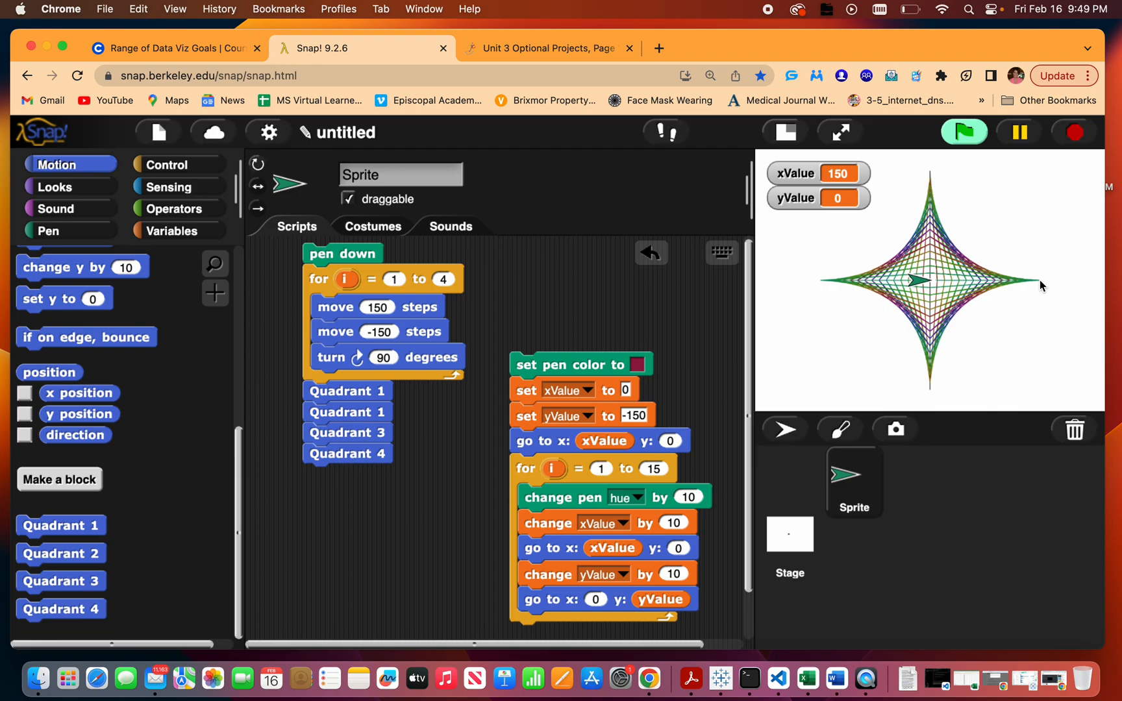
{"action": "mouse_move", "coordinate": [616, 402]}
{"action": "type", "text": "0"}
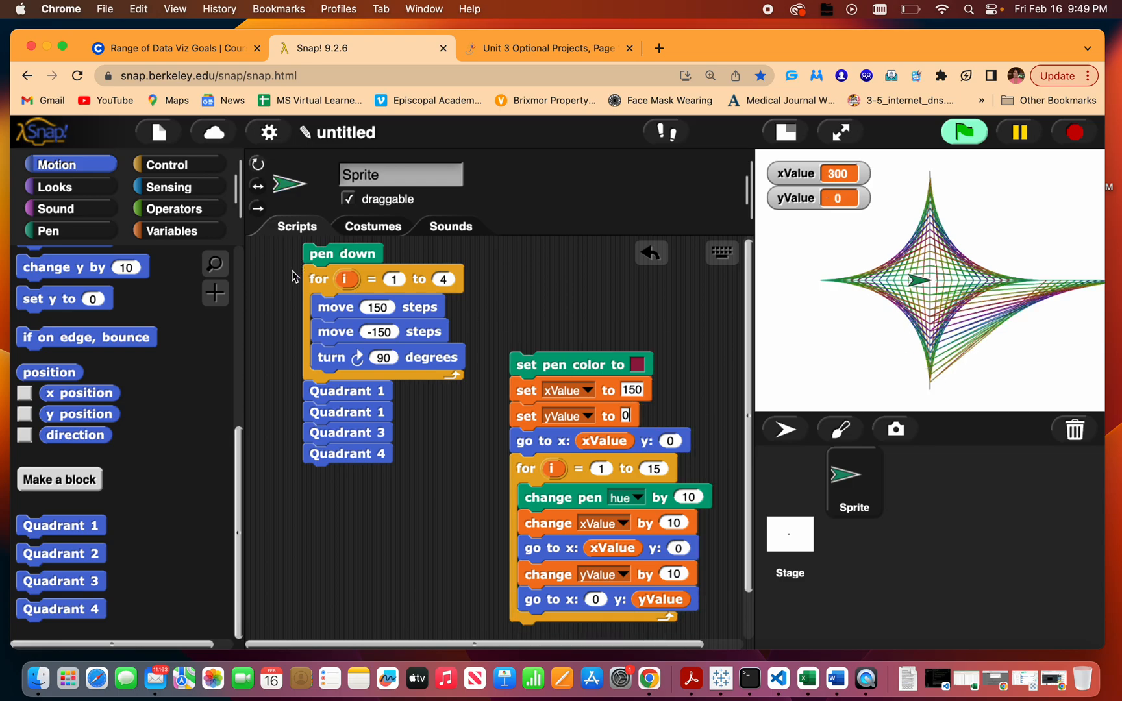
{"action": "left_click", "coordinate": [47, 231]}
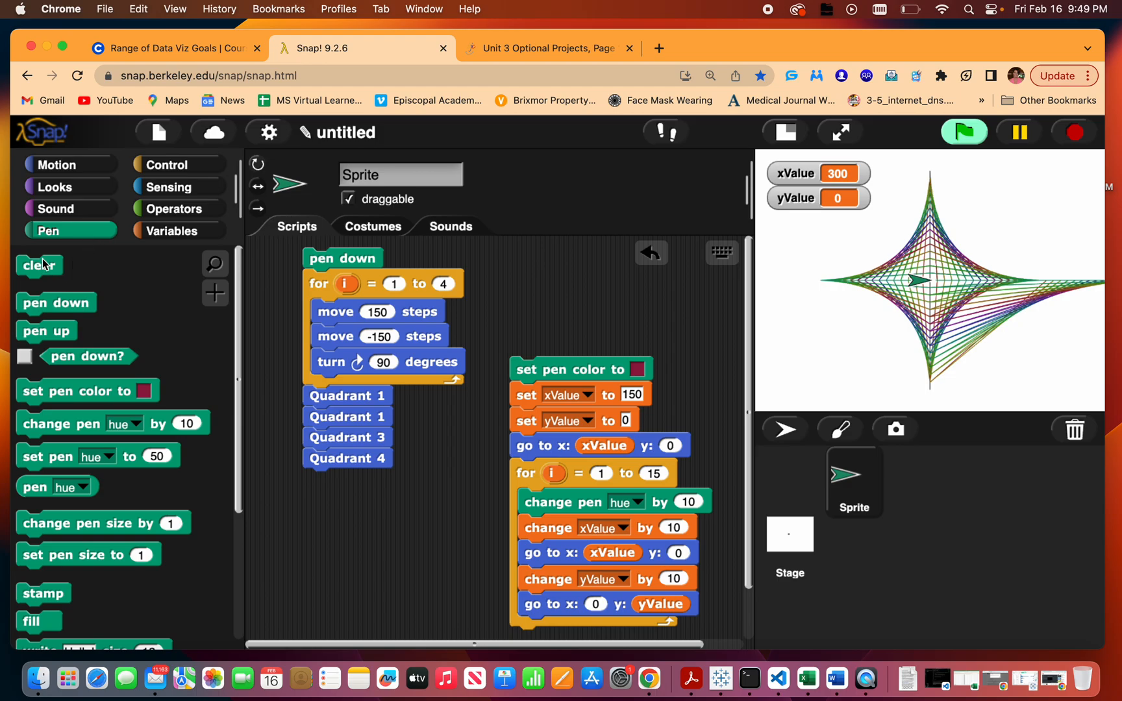
Add a clear block and a 'when space key pressed' hat, then redraw the star.
{"action": "left_click_drag", "start_coordinate": [39, 266], "coordinate": [325, 237]}
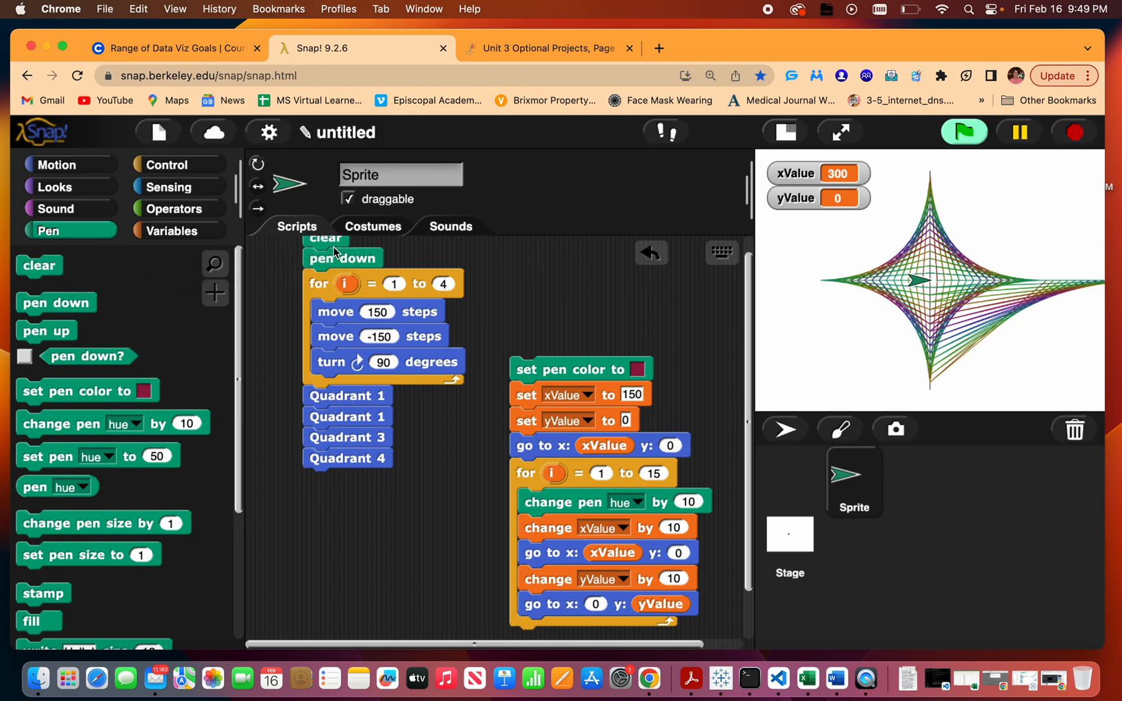
{"action": "left_click", "coordinate": [167, 164]}
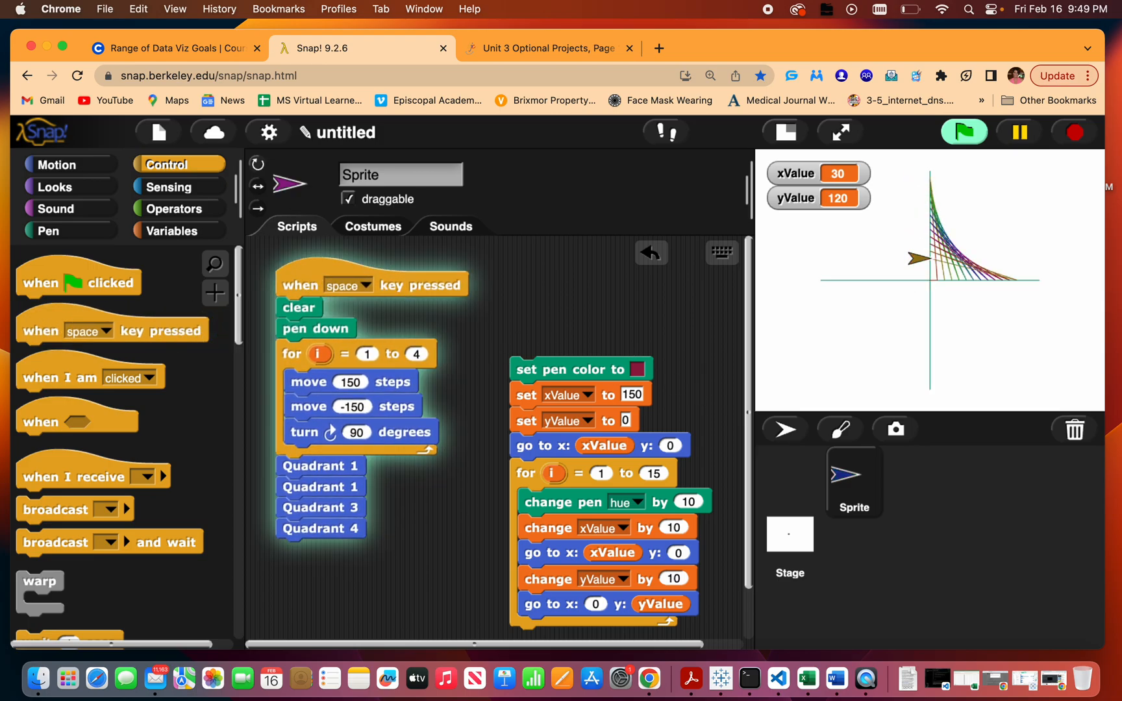
{"action": "left_click", "coordinate": [372, 285]}
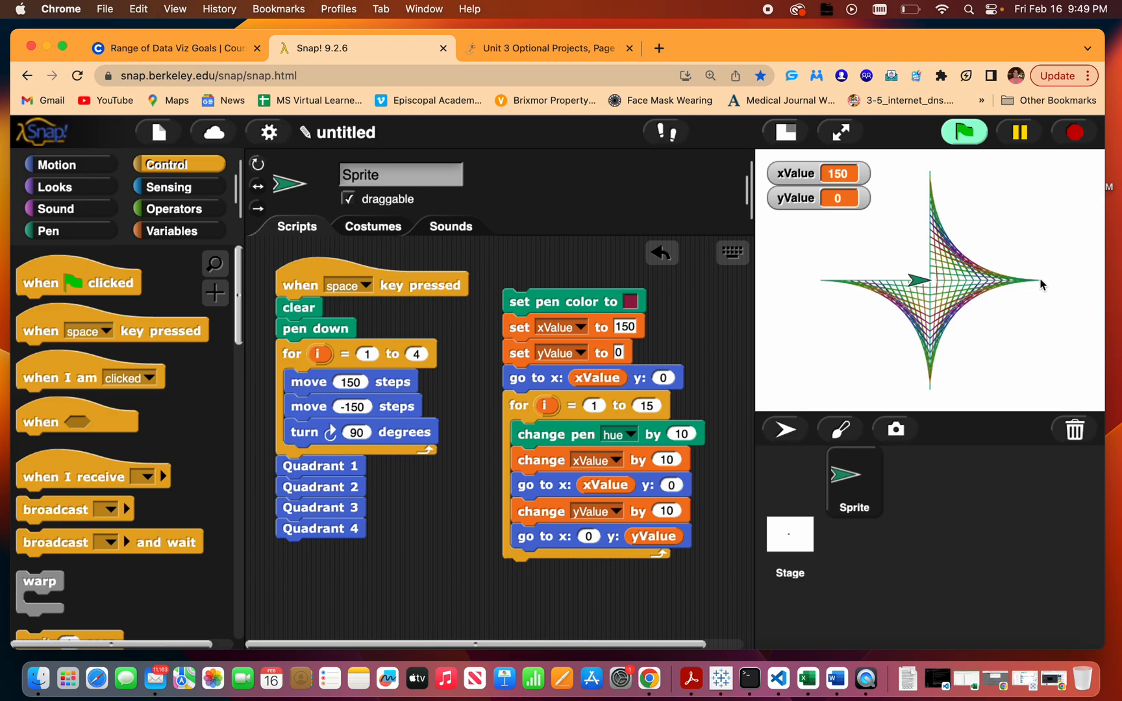
{"action": "mouse_move", "coordinate": [1043, 177]}
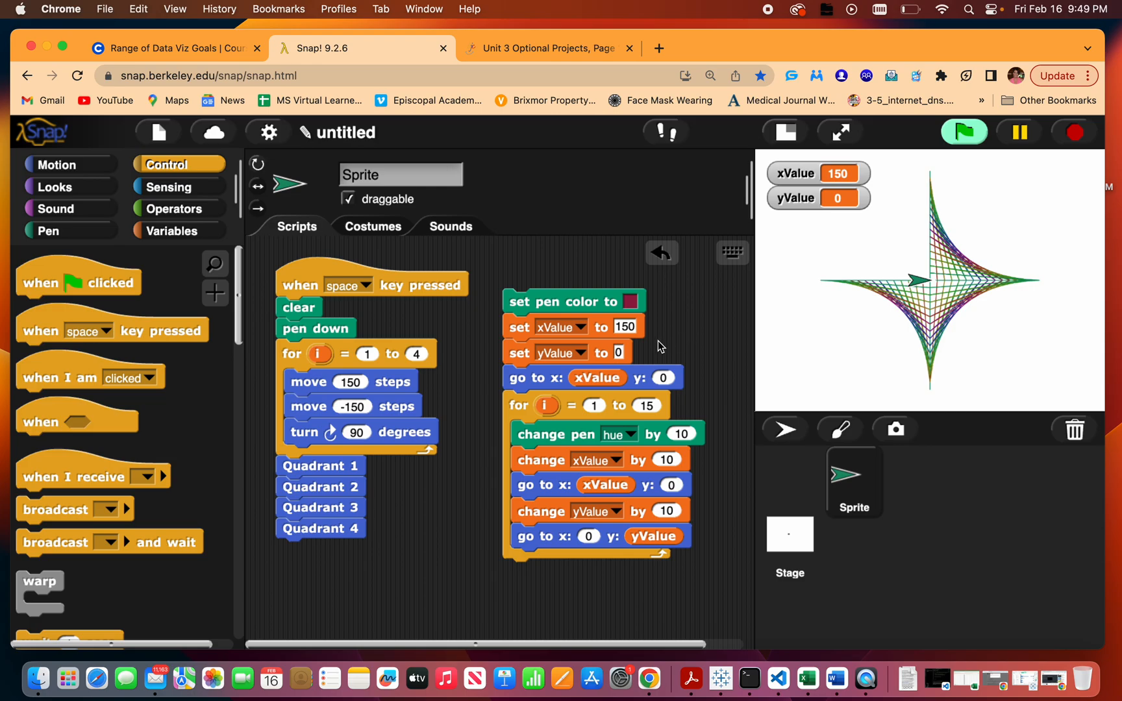
{"action": "mouse_move", "coordinate": [580, 465]}
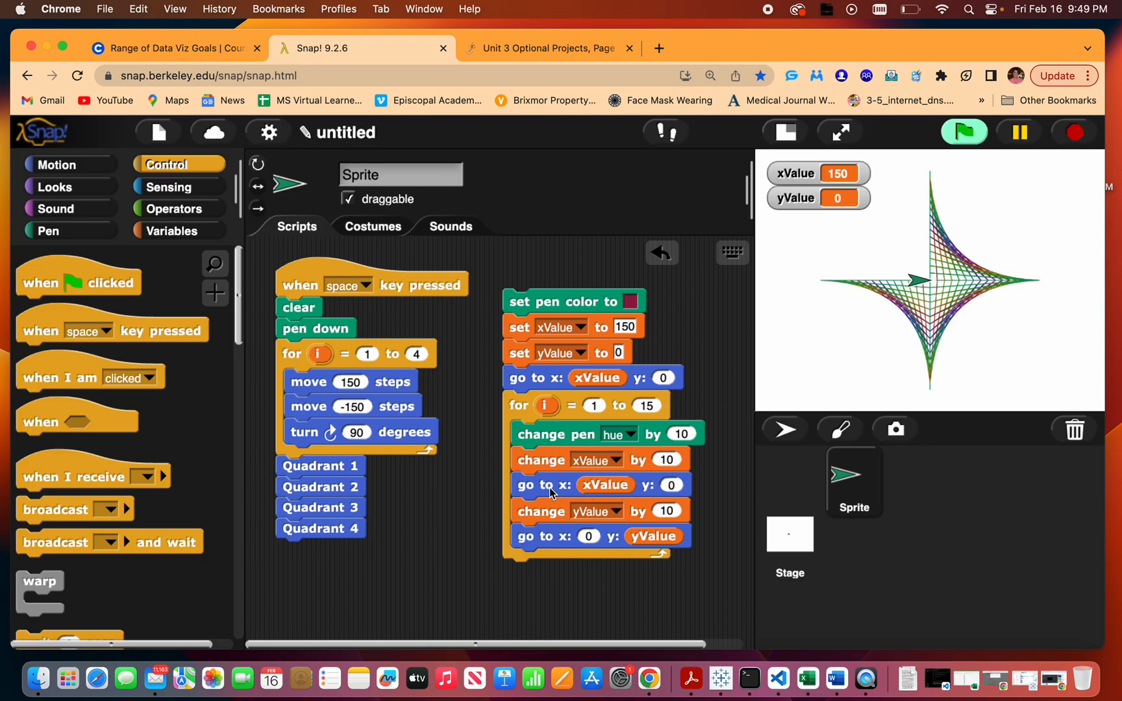
Set the copy's xValue step to -10 and its go-to y to 150.
{"action": "left_click", "coordinate": [670, 485]}
{"action": "type", "text": "-10"}
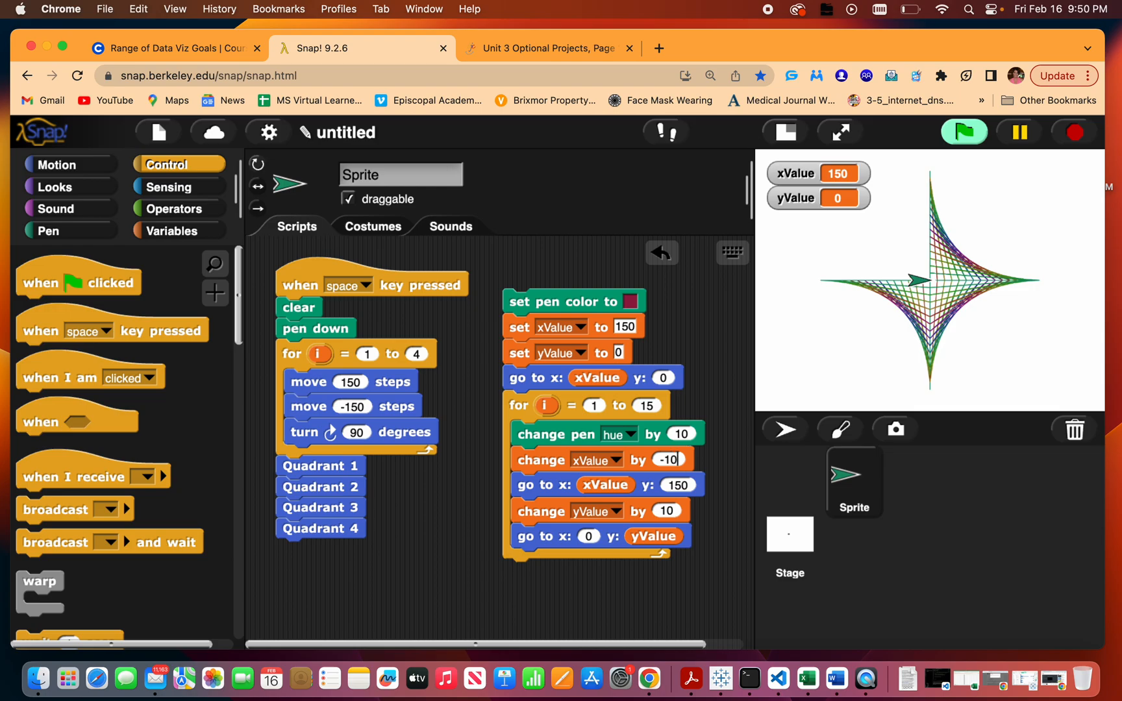
{"action": "mouse_move", "coordinate": [1040, 281]}
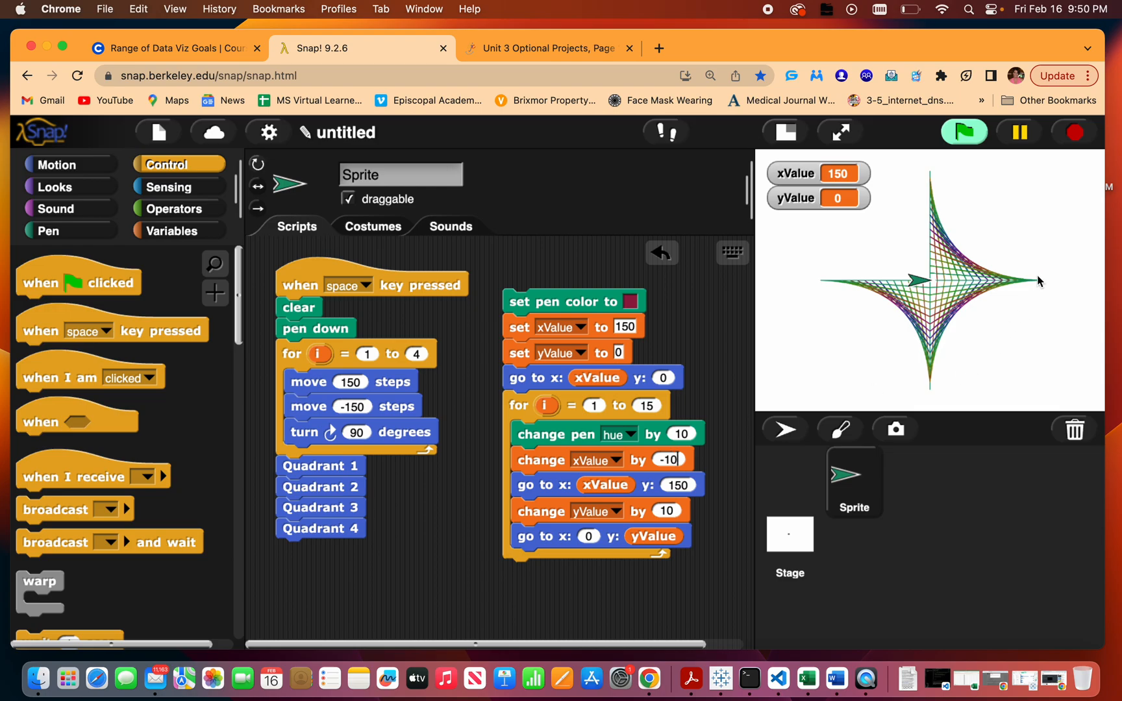
{"action": "mouse_move", "coordinate": [1045, 271]}
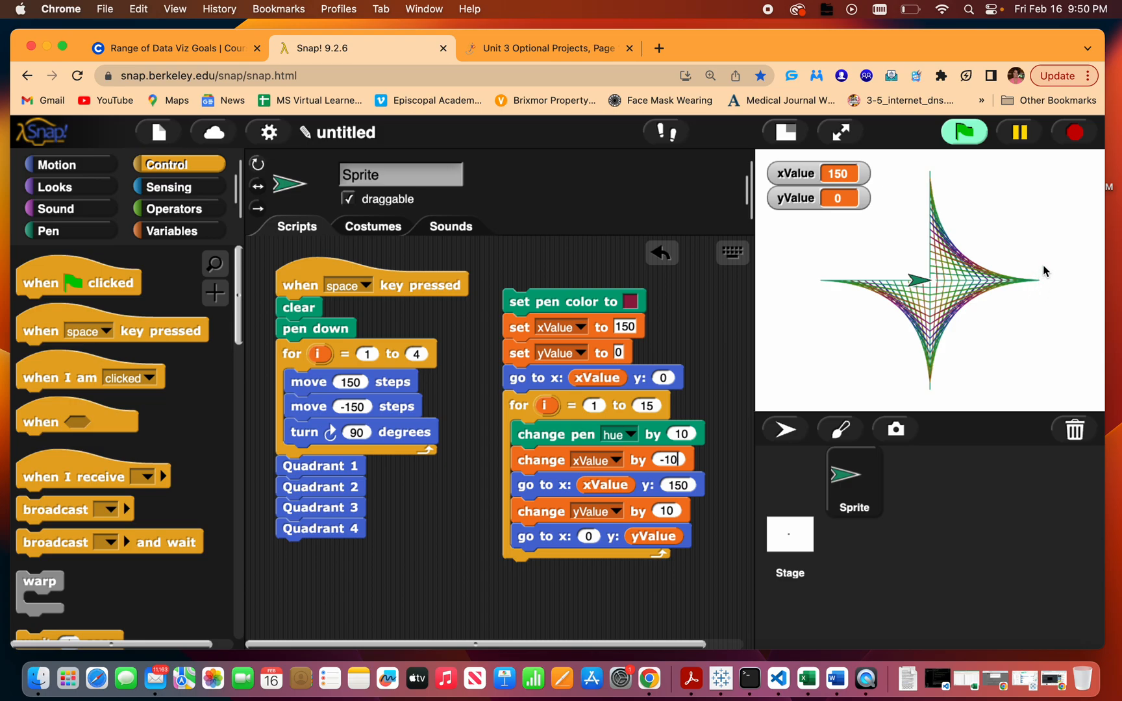
{"action": "right_click", "coordinate": [540, 377]}
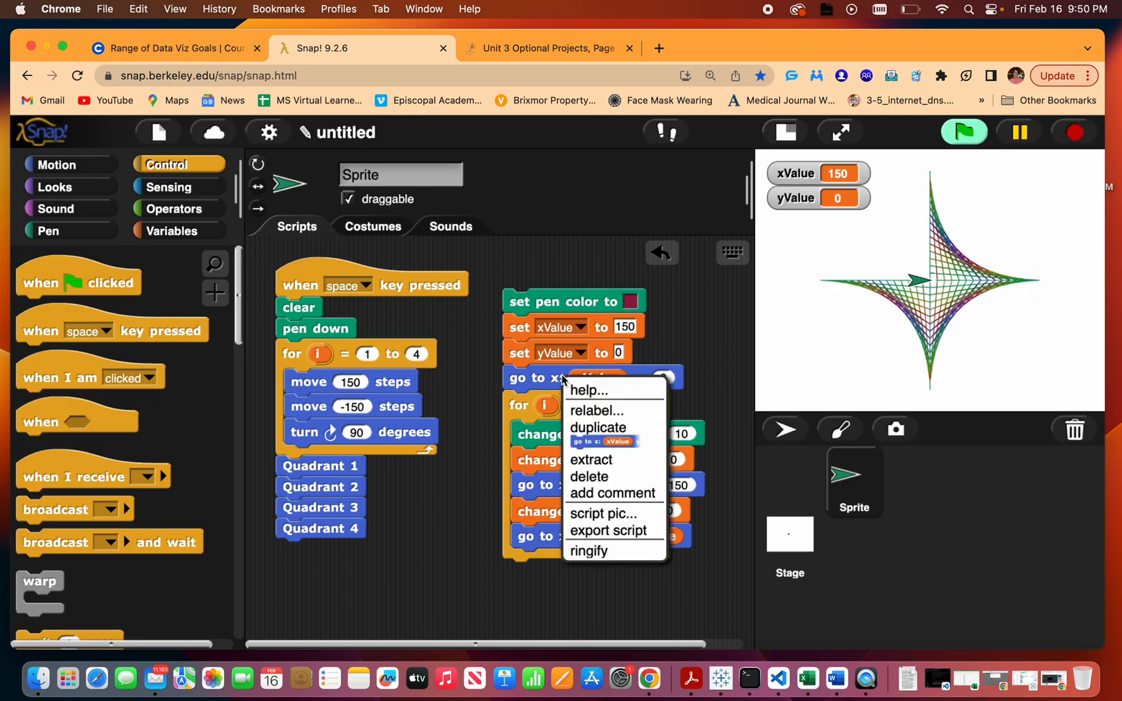
{"action": "mouse_move", "coordinate": [590, 442]}
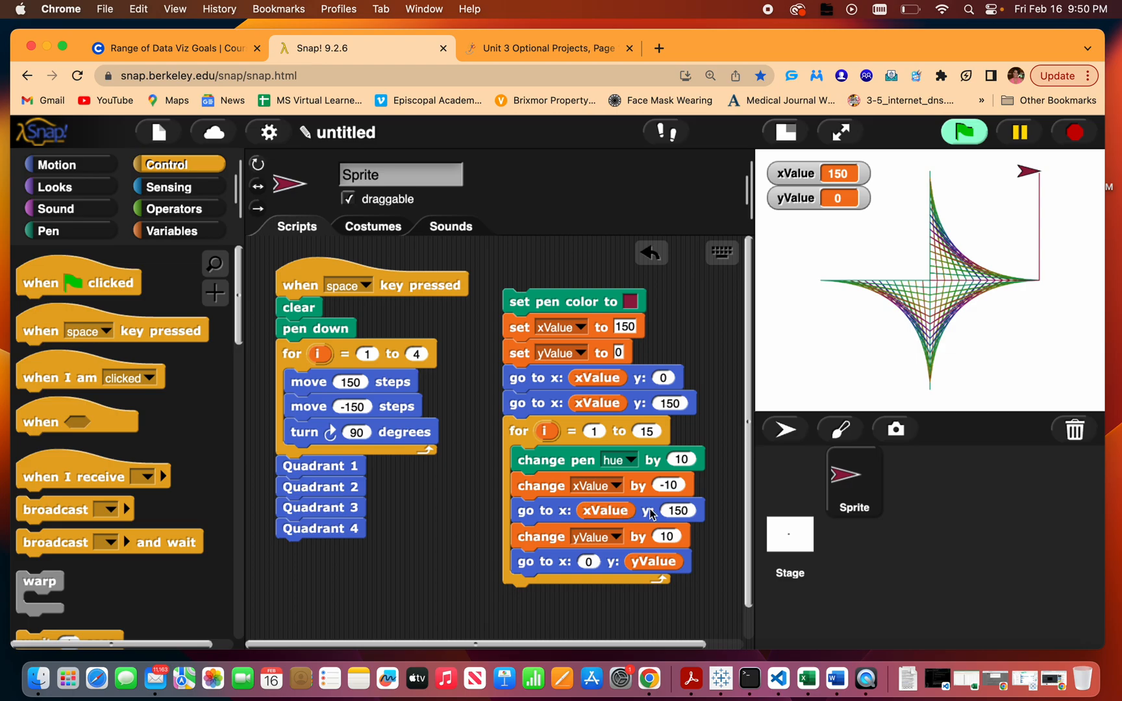
{"action": "mouse_move", "coordinate": [677, 519]}
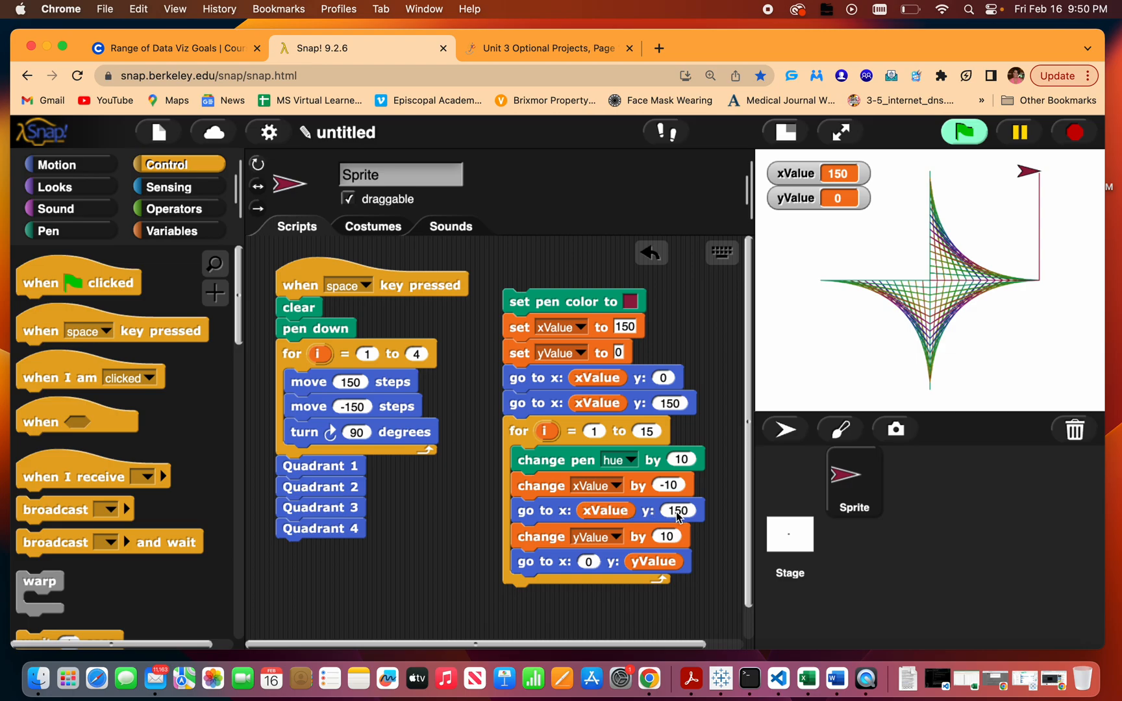
Duplicate the 'go to xValue, 150' block and leave it loose below the script.
{"action": "right_click", "coordinate": [552, 403]}
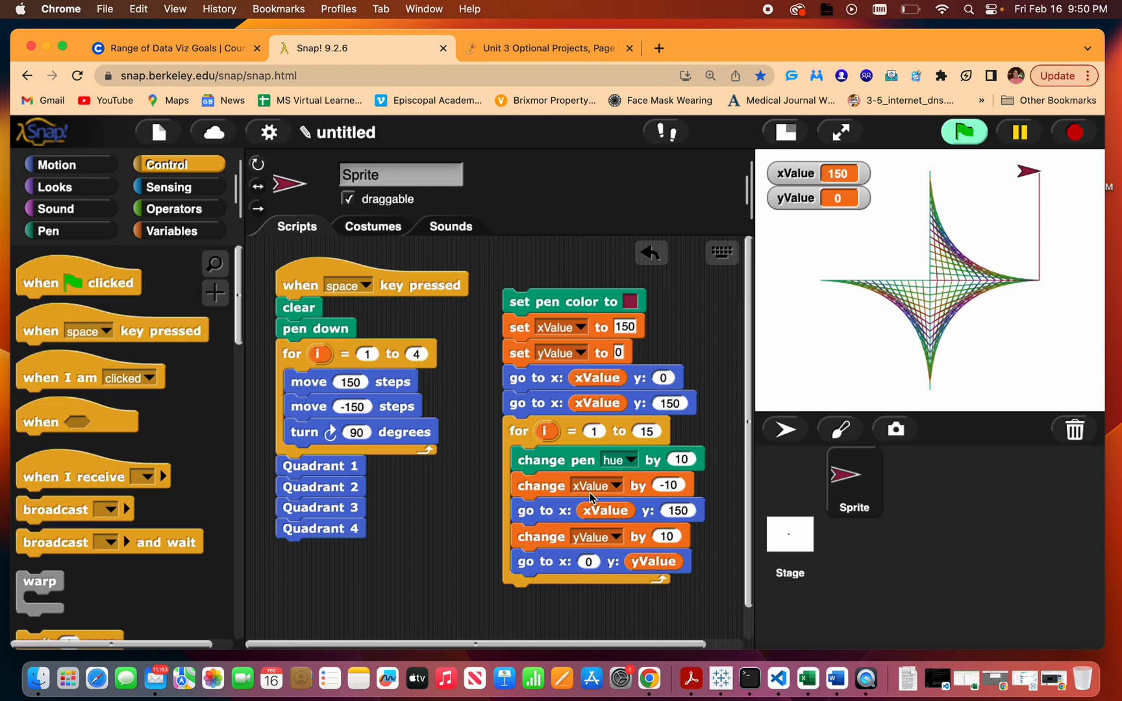
{"action": "mouse_move", "coordinate": [637, 404]}
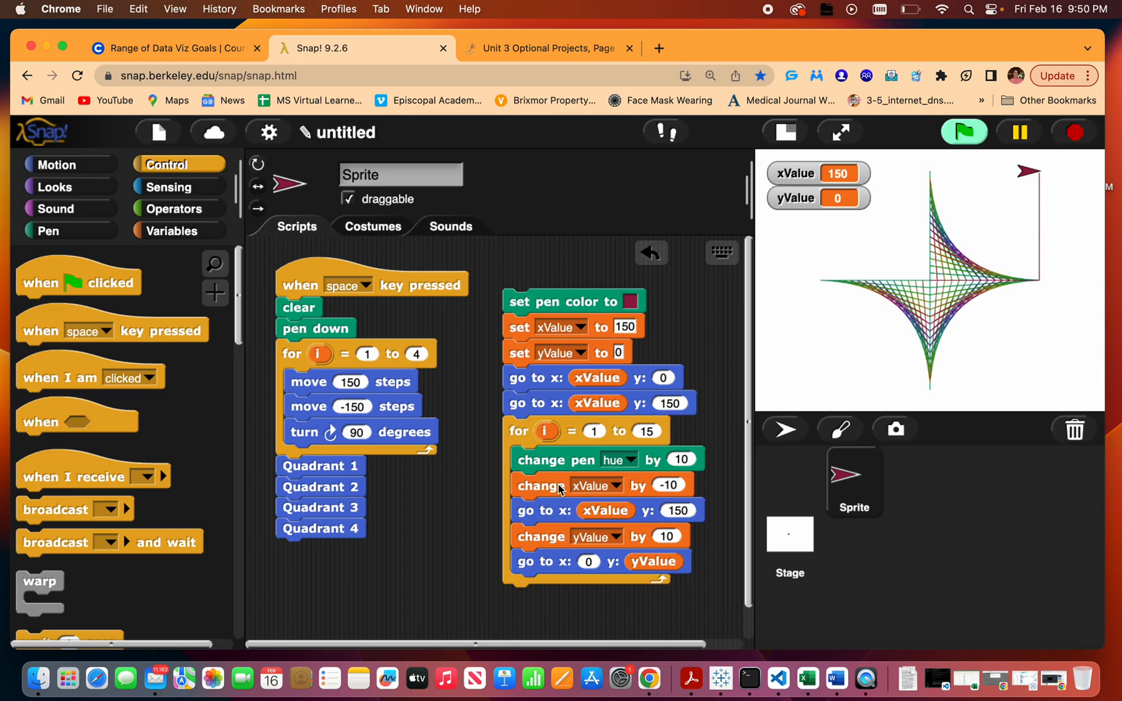
{"action": "left_click_drag", "start_coordinate": [514, 429], "coordinate": [511, 499]}
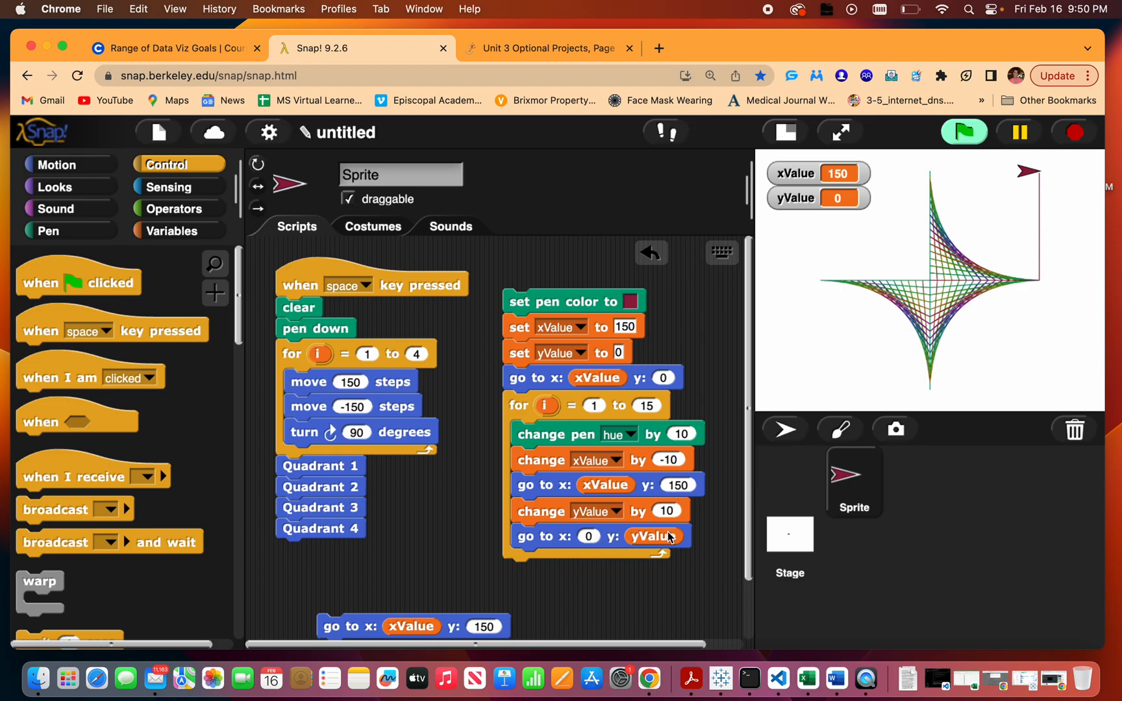
{"action": "mouse_move", "coordinate": [615, 393]}
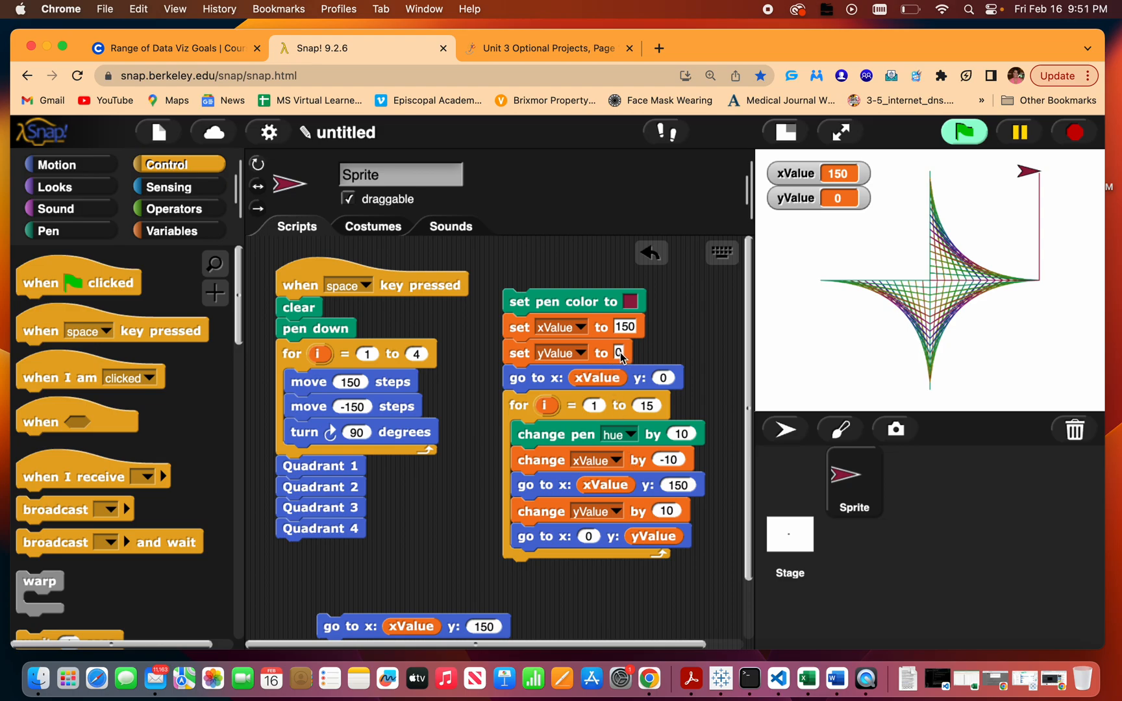
{"action": "mouse_move", "coordinate": [1034, 218]}
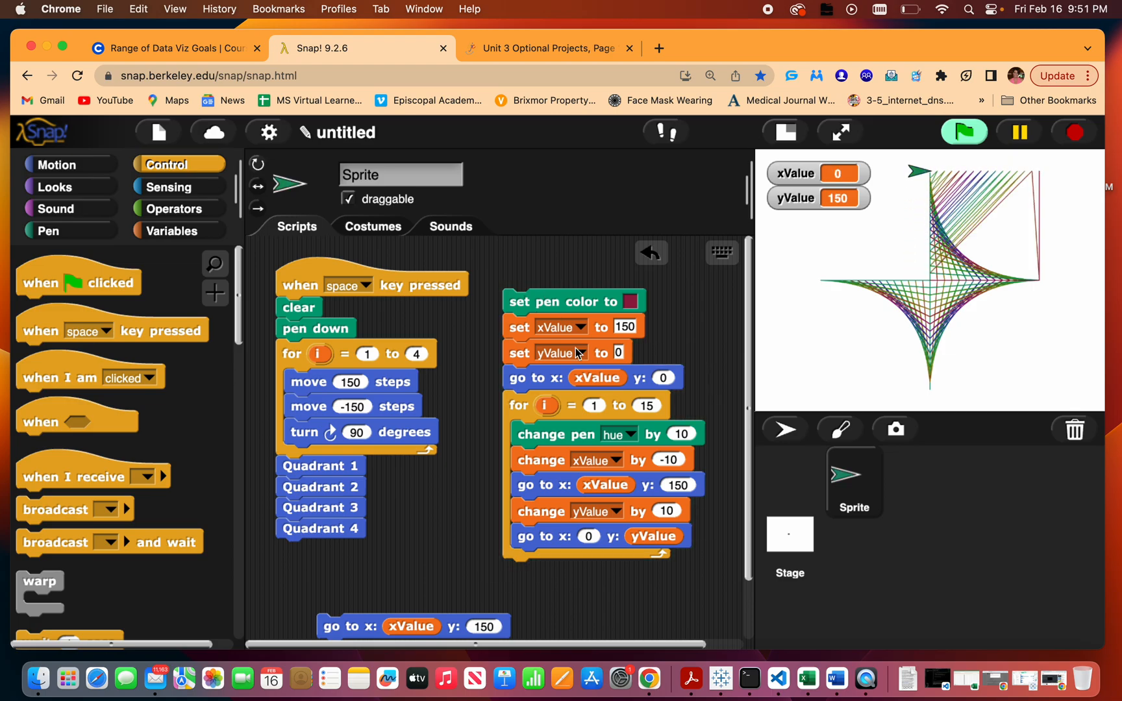
{"action": "mouse_move", "coordinate": [588, 475]}
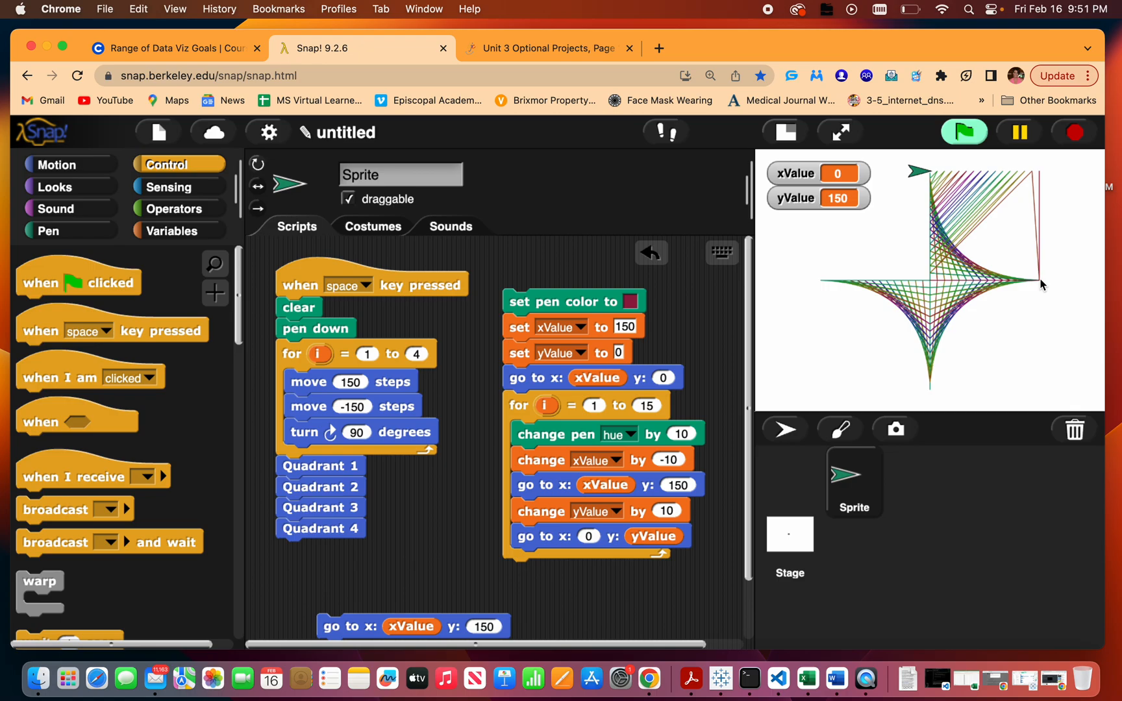
{"action": "mouse_move", "coordinate": [1030, 159]}
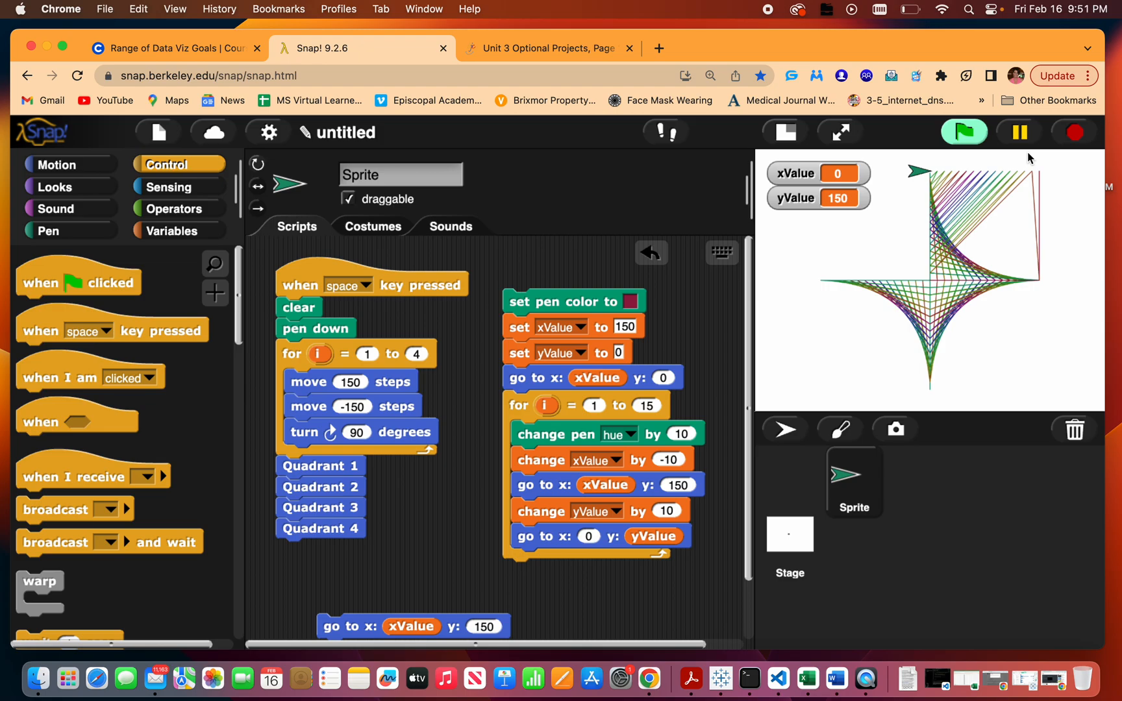
{"action": "mouse_move", "coordinate": [1035, 180]}
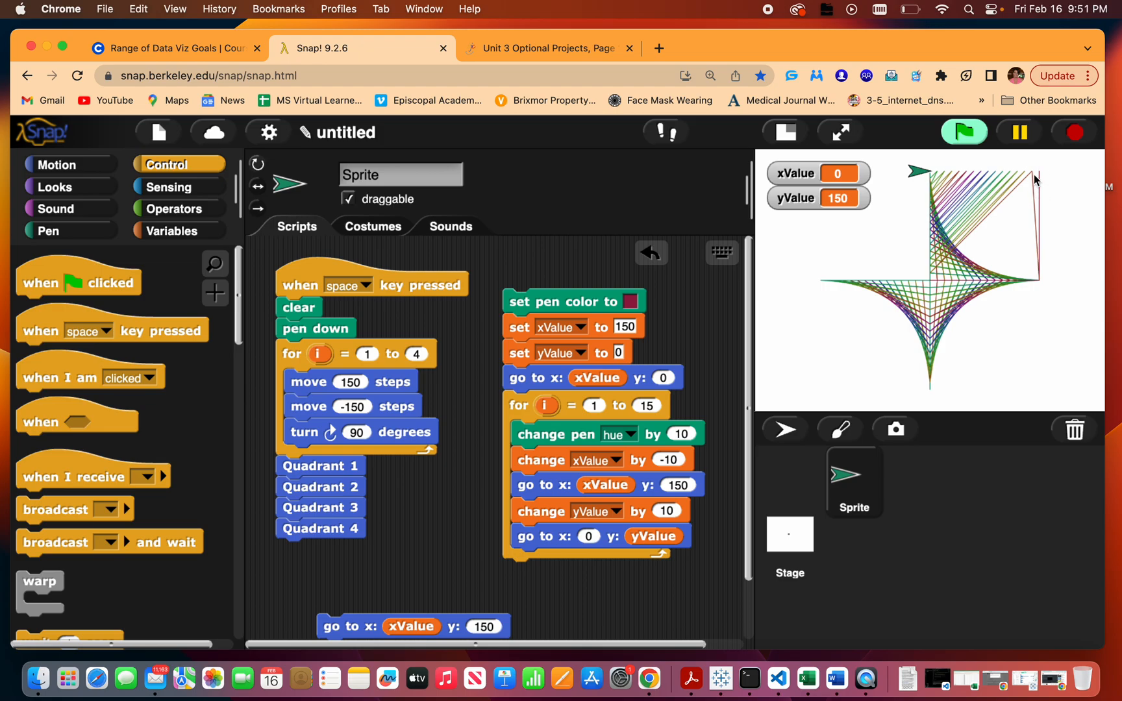
{"action": "mouse_move", "coordinate": [1028, 161]}
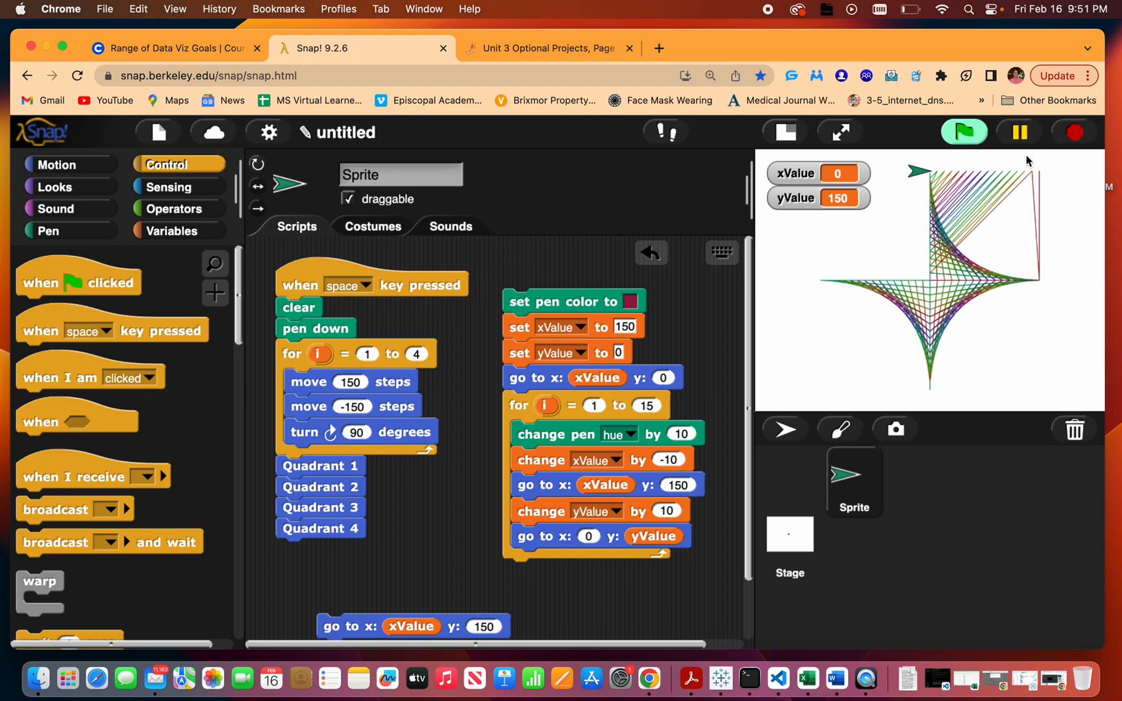
{"action": "mouse_move", "coordinate": [601, 537]}
{"action": "type", "text": "150"}
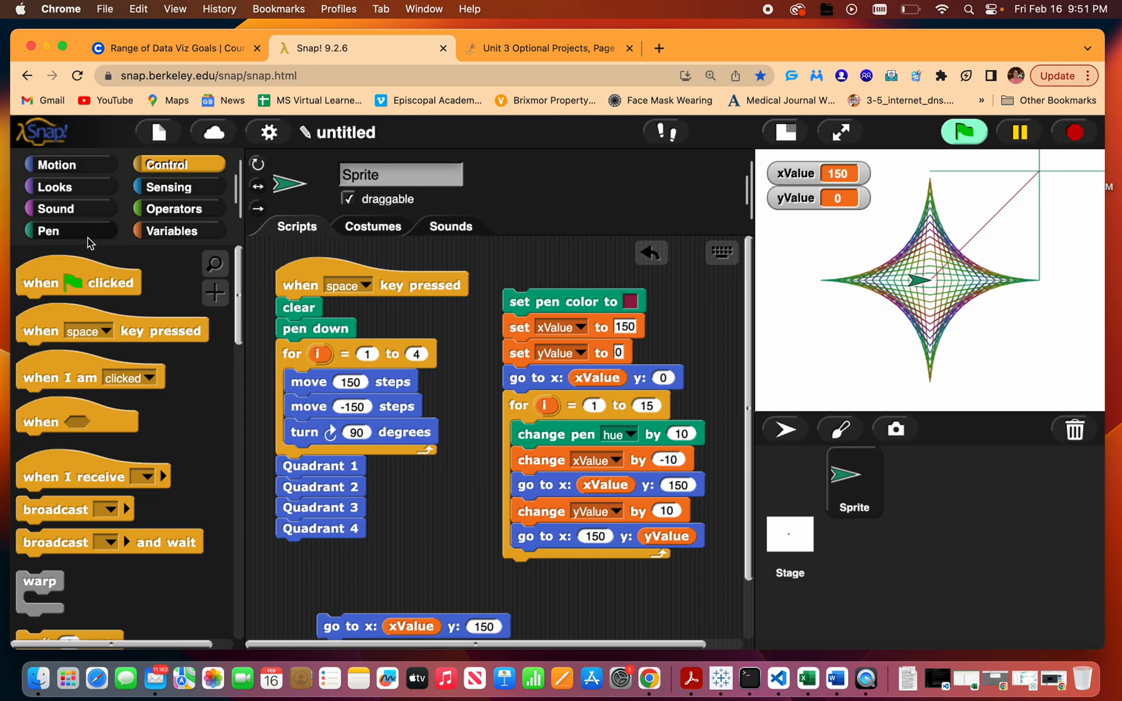
Add 'go to x:0 y:0' under the hat and end the border loop at 150, 0.
{"action": "left_click", "coordinate": [62, 164]}
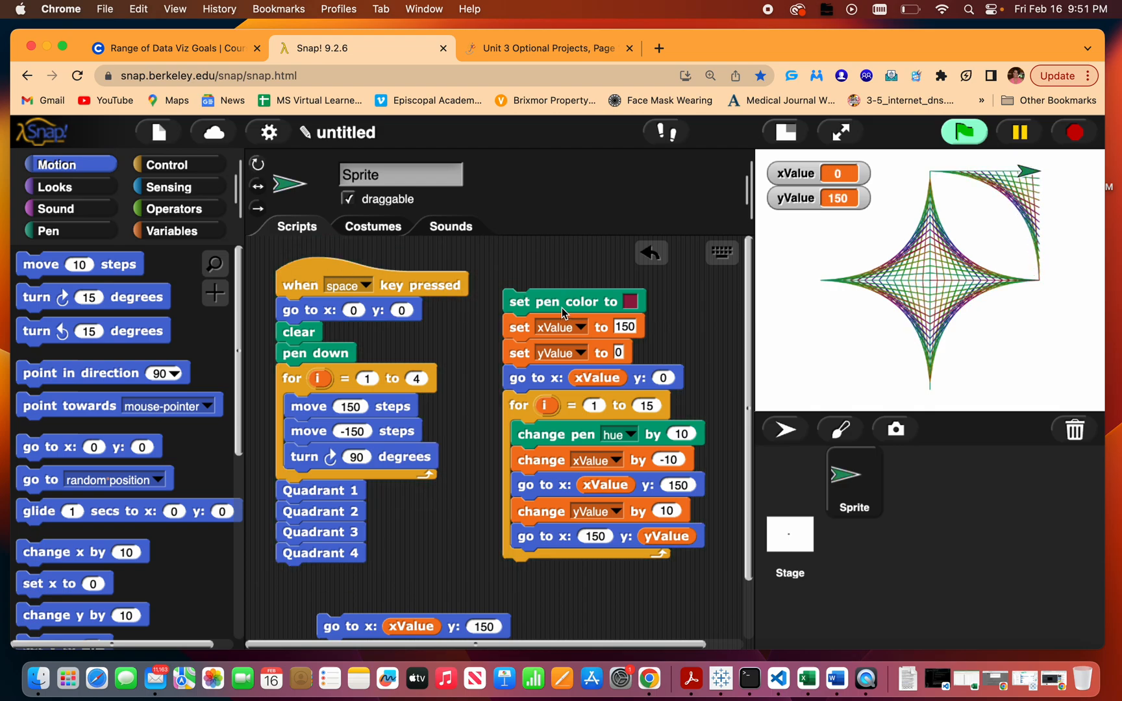
{"action": "mouse_move", "coordinate": [1035, 196]}
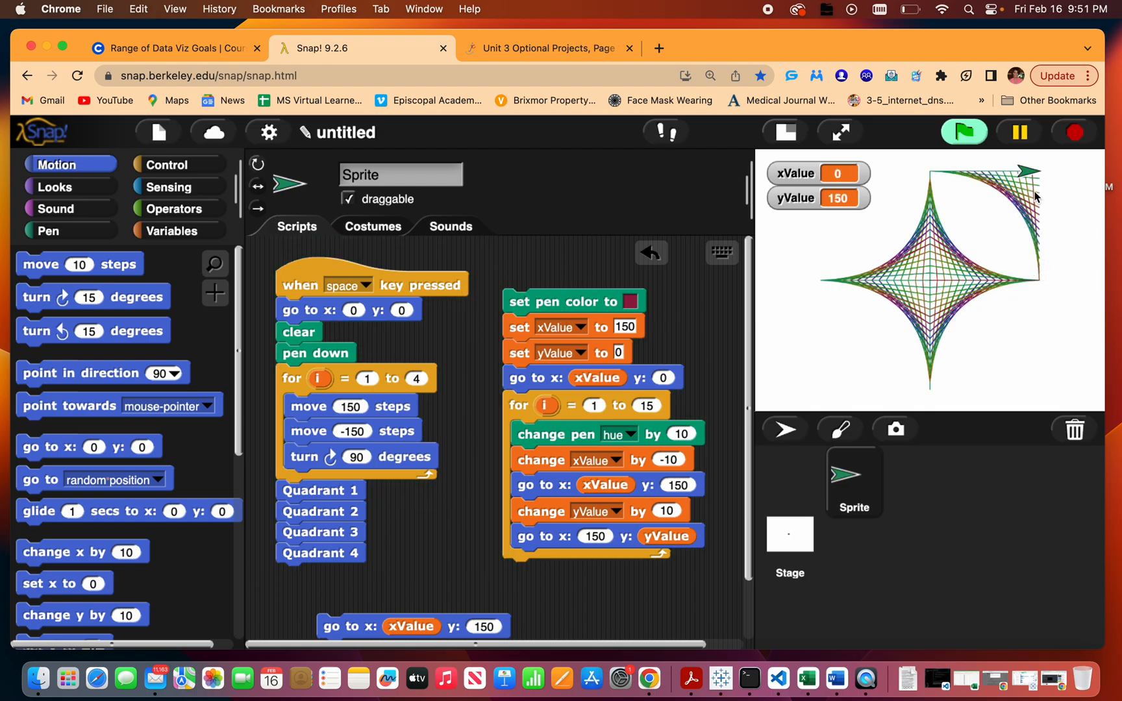
{"action": "mouse_move", "coordinate": [1039, 289]}
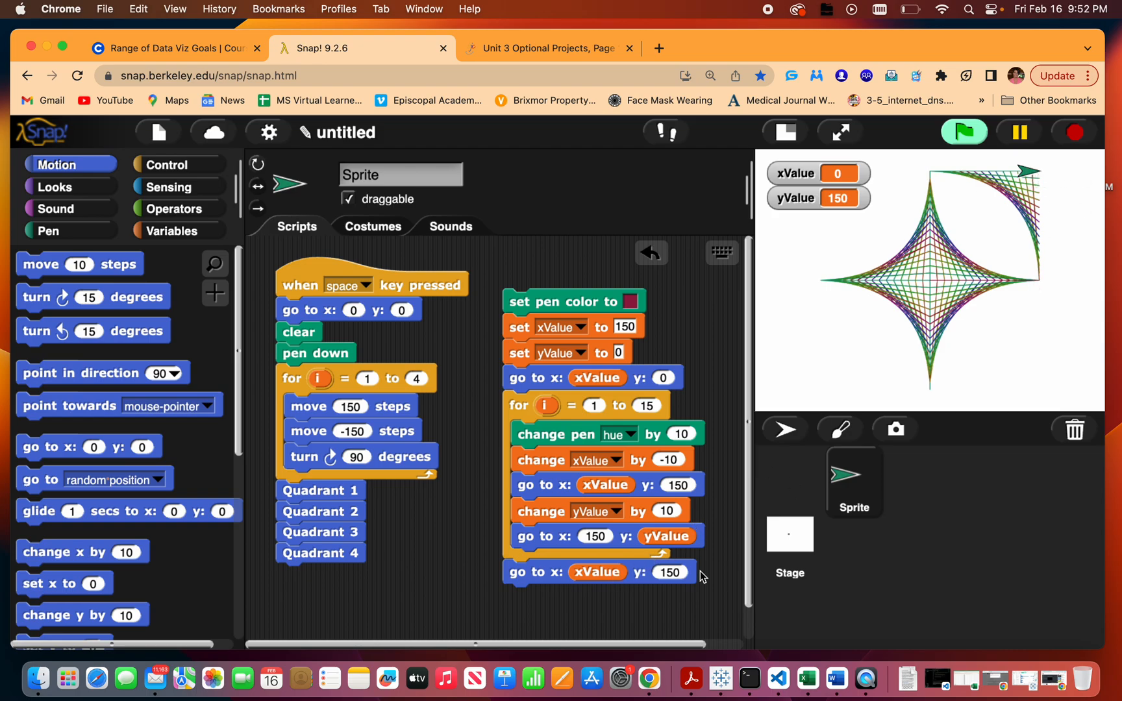
{"action": "mouse_move", "coordinate": [667, 578]}
{"action": "type", "text": "0"}
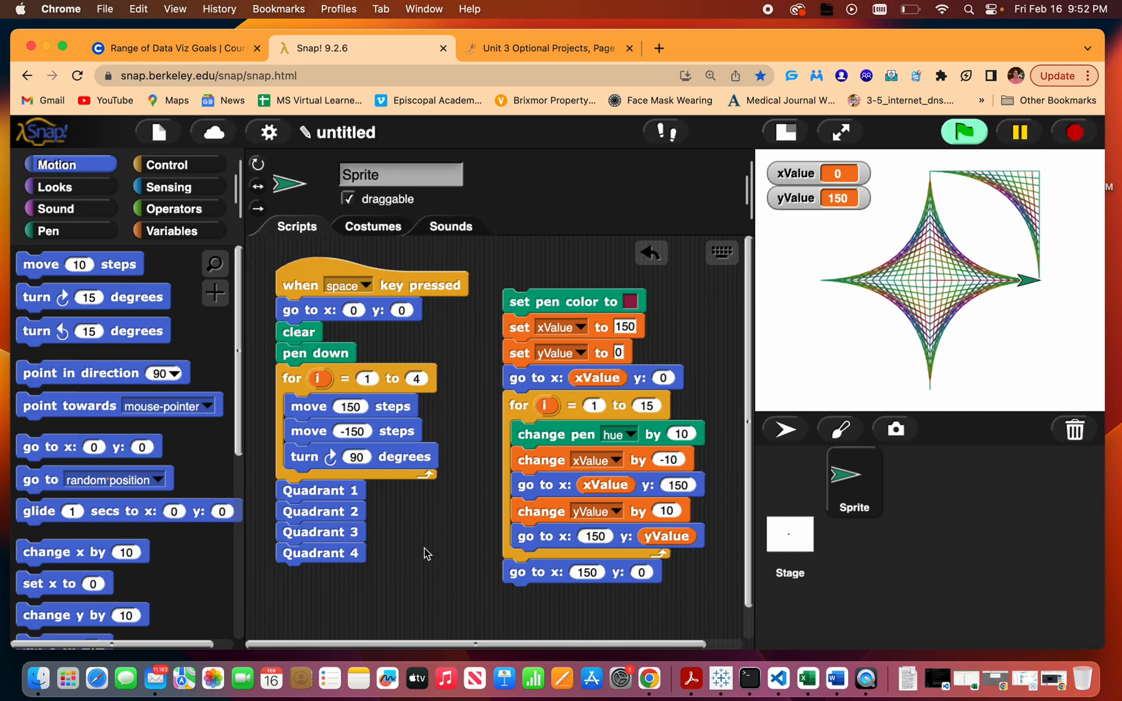
Create a block named Border 1 and drag the upper-right border script into it.
{"action": "left_click", "coordinate": [215, 294]}
{"action": "type", "text": "V"}
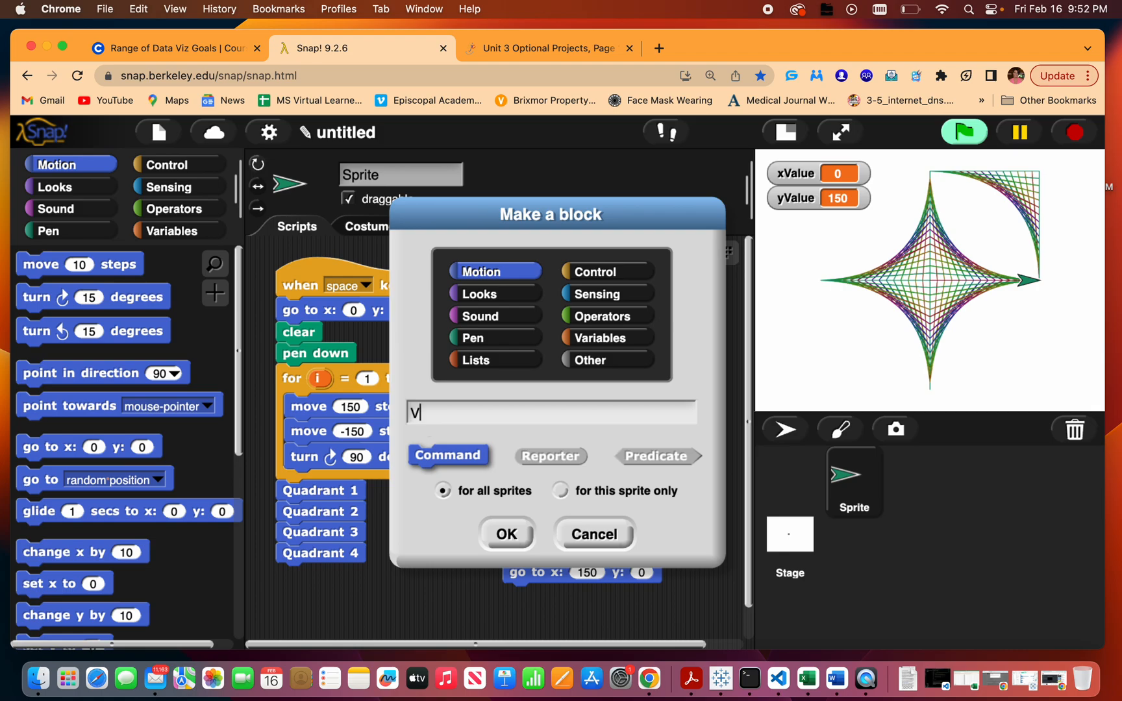
{"action": "type", "text": "Border"}
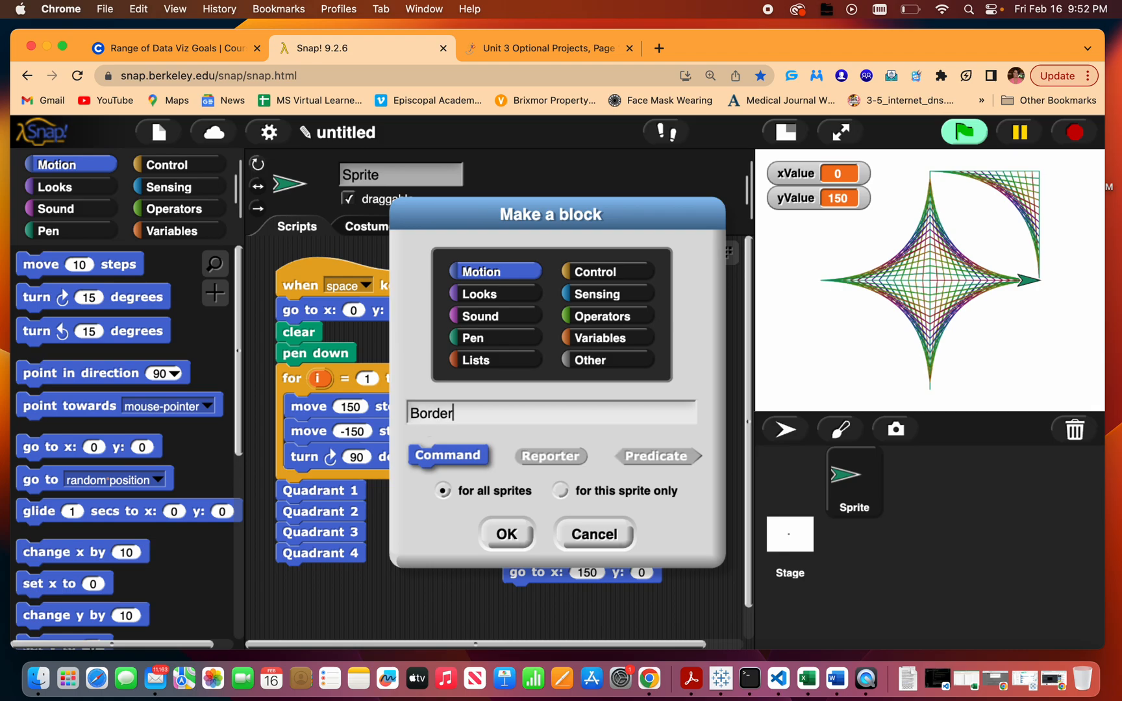
{"action": "left_click", "coordinate": [505, 534]}
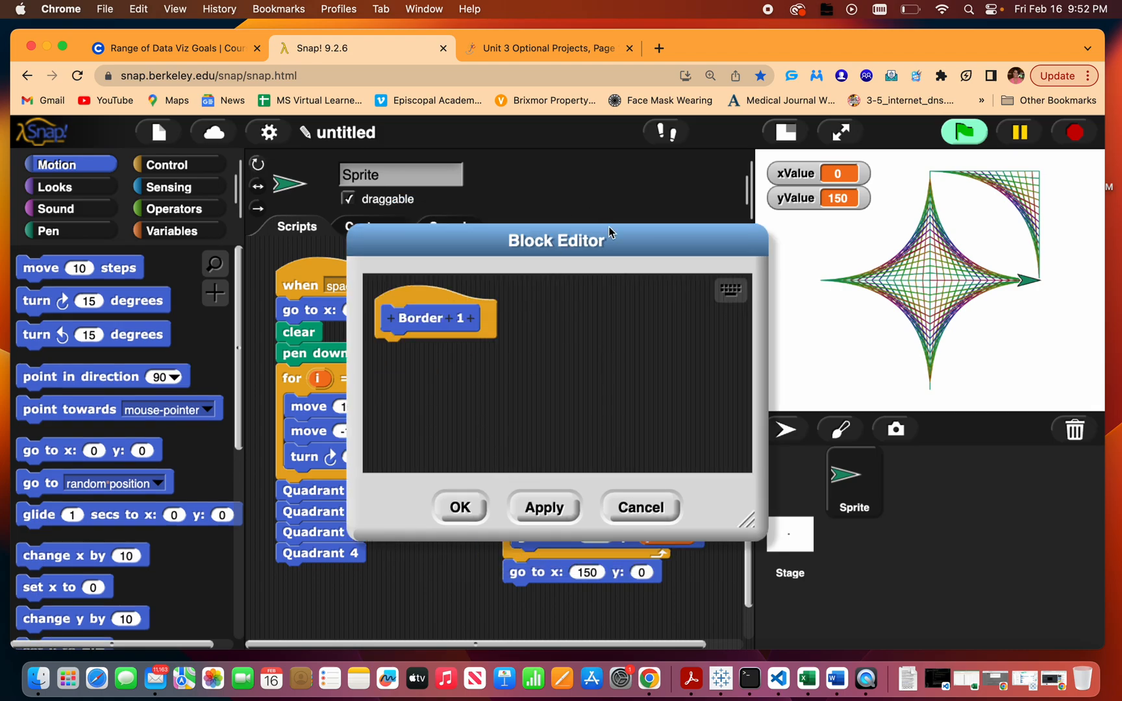
{"action": "left_click_drag", "start_coordinate": [556, 240], "coordinate": [325, 258]}
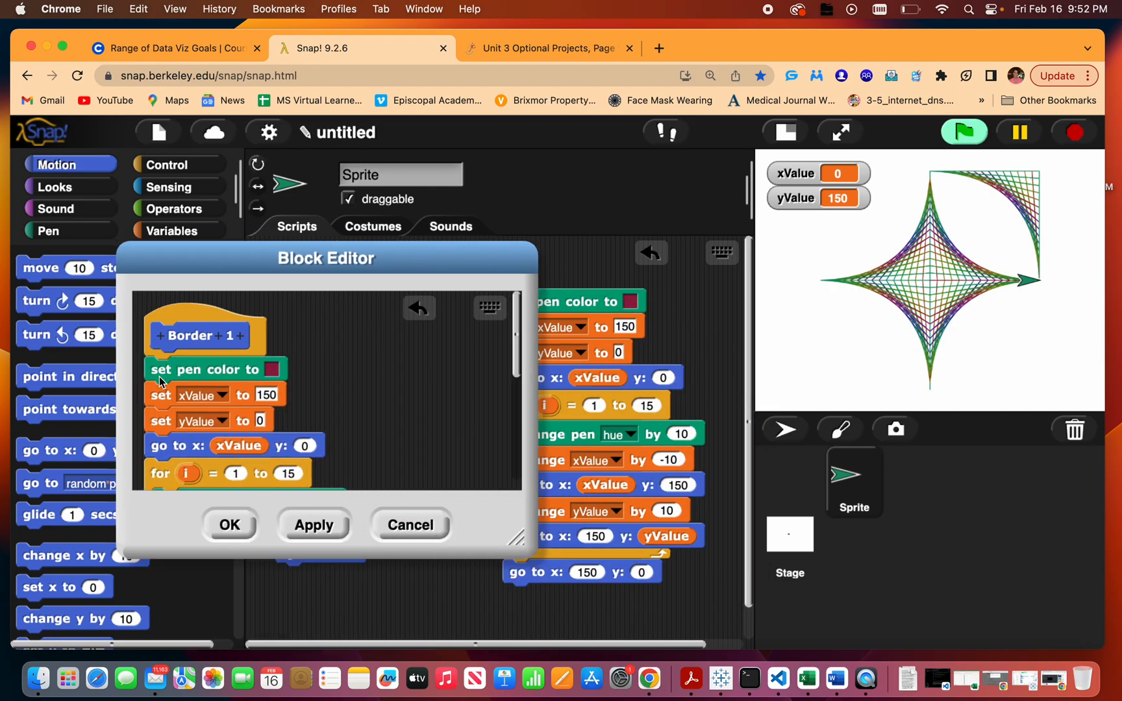
{"action": "left_click", "coordinate": [229, 524]}
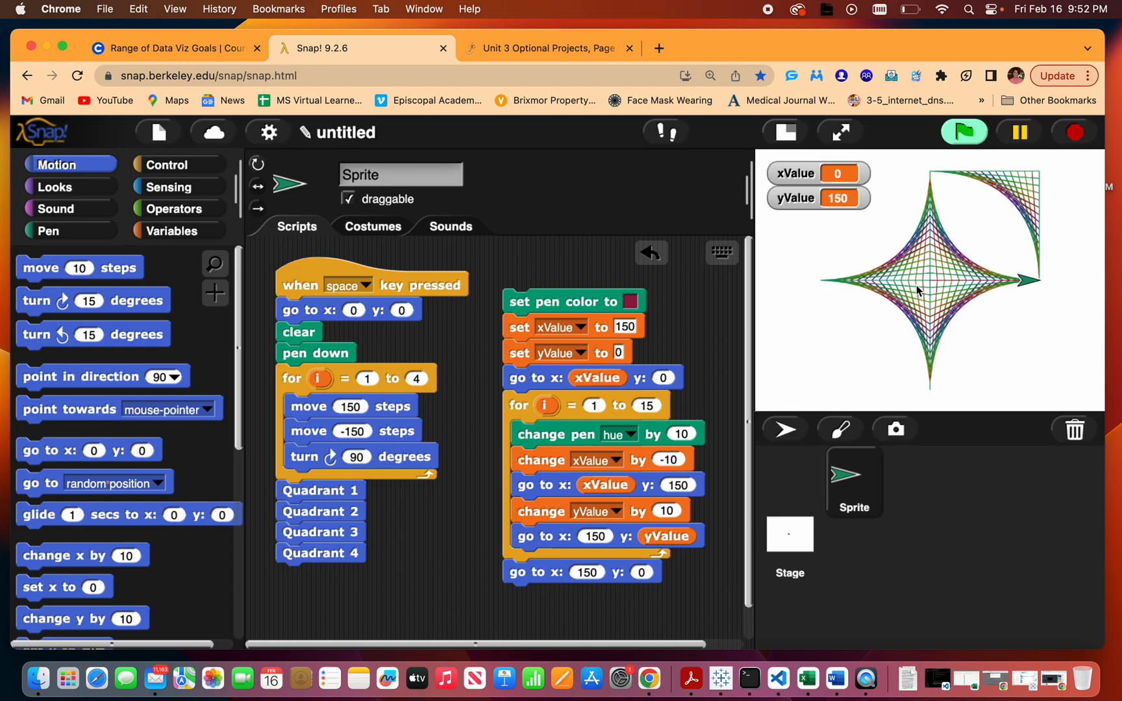
{"action": "mouse_move", "coordinate": [630, 328]}
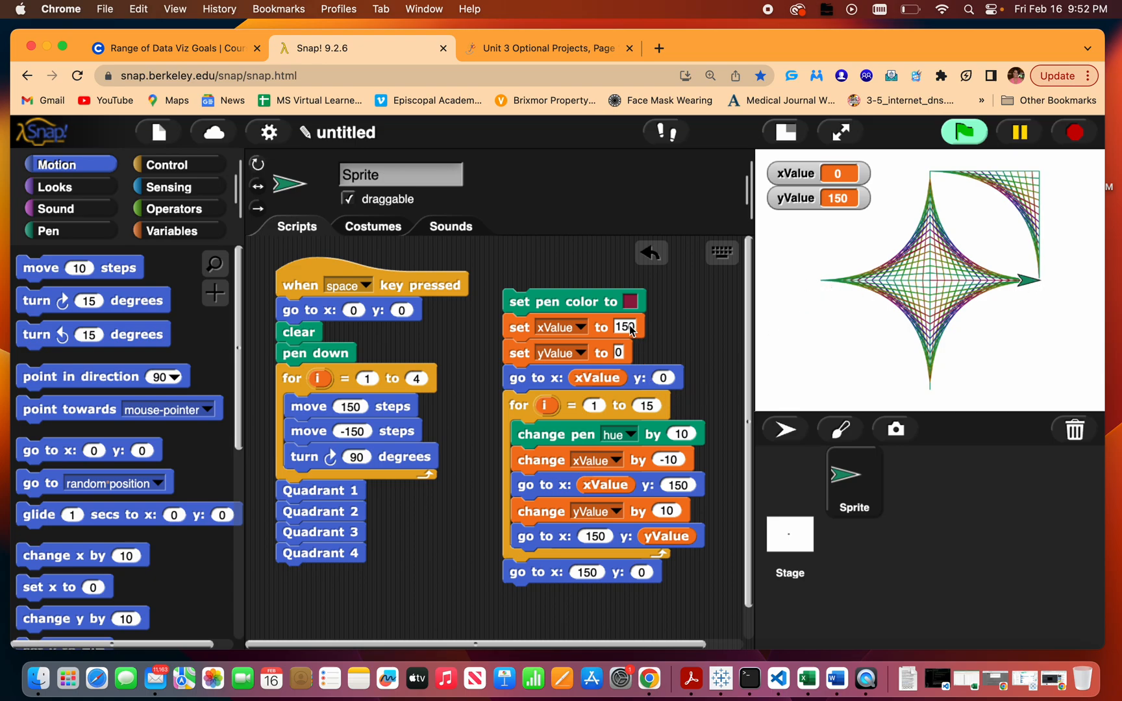
Set the border script's start and go-to x values to -150 with a +10 step.
{"action": "type", "text": "-1"}
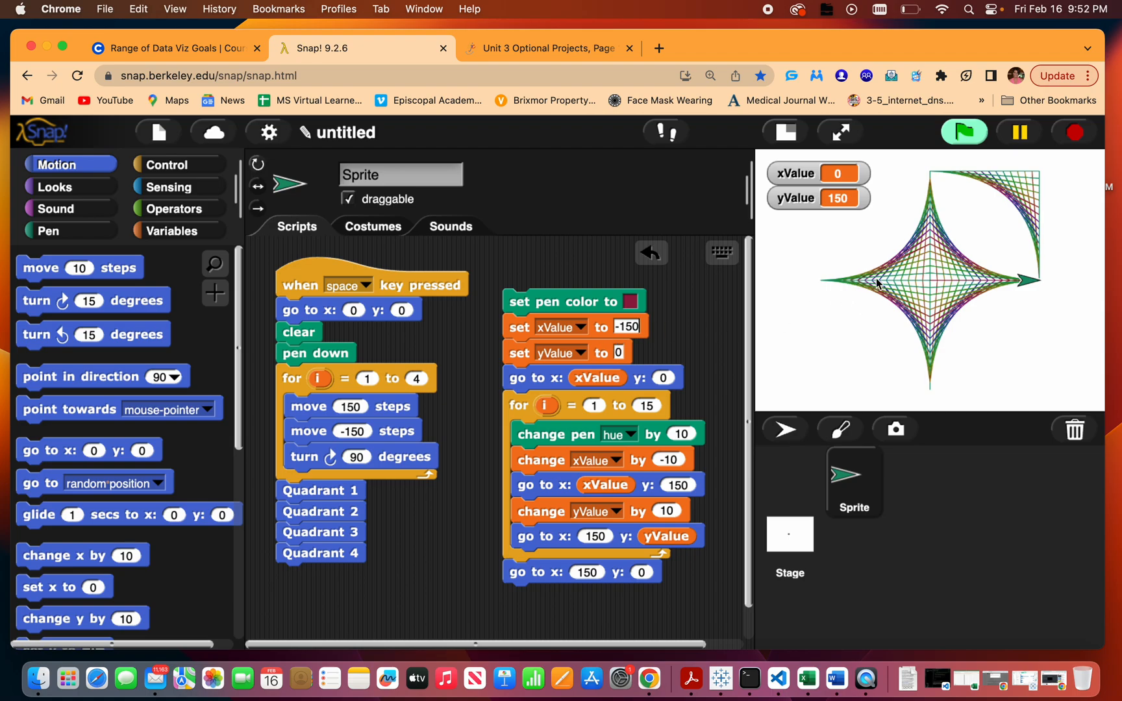
{"action": "mouse_move", "coordinate": [824, 285]}
{"action": "type", "text": "10"}
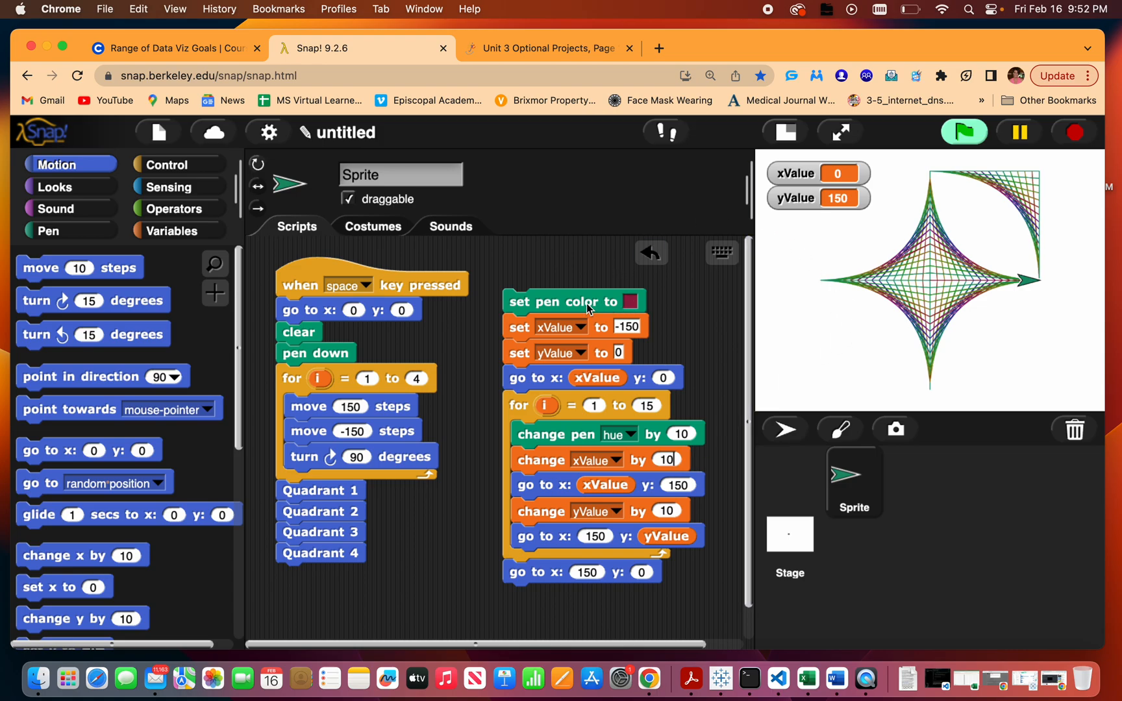
{"action": "left_click", "coordinate": [596, 572]}
{"action": "type", "text": "-150"}
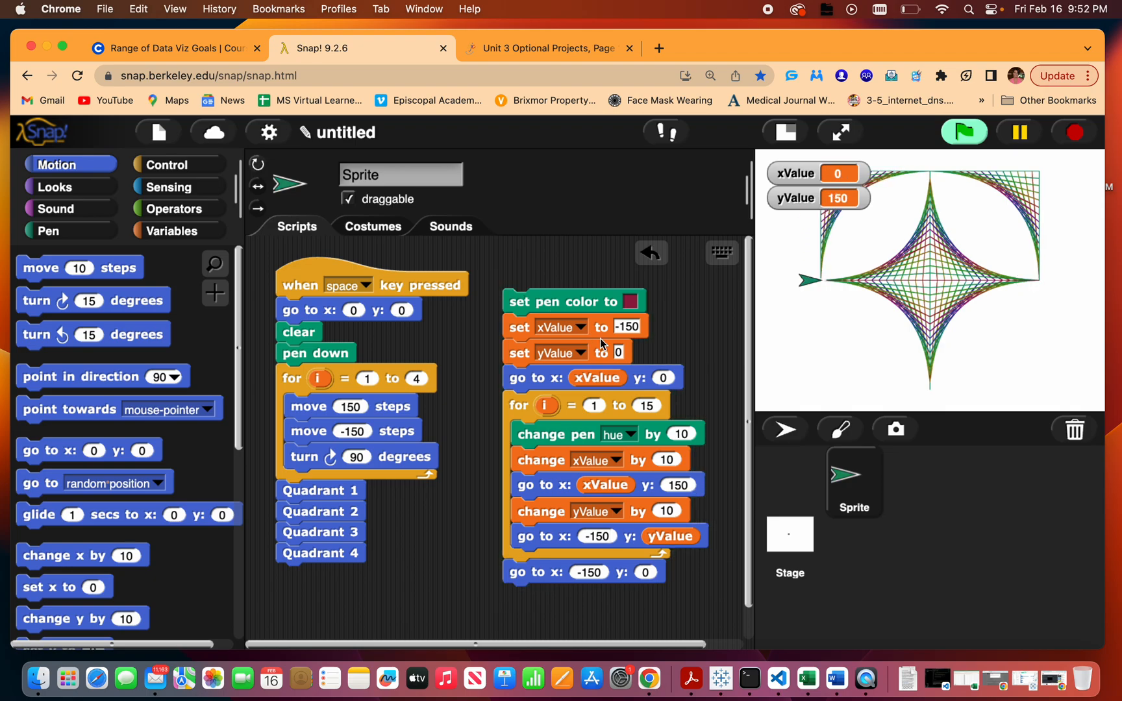
{"action": "mouse_move", "coordinate": [460, 505]}
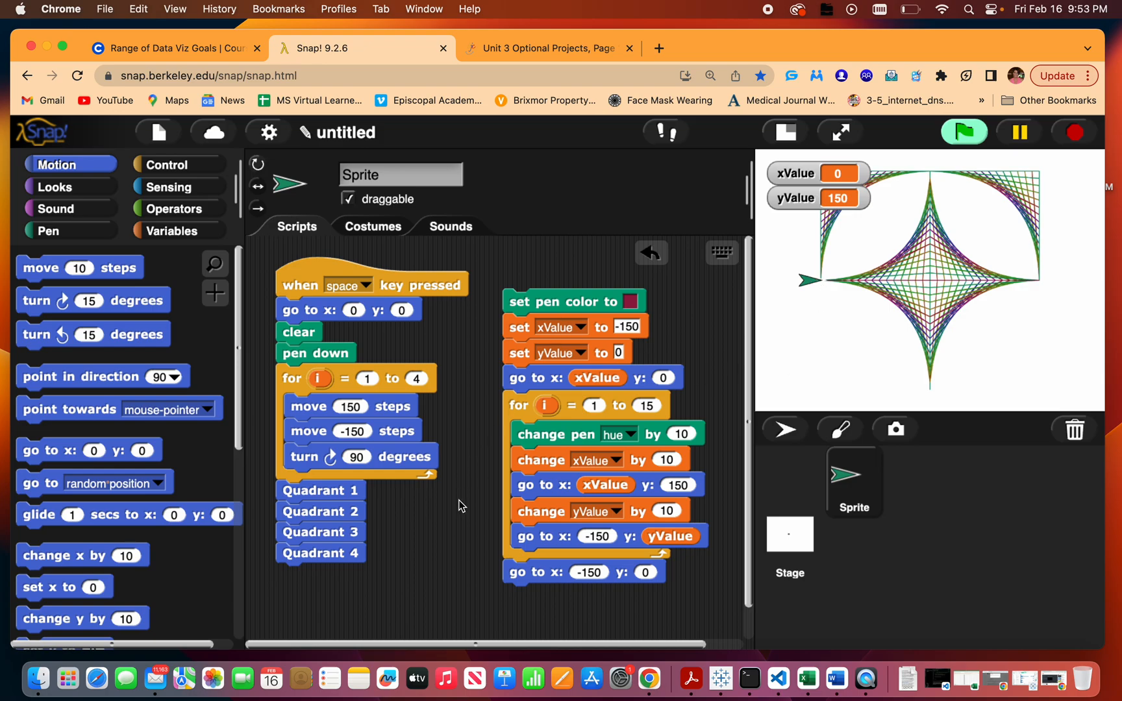
{"action": "left_click", "coordinate": [215, 293]}
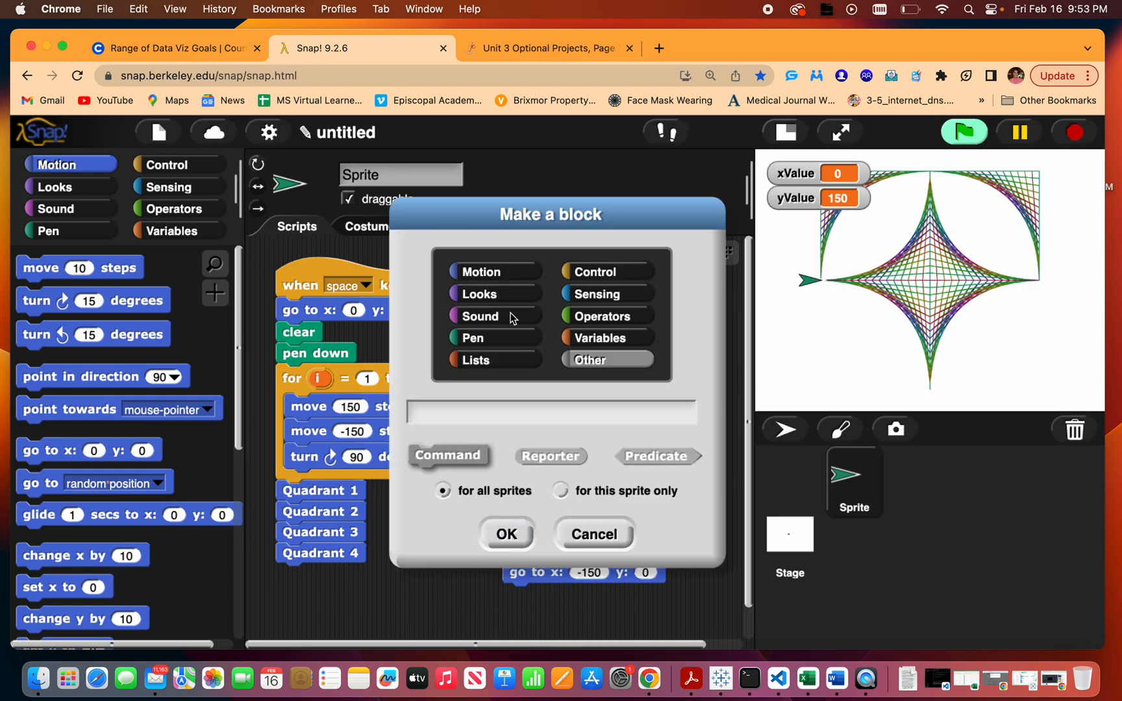
{"action": "type", "text": "Bo"}
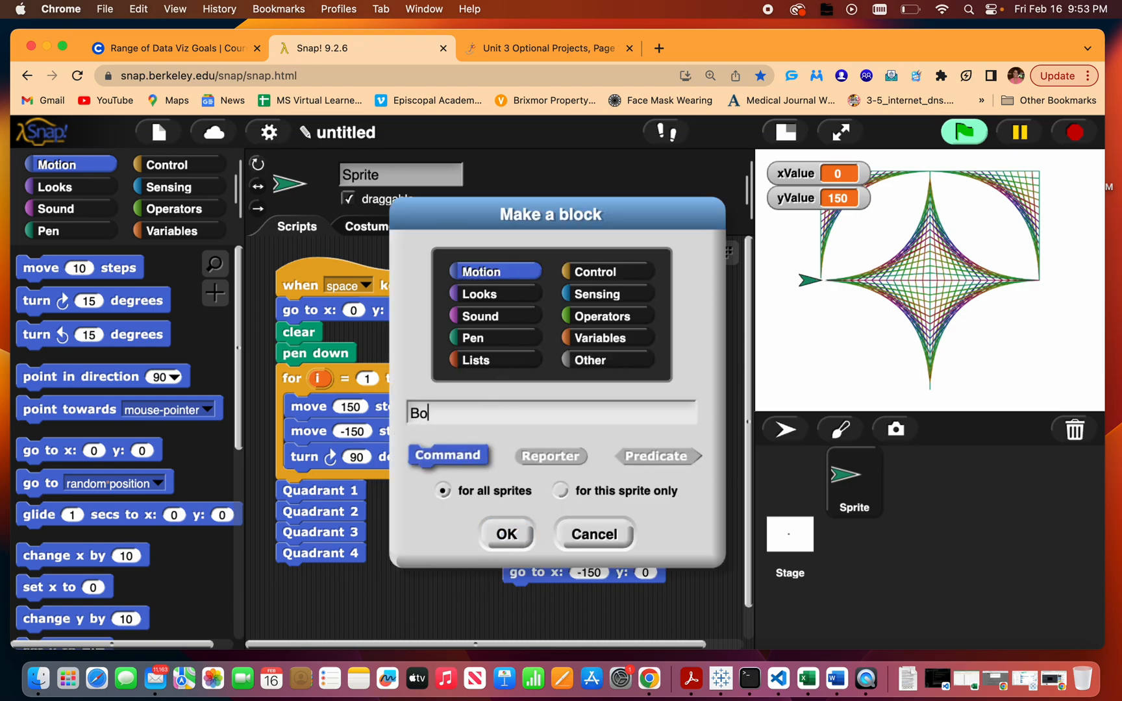
{"action": "left_click", "coordinate": [505, 534]}
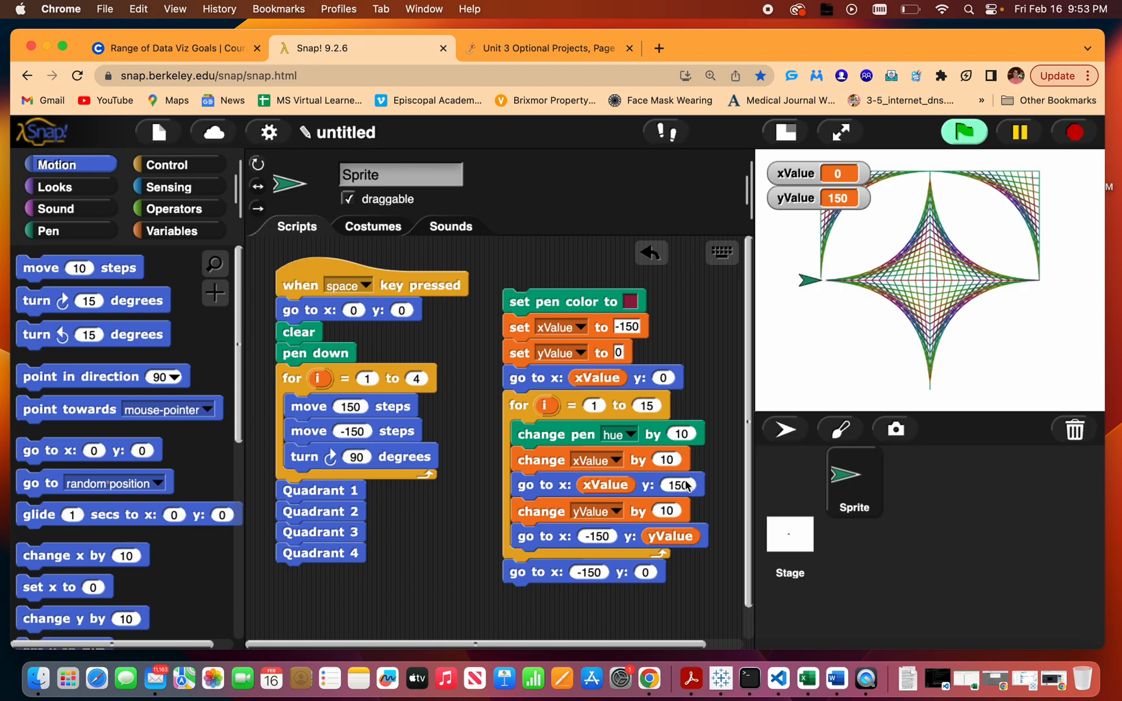
Set the border script to y -150 with a -10 yValue step, run it, and start a new block.
{"action": "left_click", "coordinate": [679, 484]}
{"action": "type", "text": "-150"}
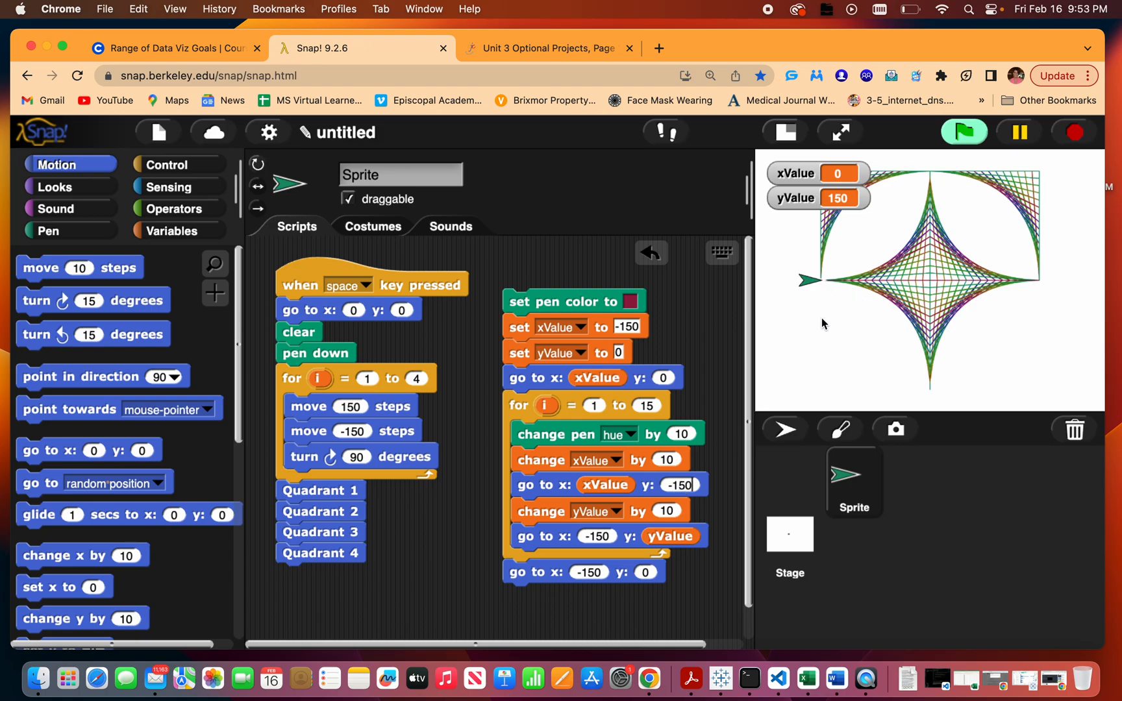
{"action": "mouse_move", "coordinate": [828, 390]}
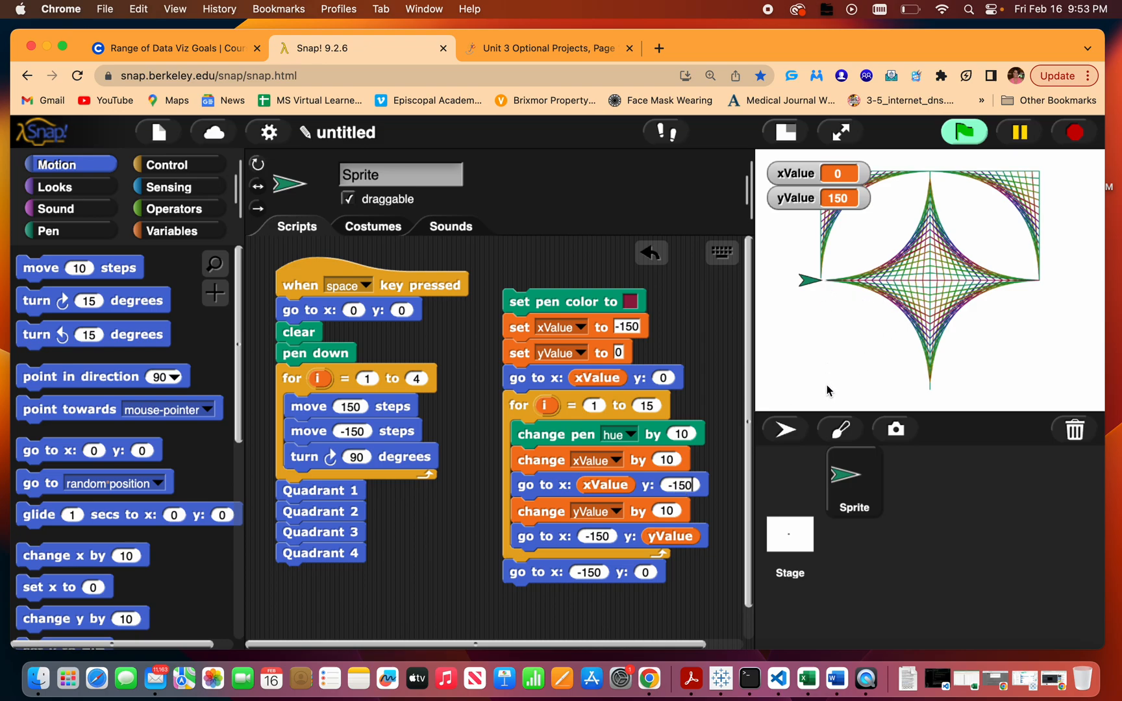
{"action": "mouse_move", "coordinate": [823, 292]}
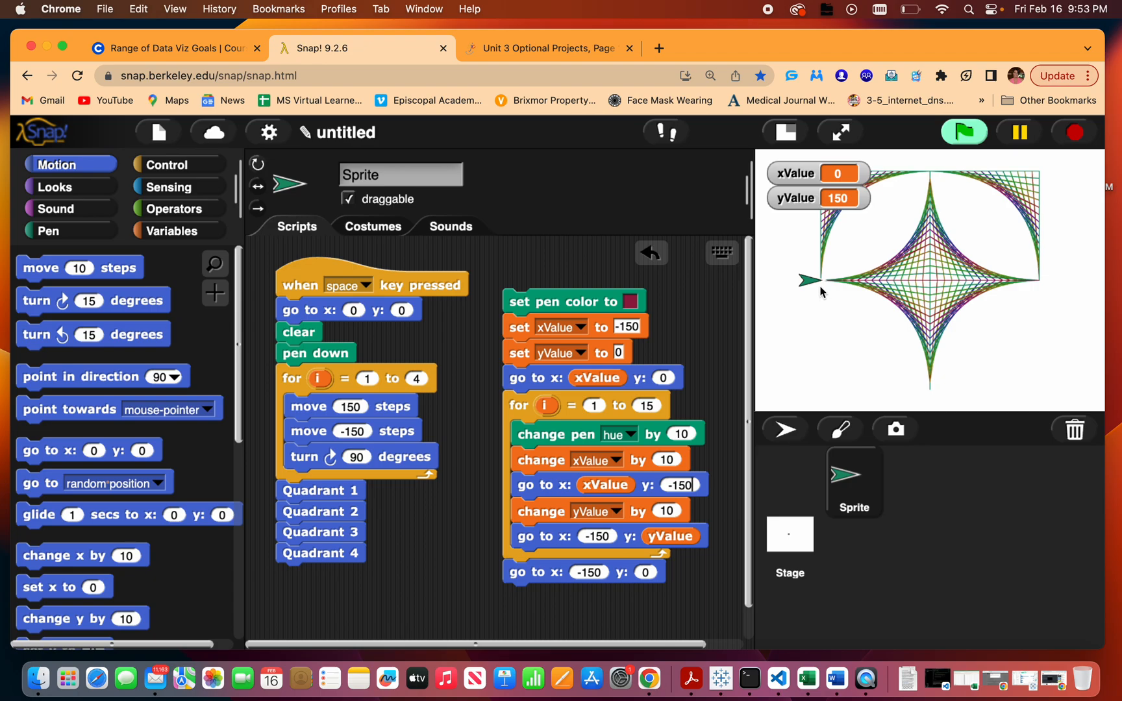
{"action": "left_click", "coordinate": [617, 352]}
{"action": "type", "text": "-10"}
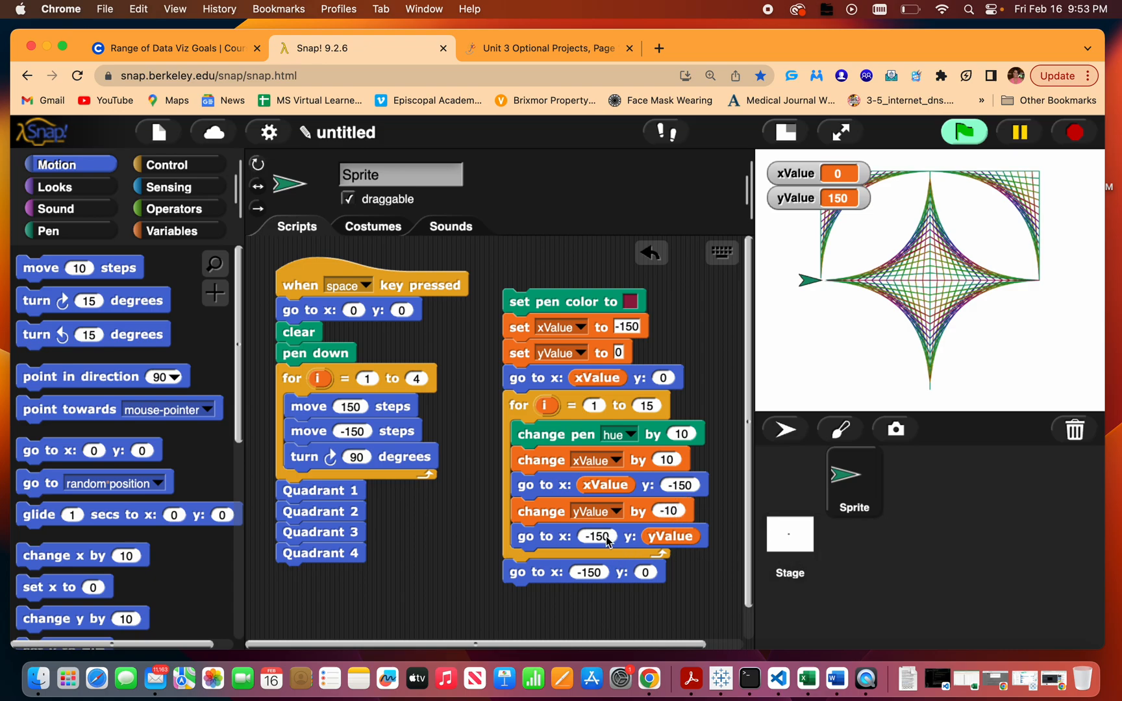
{"action": "left_click", "coordinate": [570, 301]}
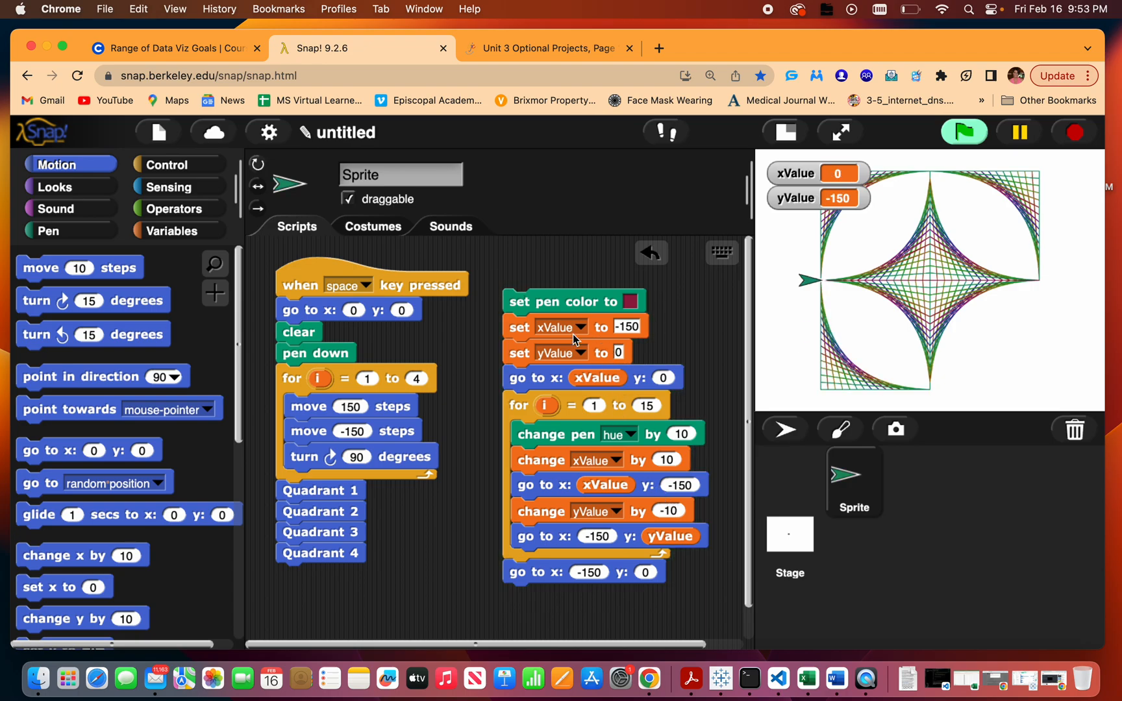
{"action": "left_click", "coordinate": [215, 292]}
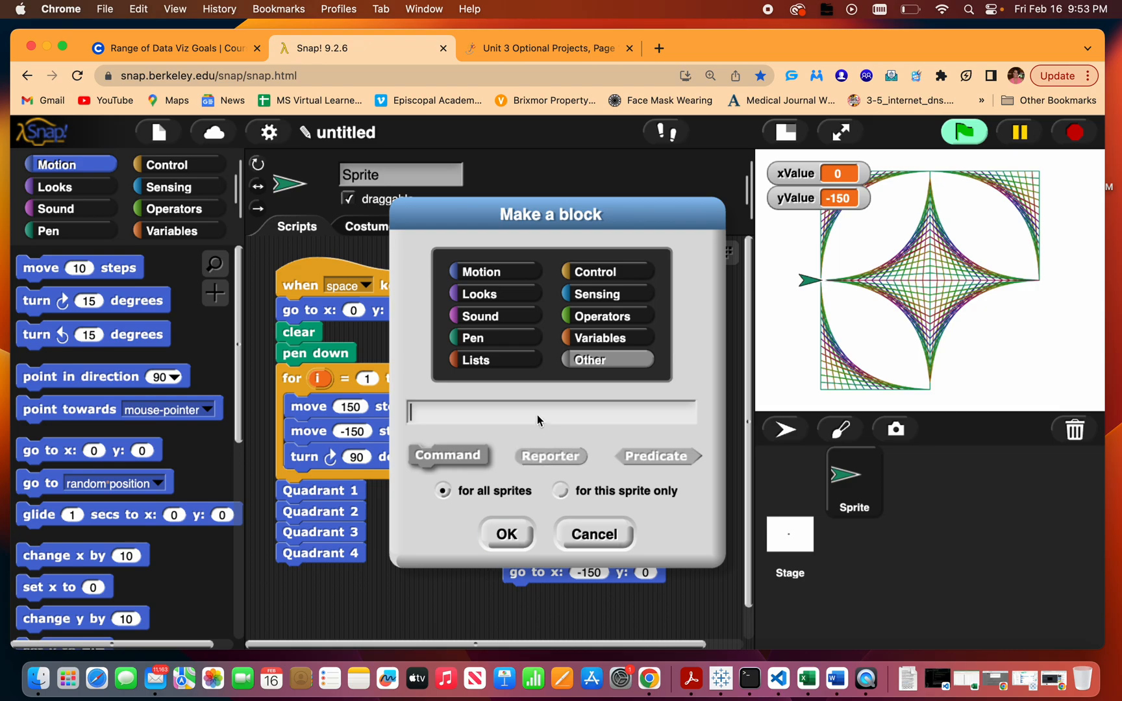
Name the new block 'Border 3' and save it, defined by the lower-left border script.
{"action": "type", "text": "Border 3"}
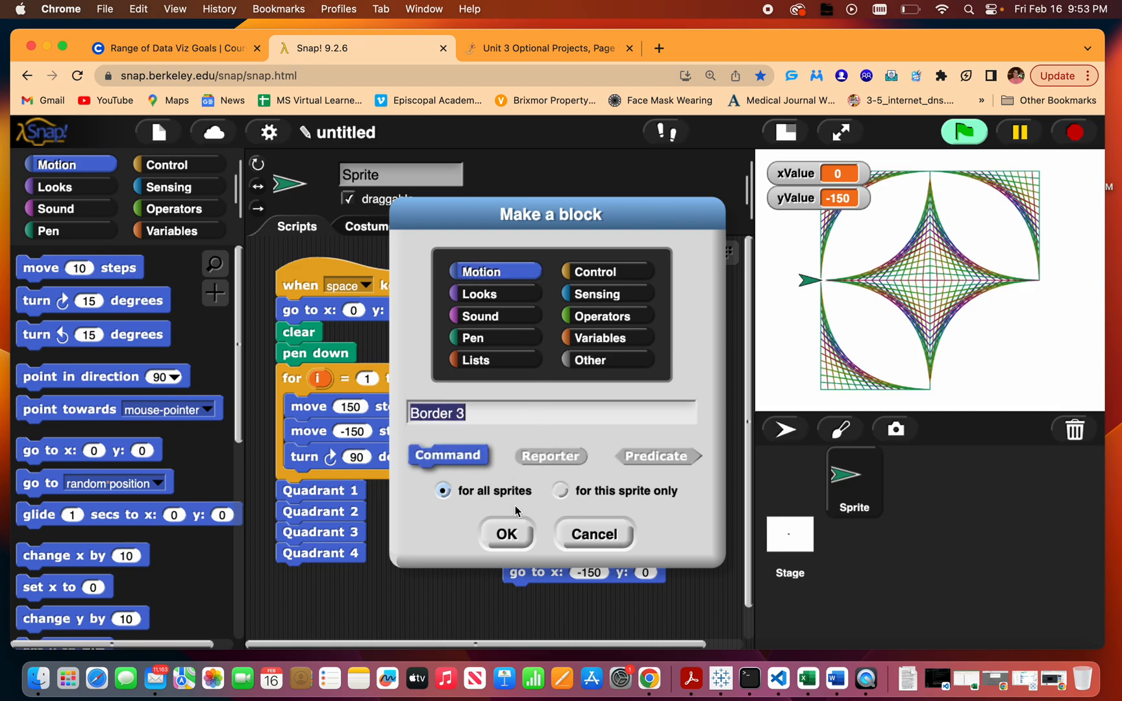
{"action": "left_click", "coordinate": [506, 533]}
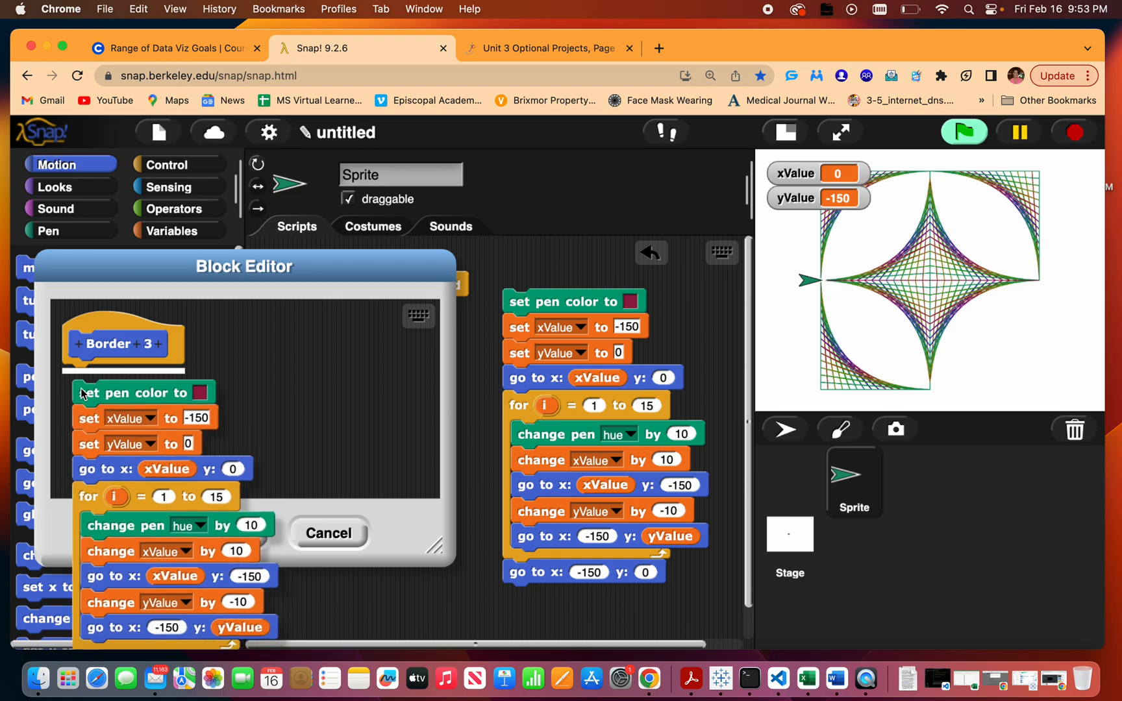
{"action": "left_click", "coordinate": [327, 532]}
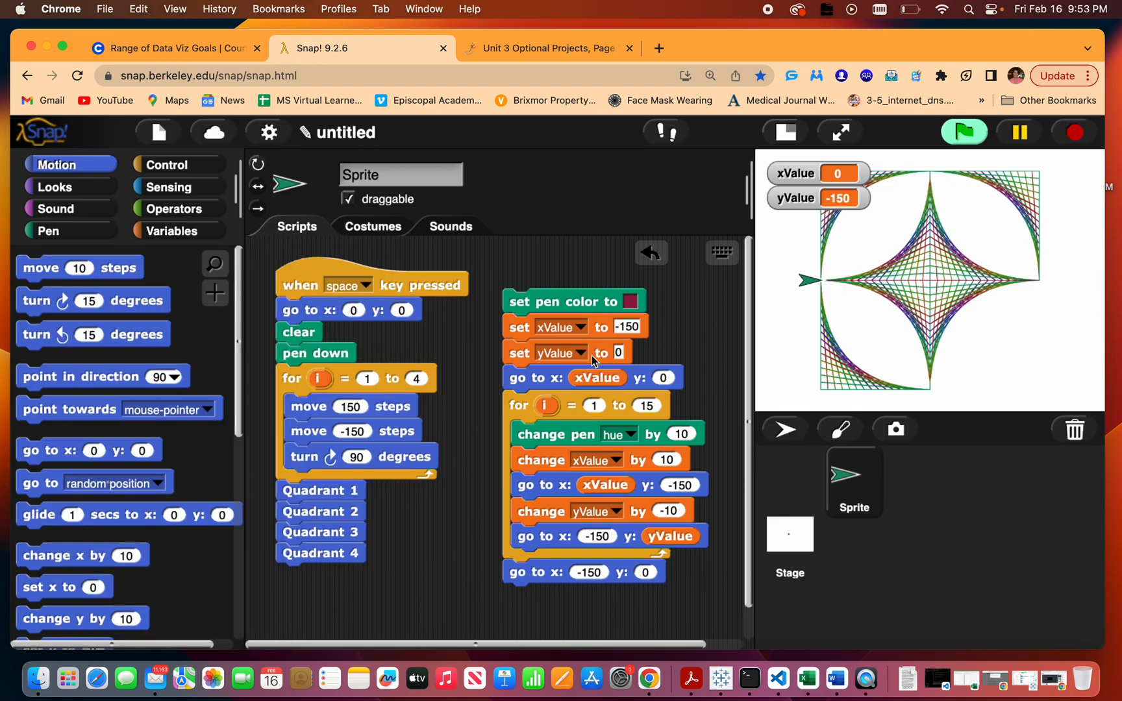
{"action": "mouse_move", "coordinate": [1021, 292]}
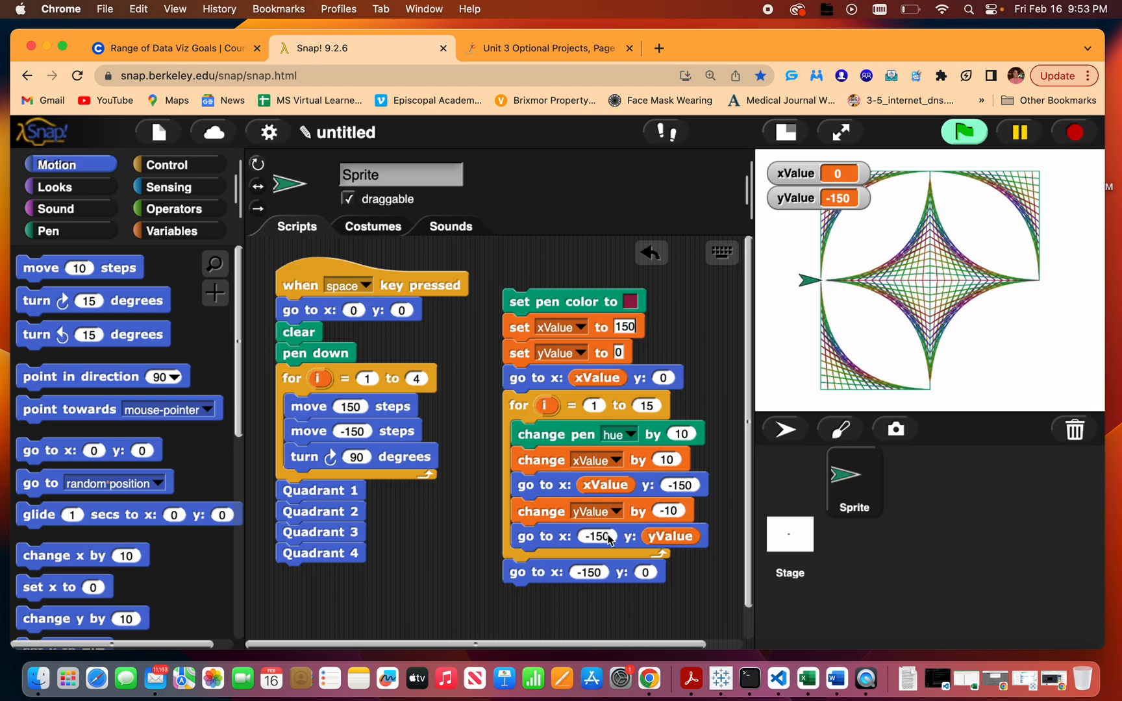
Change the border script to x 150 with a -10 xValue step, run it, and start a block.
{"action": "type", "text": "150"}
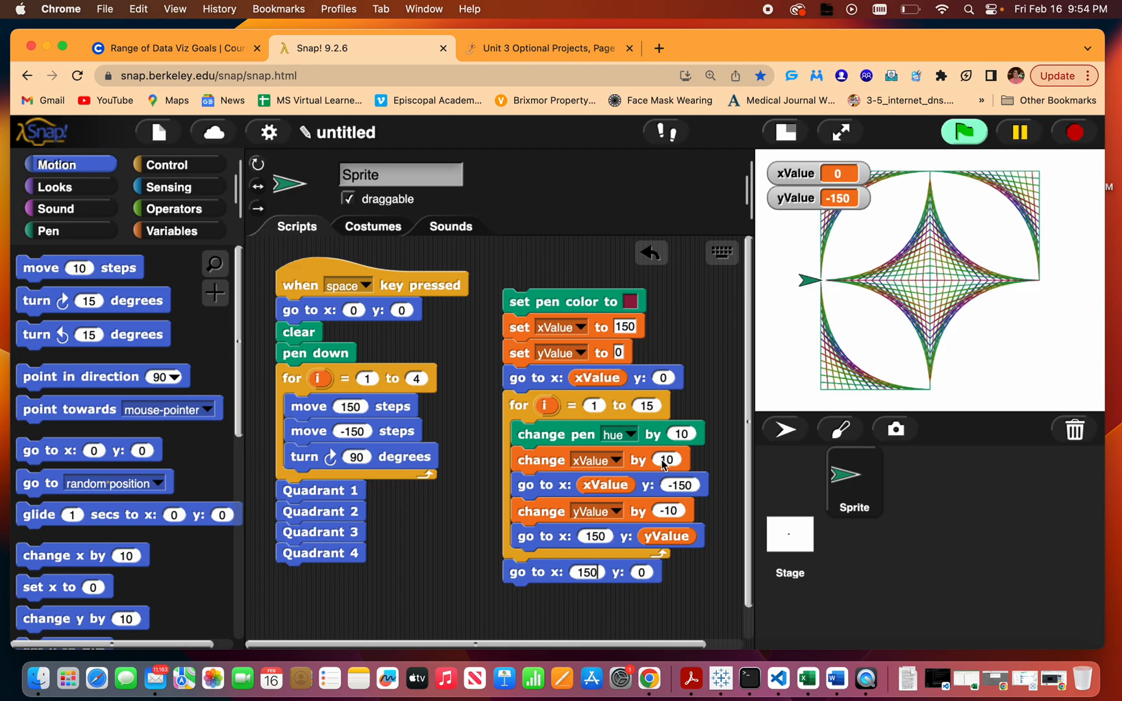
{"action": "mouse_move", "coordinate": [1044, 336]}
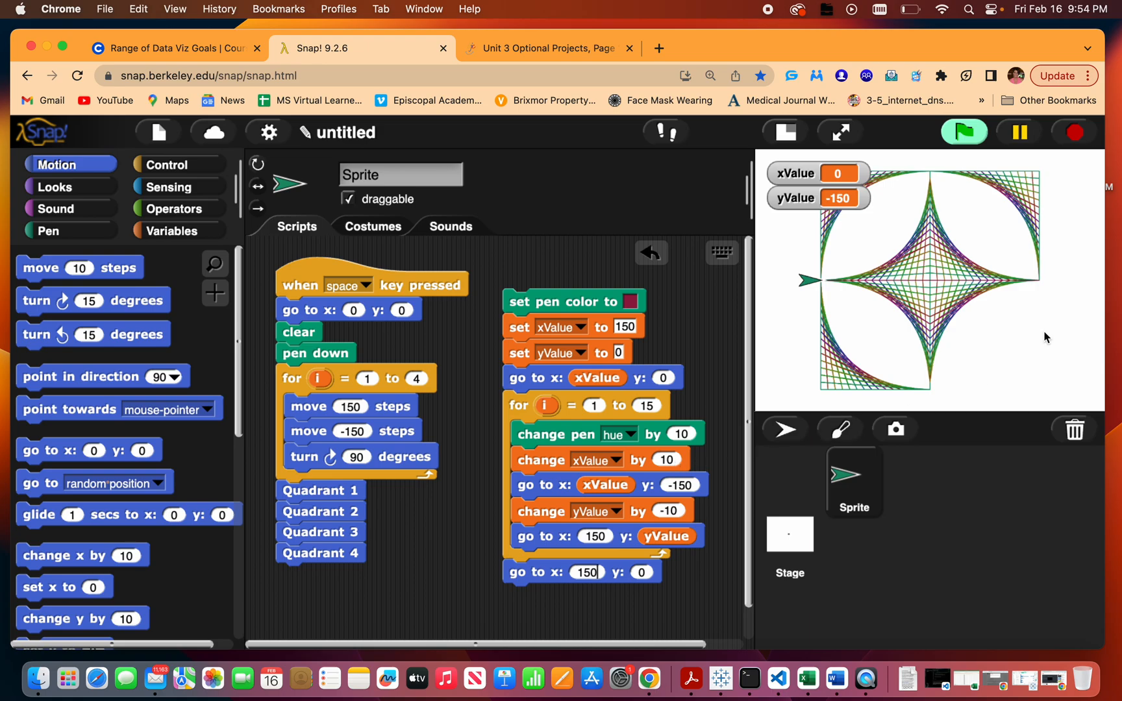
{"action": "mouse_move", "coordinate": [1042, 341]}
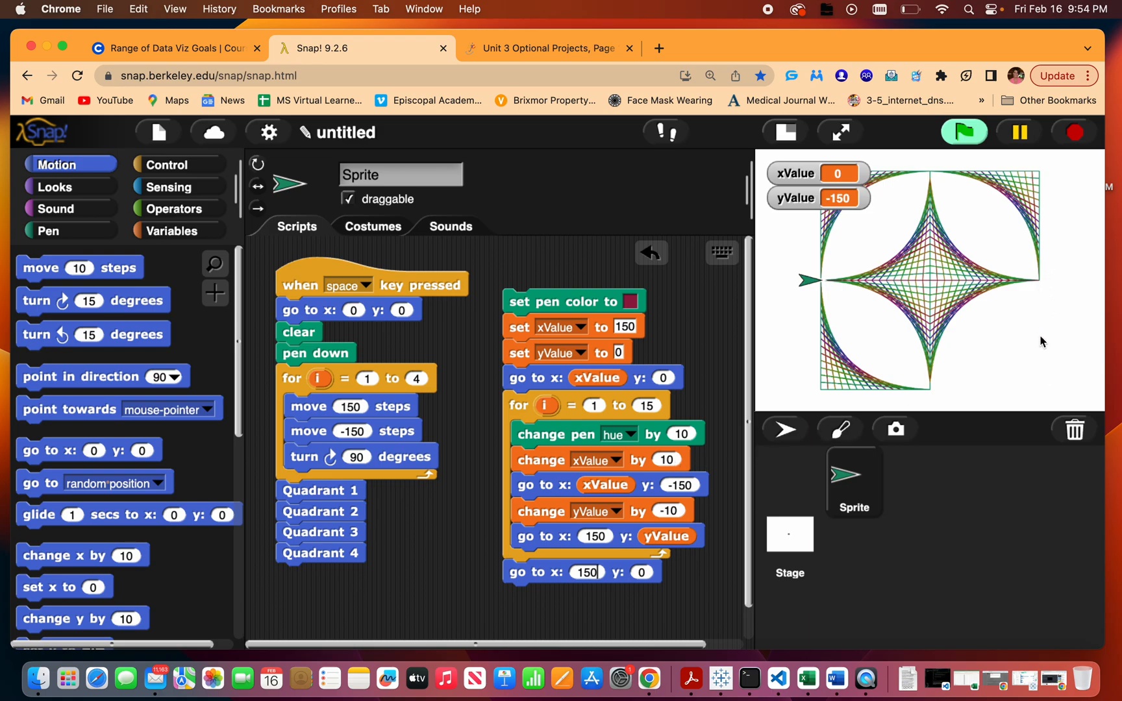
{"action": "mouse_move", "coordinate": [1030, 315]}
{"action": "type", "text": "-10"}
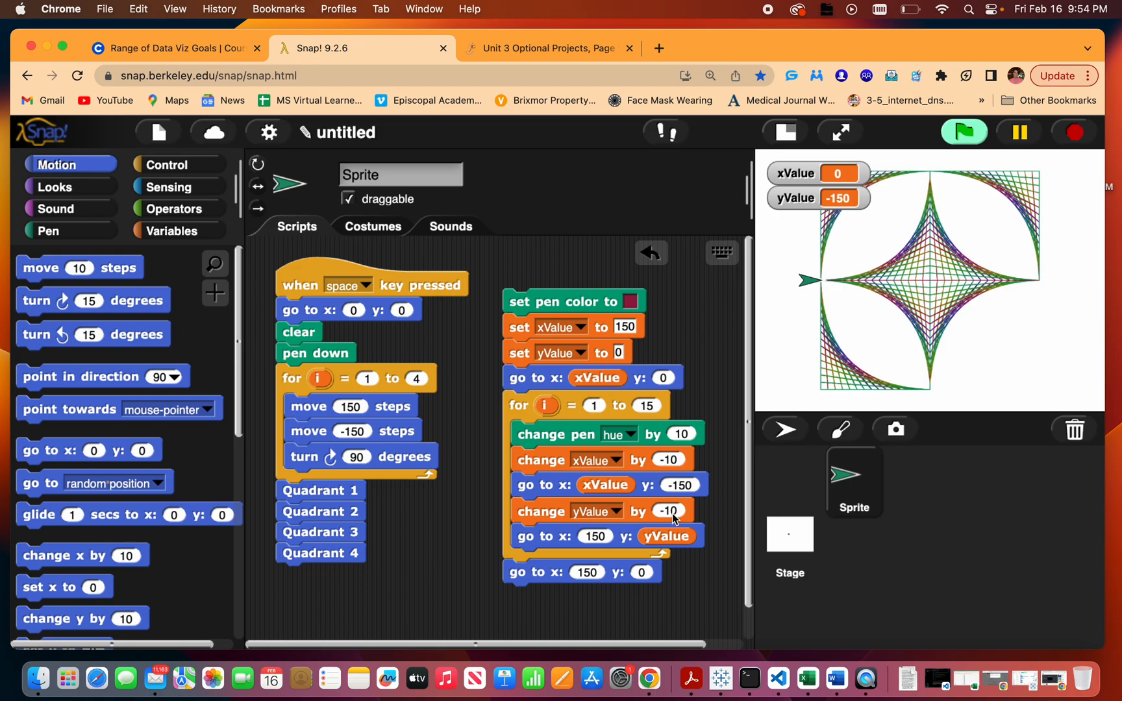
{"action": "left_click", "coordinate": [544, 301]}
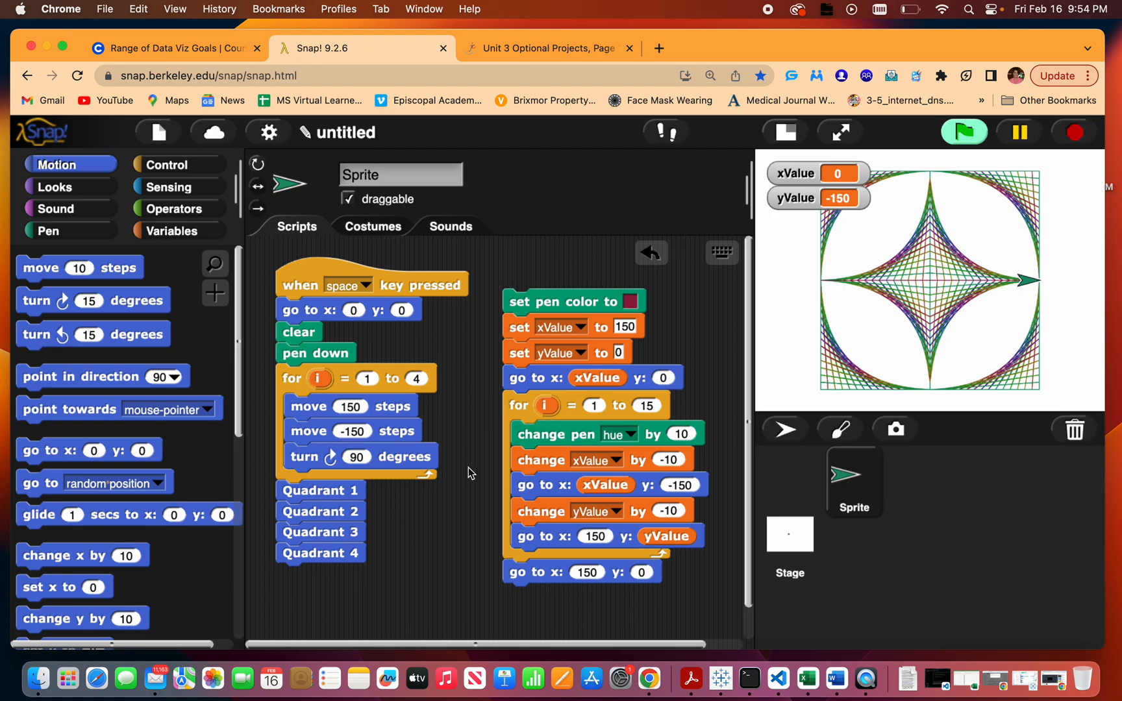
{"action": "left_click", "coordinate": [215, 293]}
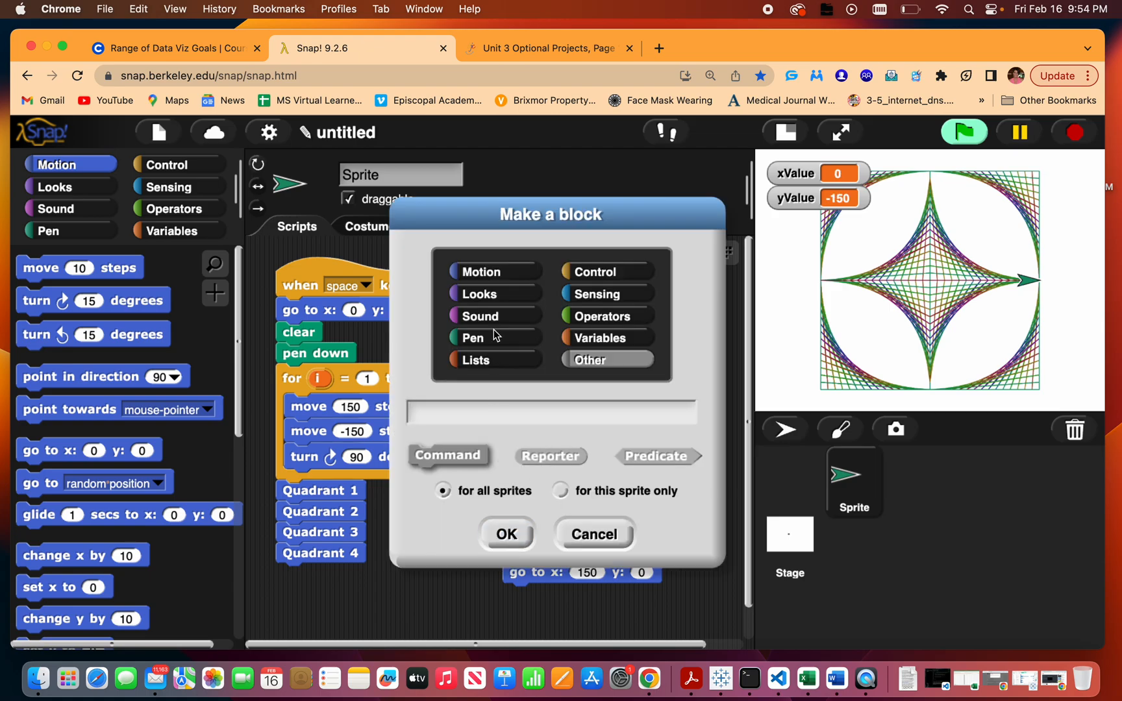
Define 'Border 4' from the lower-right border script and append Border blocks below Quadrant 4.
{"action": "type", "text": "B"}
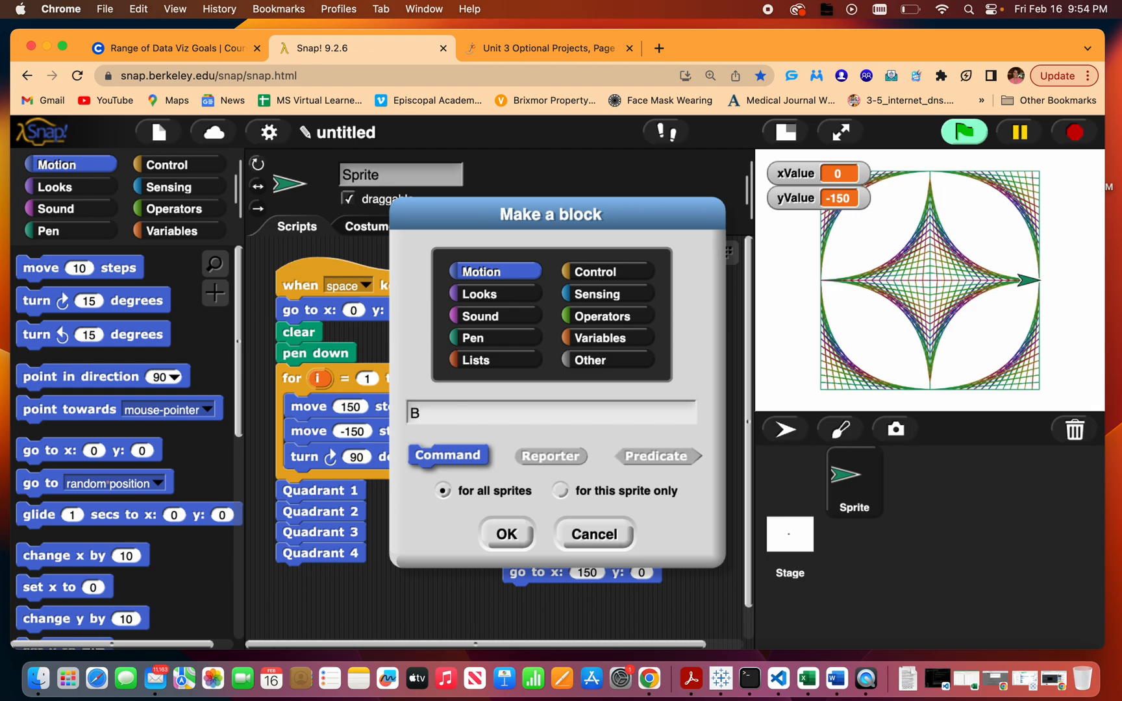
{"action": "type", "text": "order 4"}
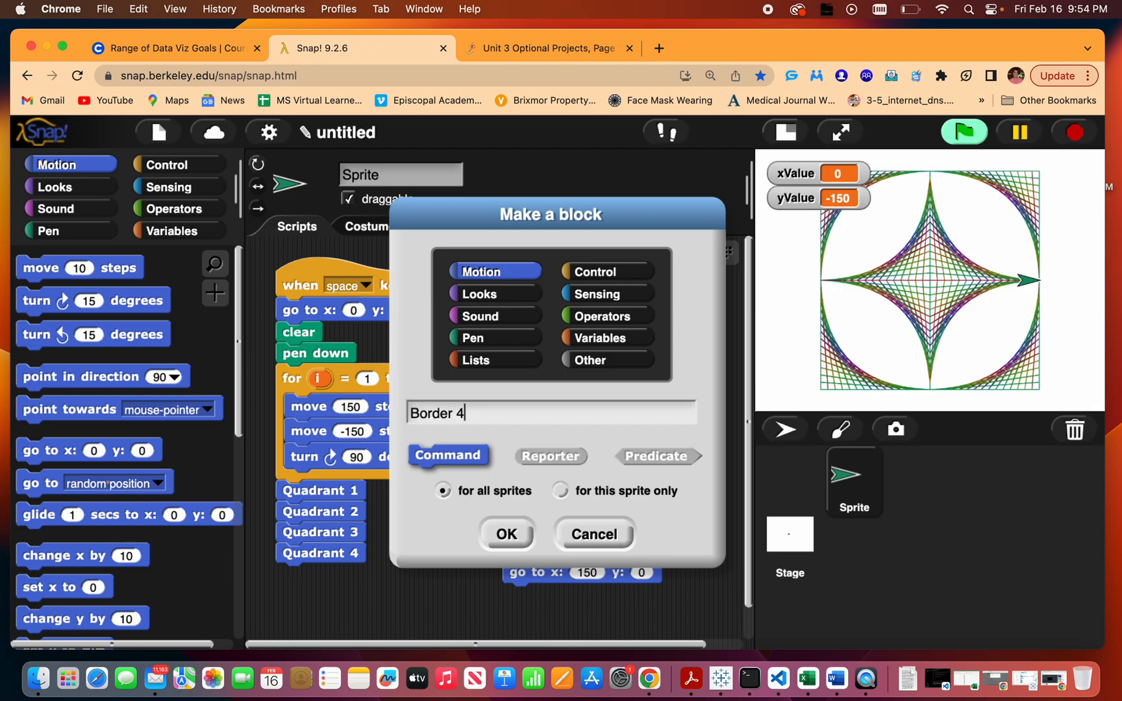
{"action": "left_click", "coordinate": [506, 534]}
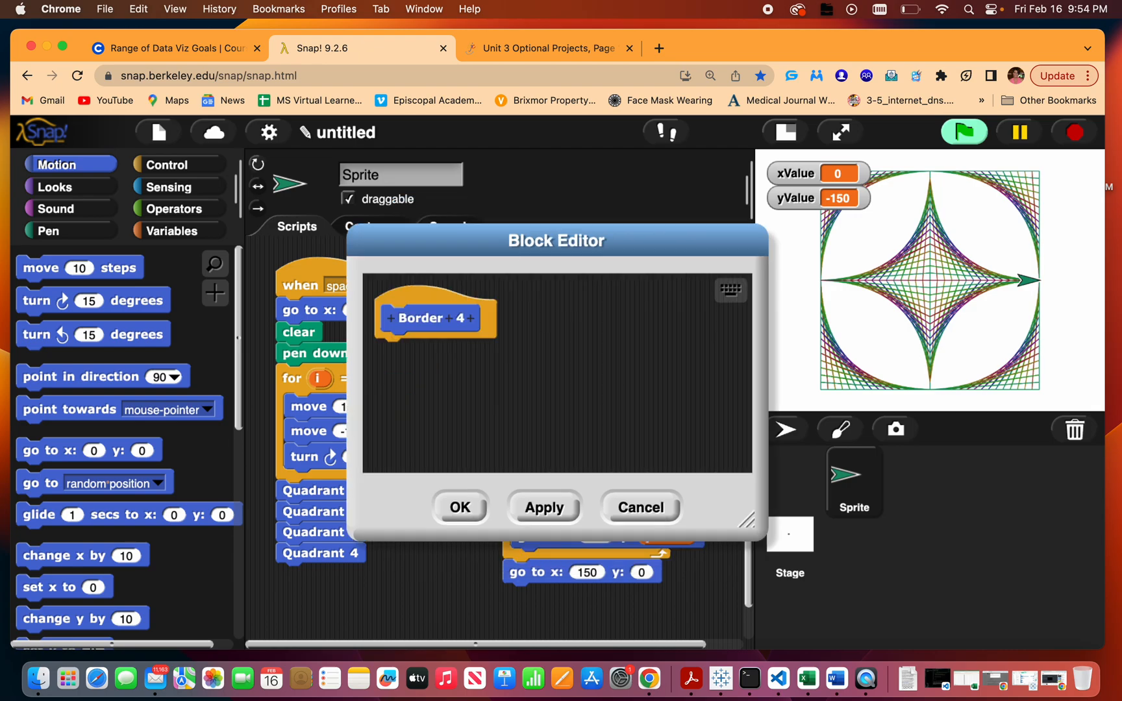
{"action": "left_click_drag", "start_coordinate": [555, 240], "coordinate": [366, 232]}
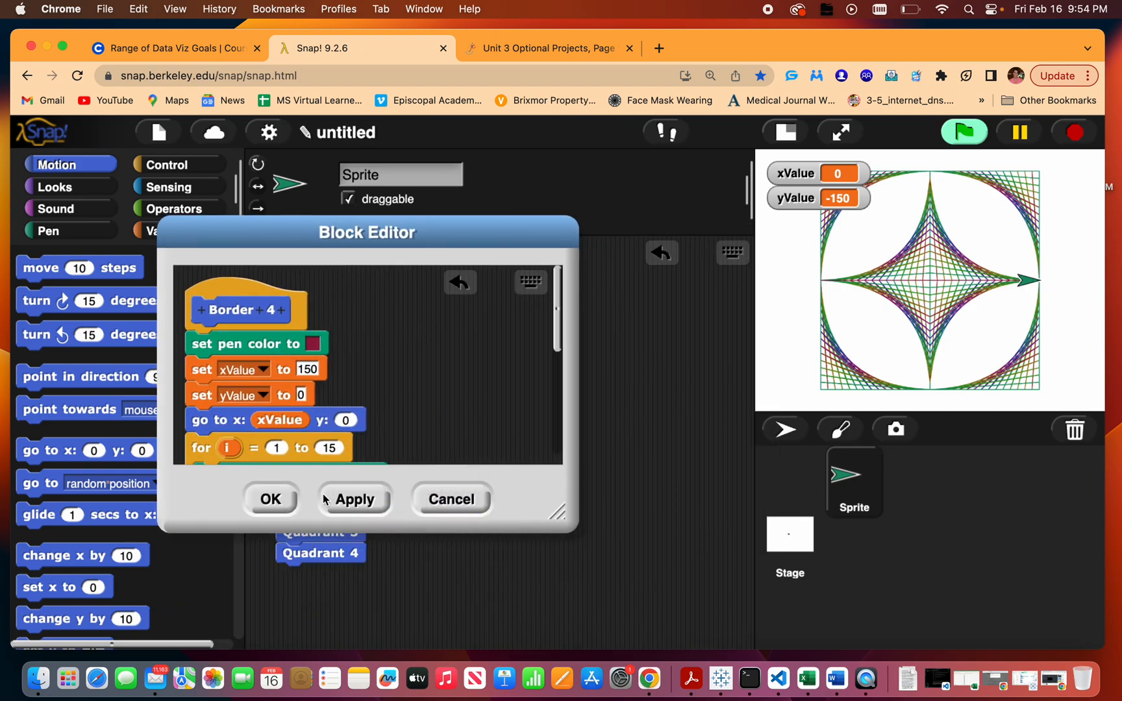
{"action": "left_click", "coordinate": [269, 499]}
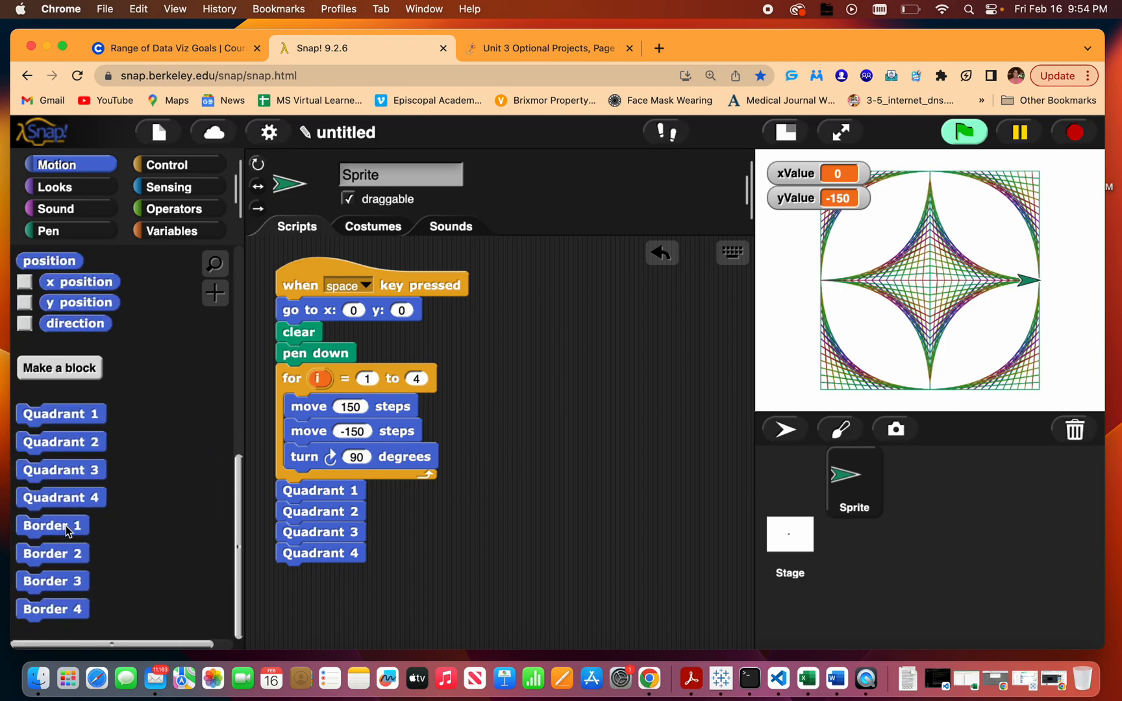
{"action": "left_click_drag", "start_coordinate": [52, 525], "coordinate": [311, 574]}
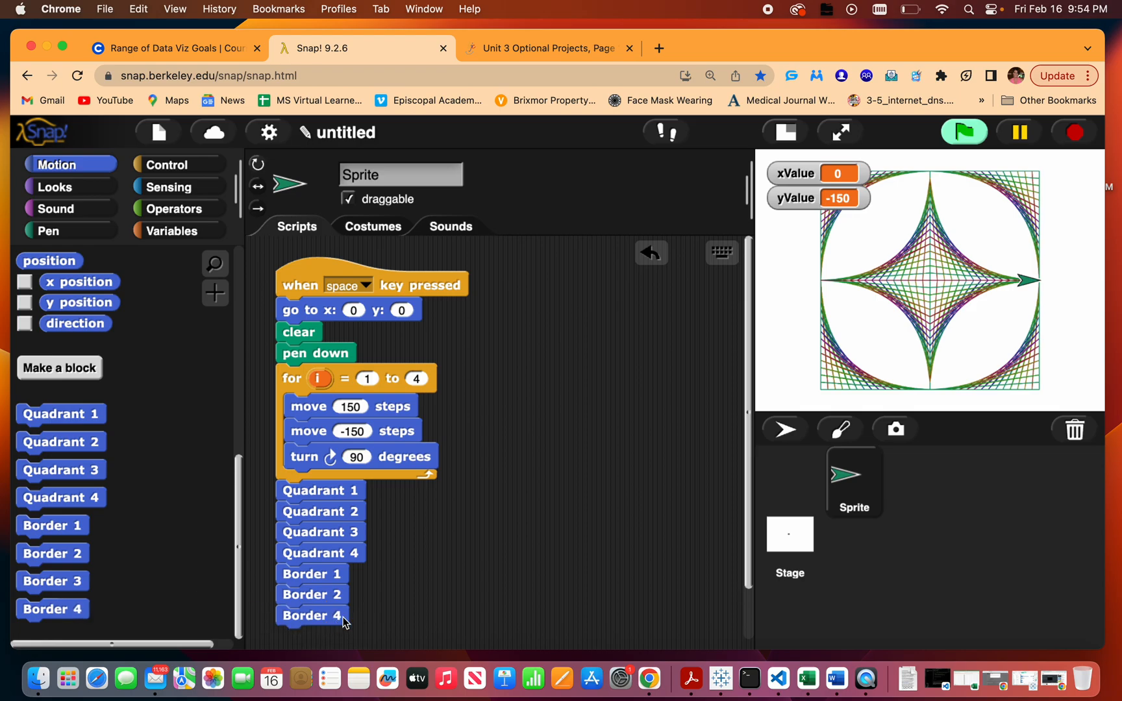
{"action": "left_click", "coordinate": [547, 48]}
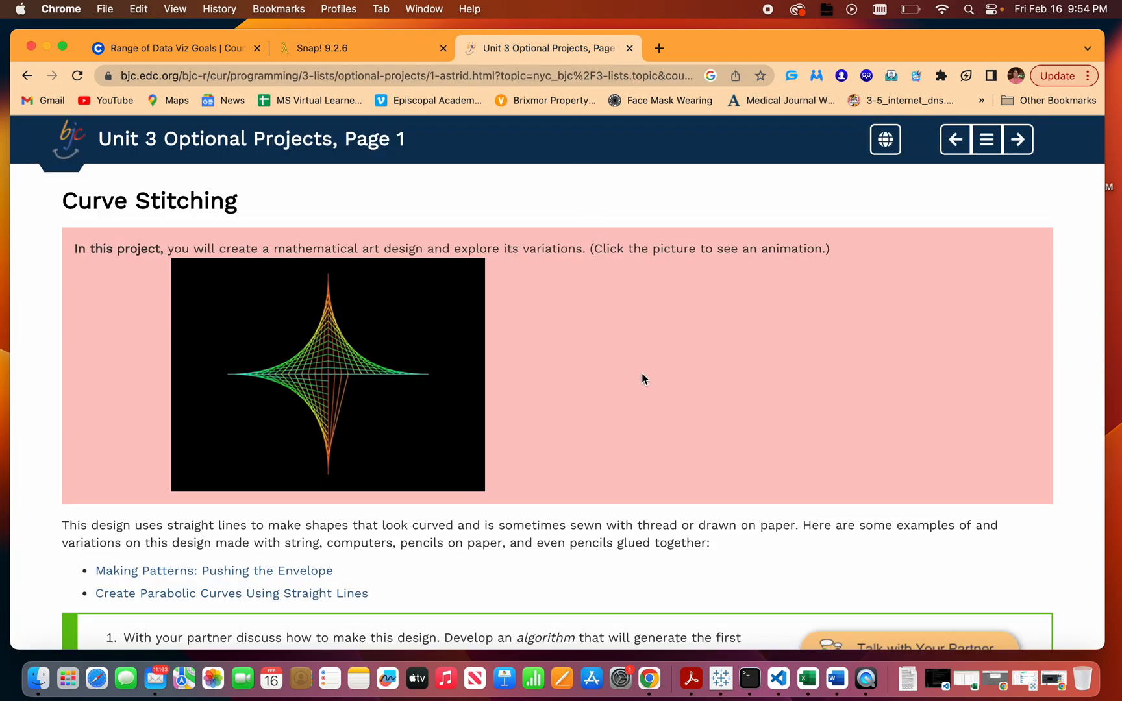
Scroll the Curve Stitching page to the Take It Further 45°-slanted design challenge.
{"action": "scroll", "scroll_direction": "down", "scroll_amount": 3}
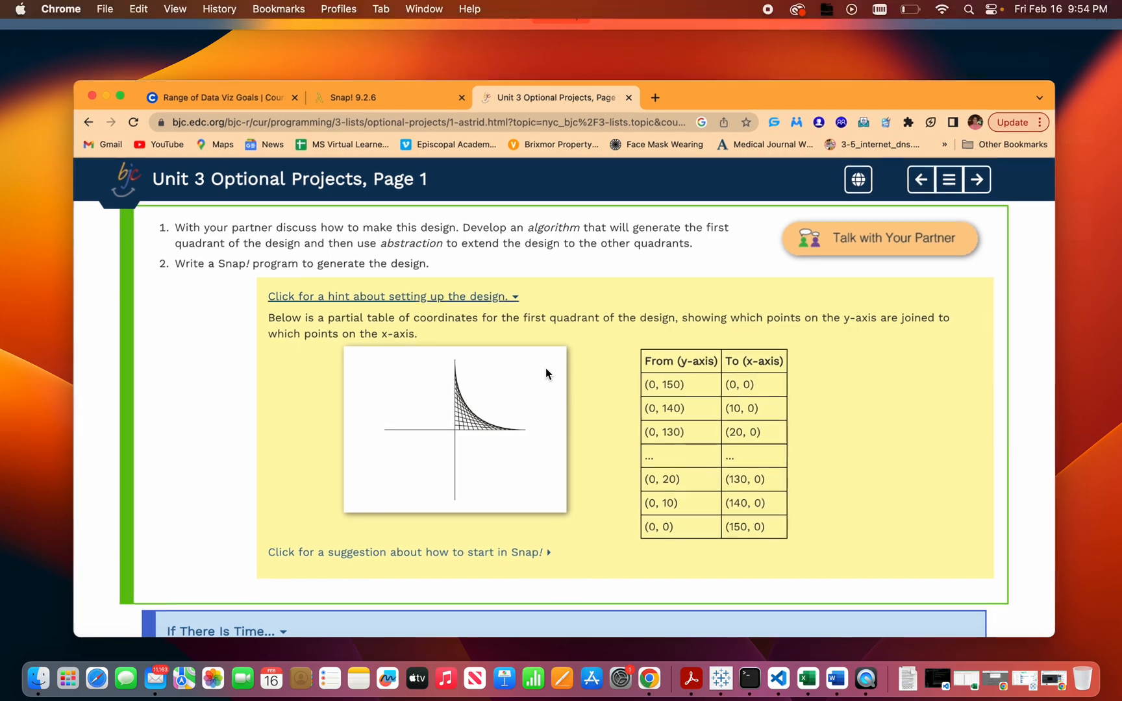
{"action": "scroll", "scroll_direction": "down", "scroll_amount": 3}
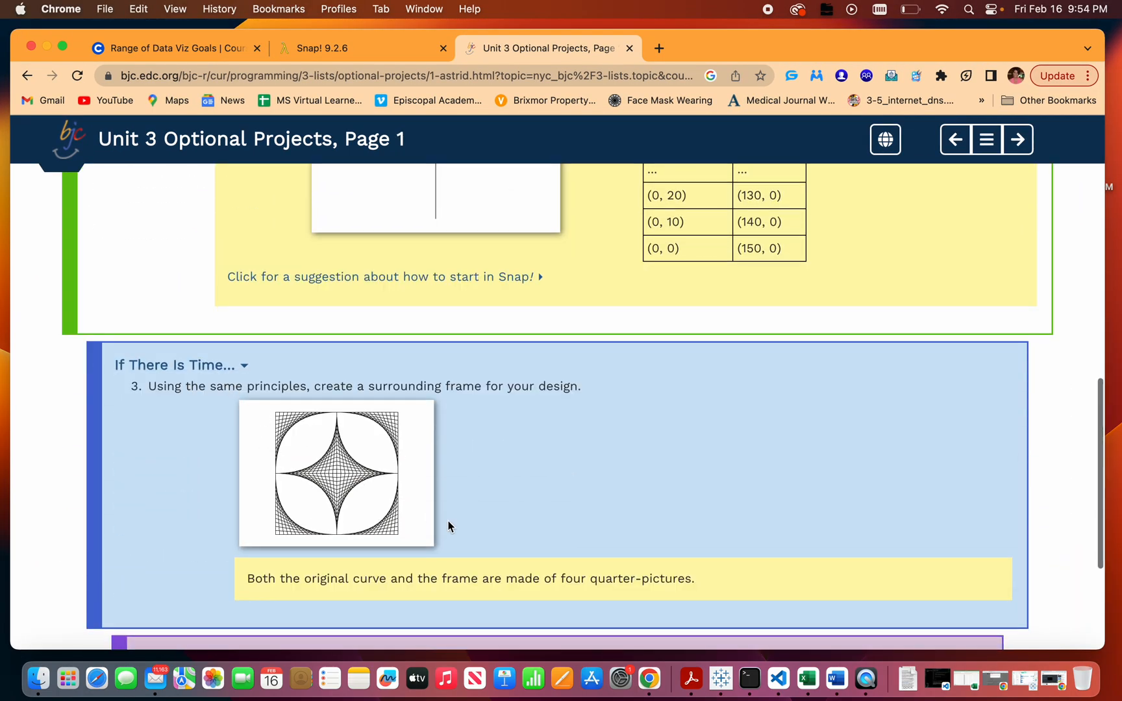
{"action": "scroll", "scroll_direction": "down", "scroll_amount": 3}
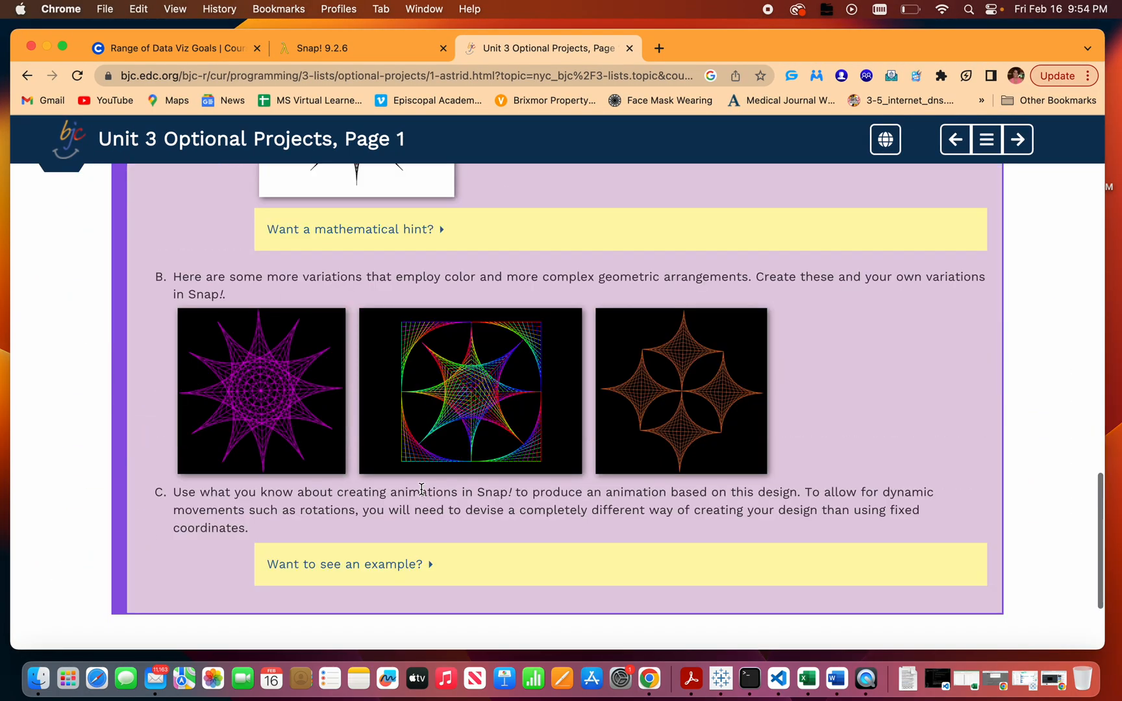
{"action": "scroll", "scroll_direction": "up", "scroll_amount": 3}
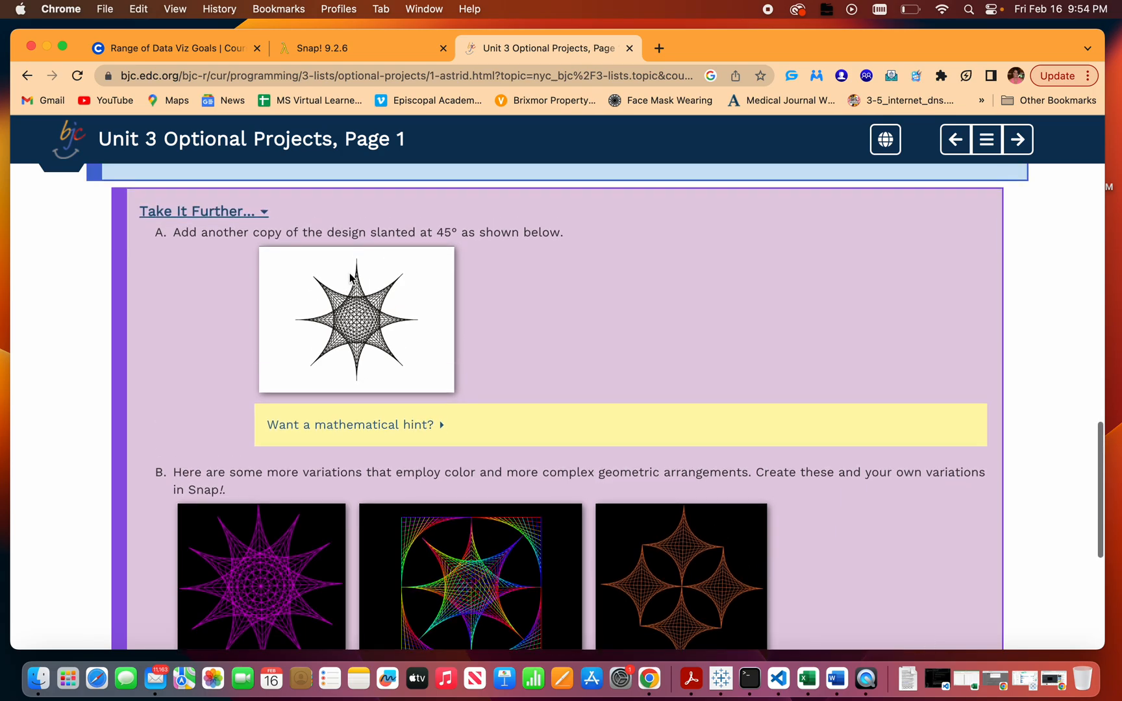
{"action": "mouse_move", "coordinate": [403, 283]}
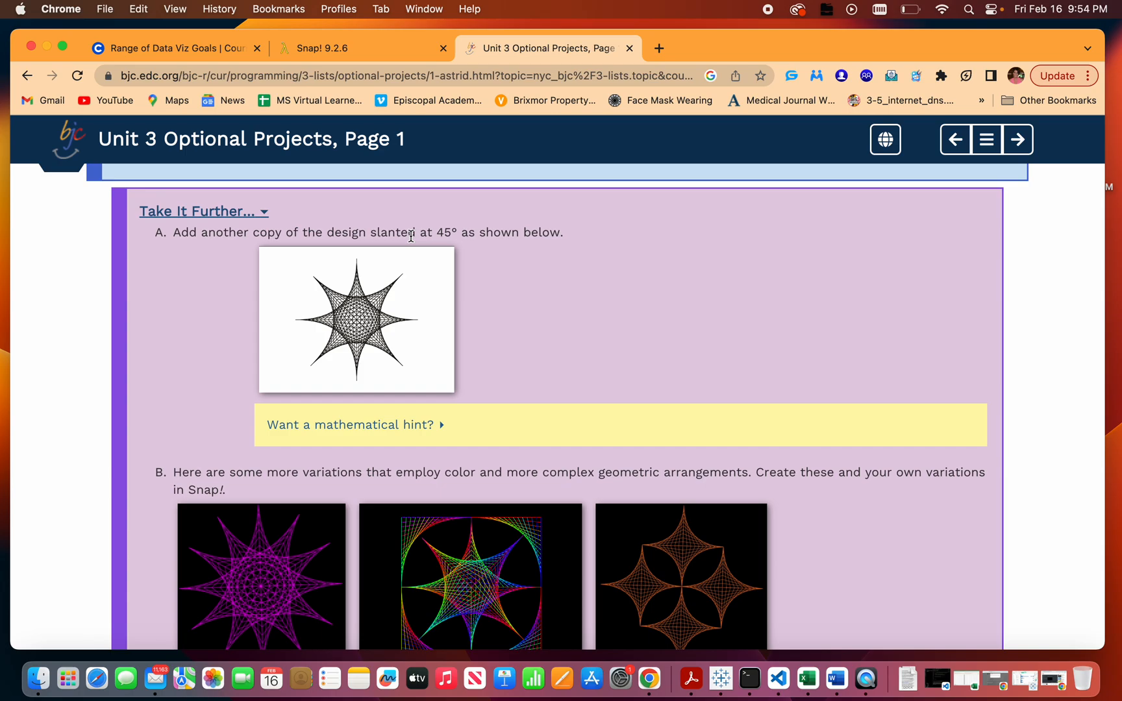
{"action": "mouse_move", "coordinate": [404, 282]}
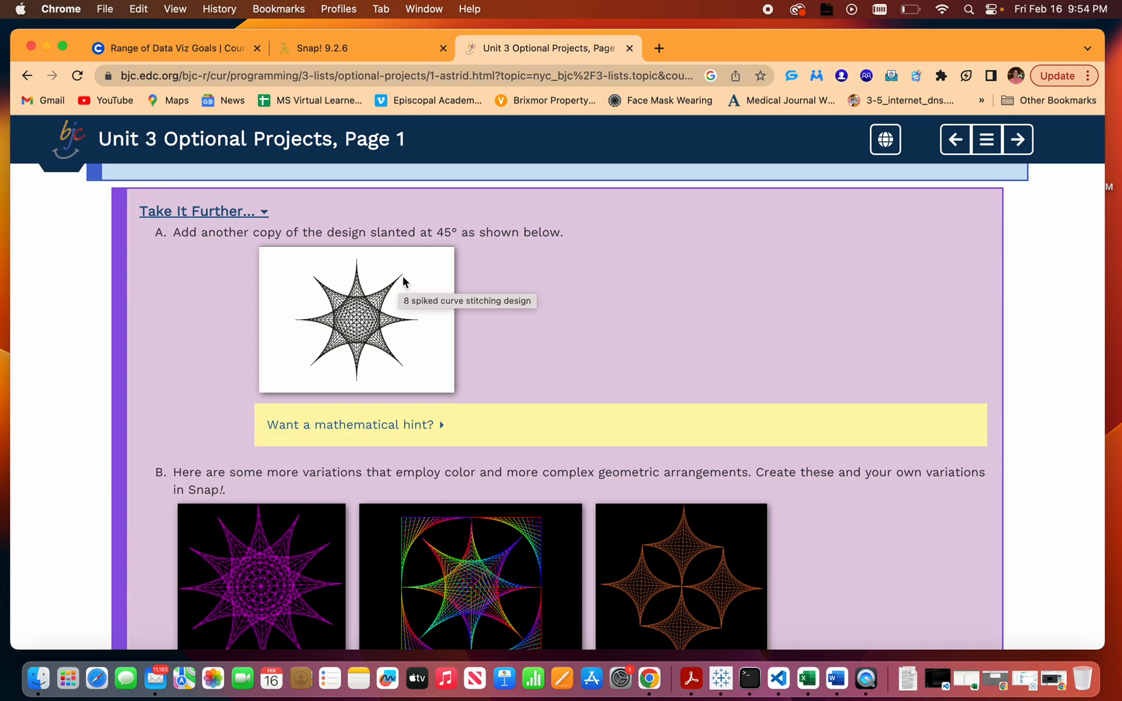
{"action": "mouse_move", "coordinate": [414, 304]}
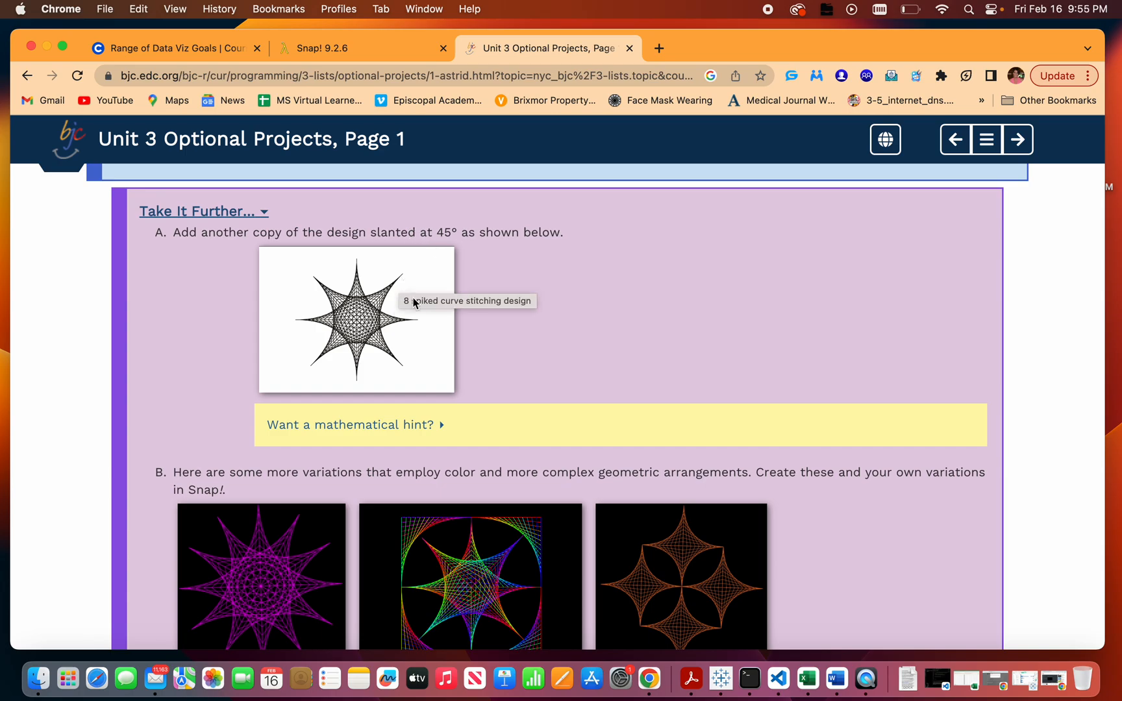
{"action": "mouse_move", "coordinate": [399, 299]}
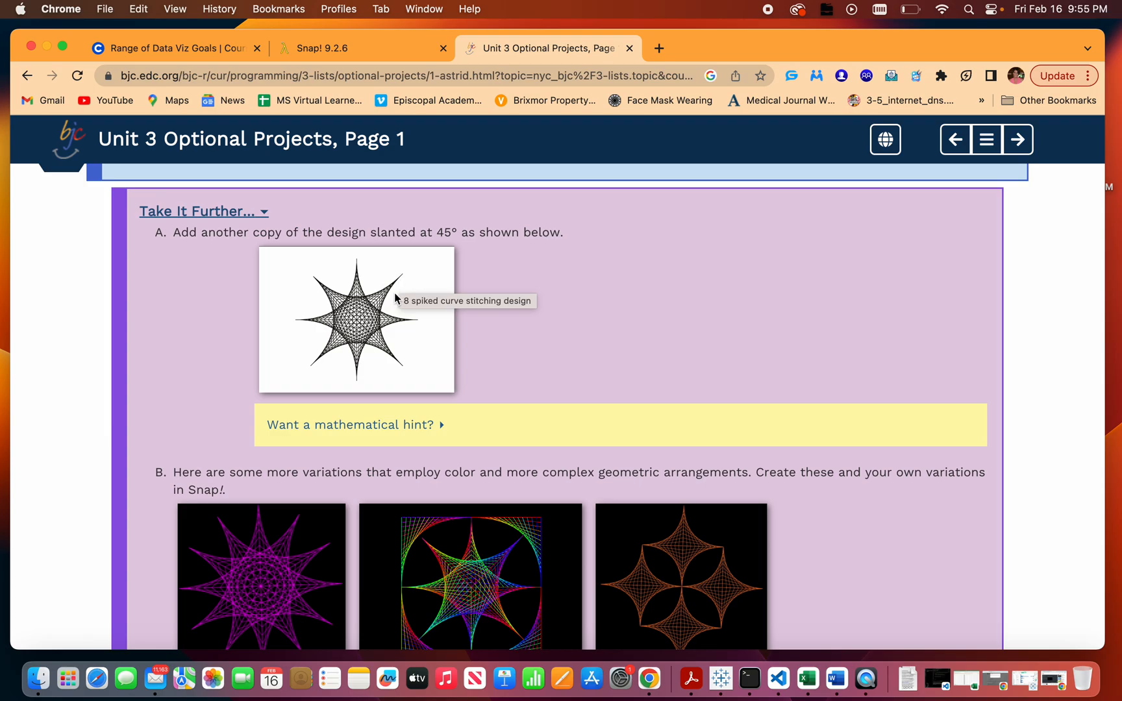
{"action": "mouse_move", "coordinate": [344, 366]}
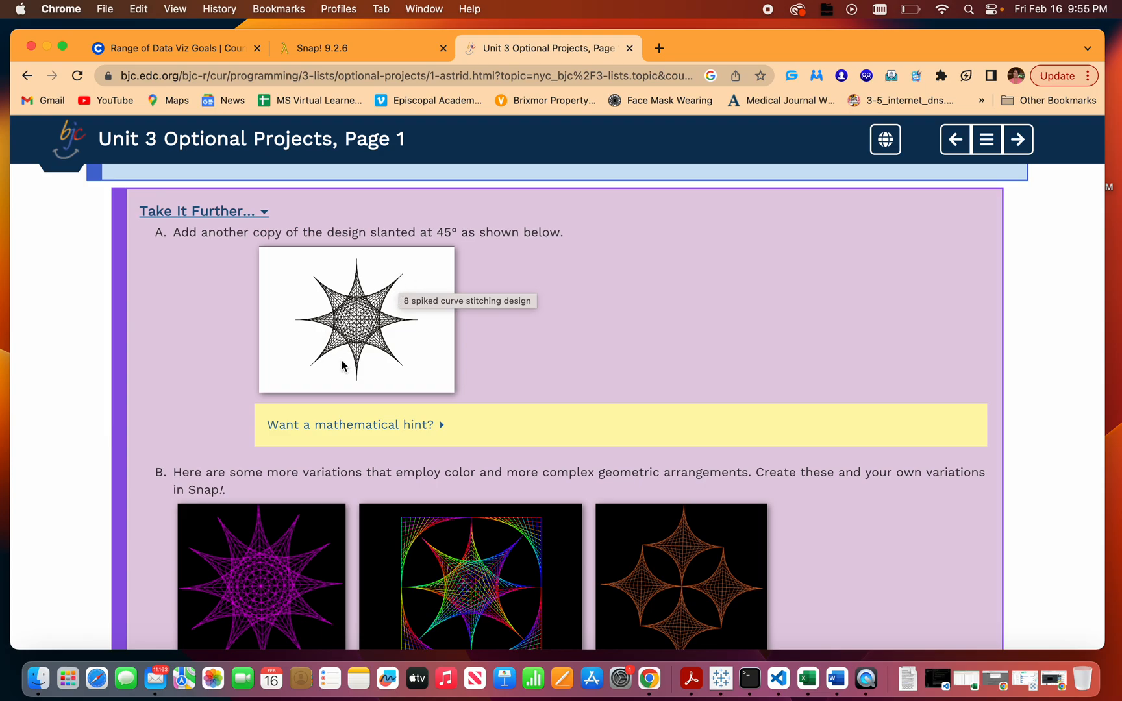